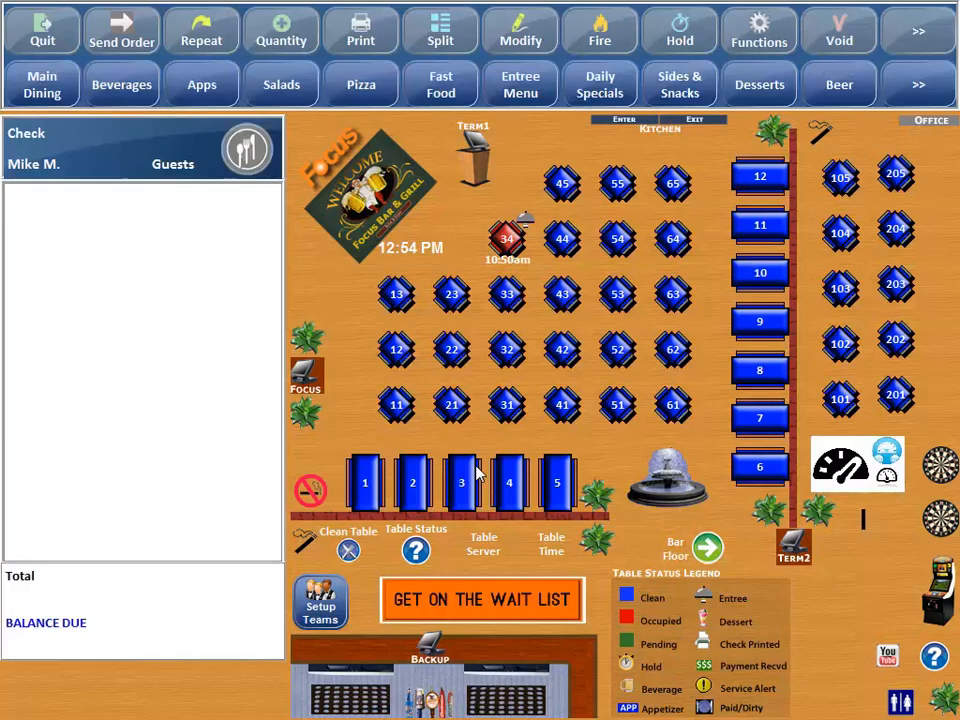
pyautogui.moveTo(668, 596)
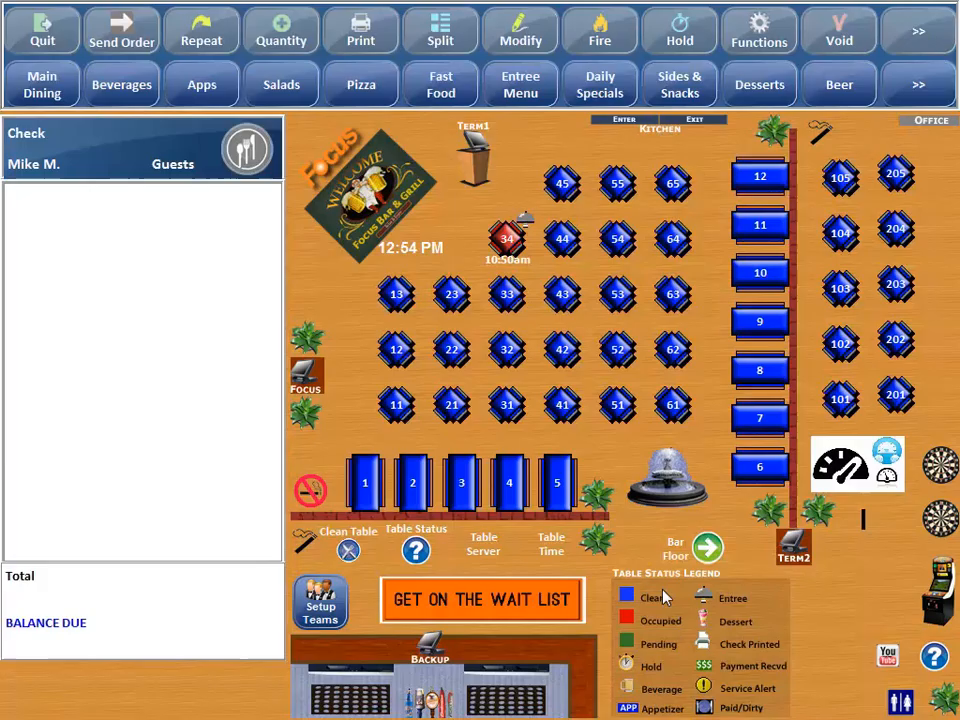
# Step: Bring up the Wait List screen showing the four waiting parties and the guest entry fields
pyautogui.click(482, 600)
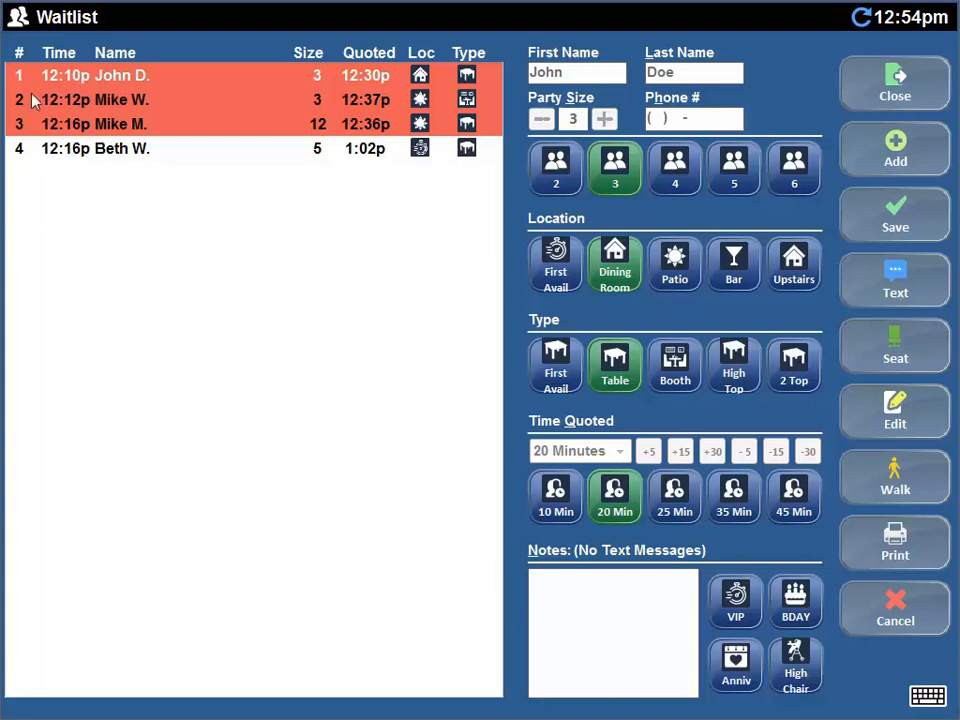
pyautogui.moveTo(70, 40)
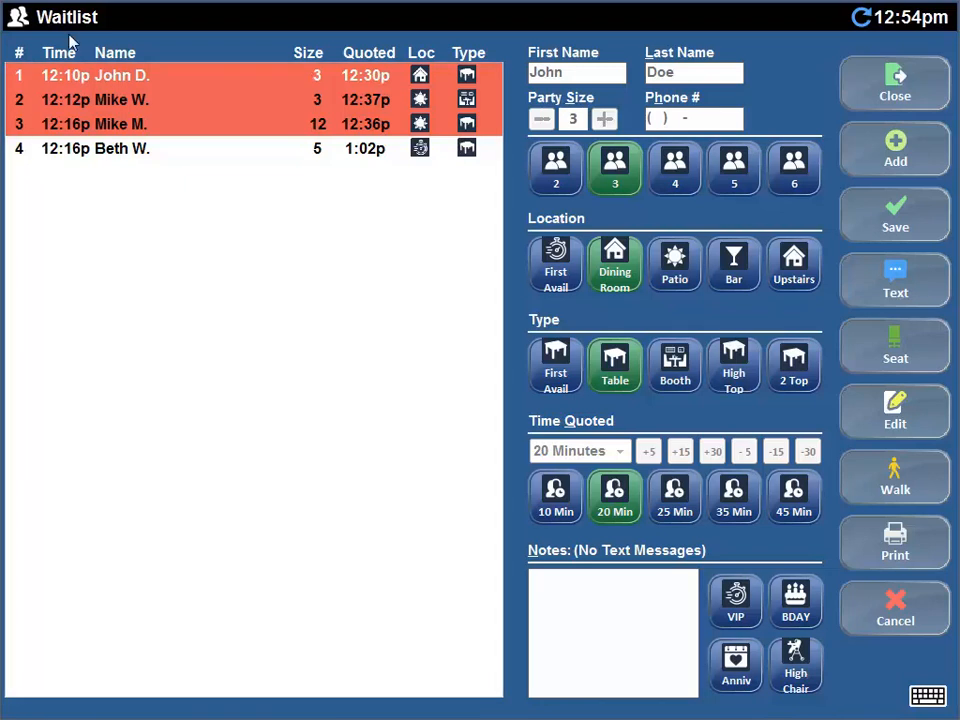
pyautogui.moveTo(356, 88)
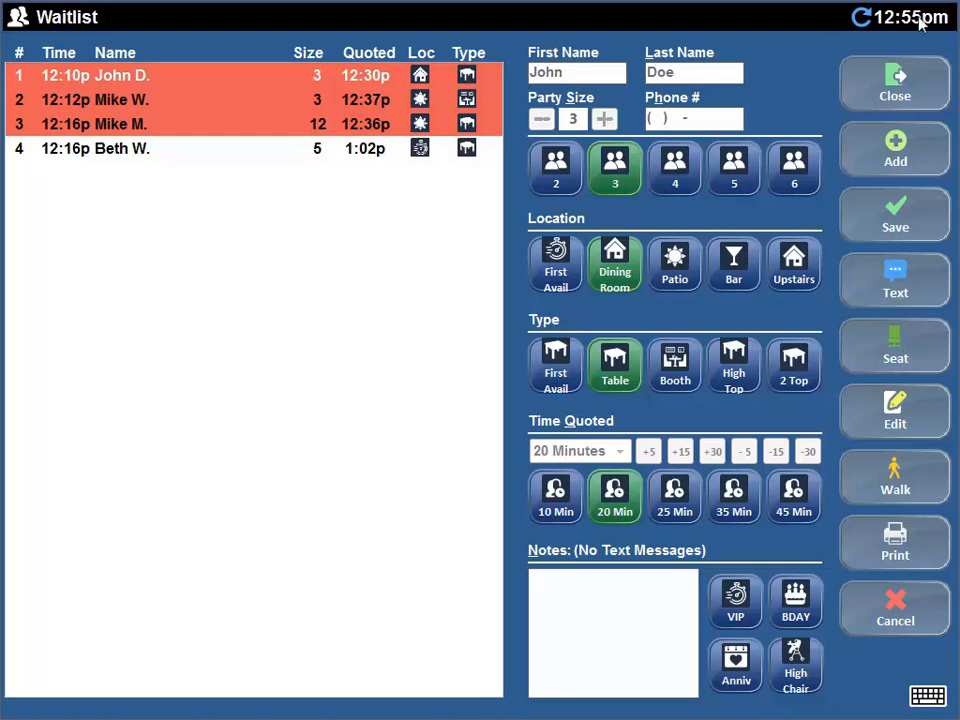
pyautogui.moveTo(476, 80)
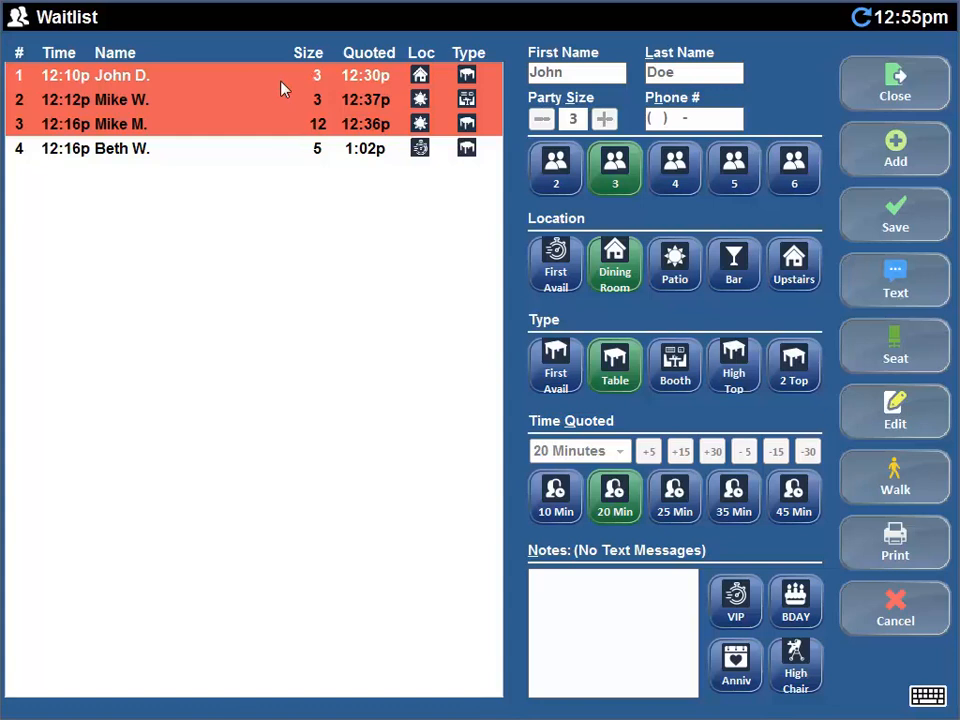
pyautogui.moveTo(240, 124)
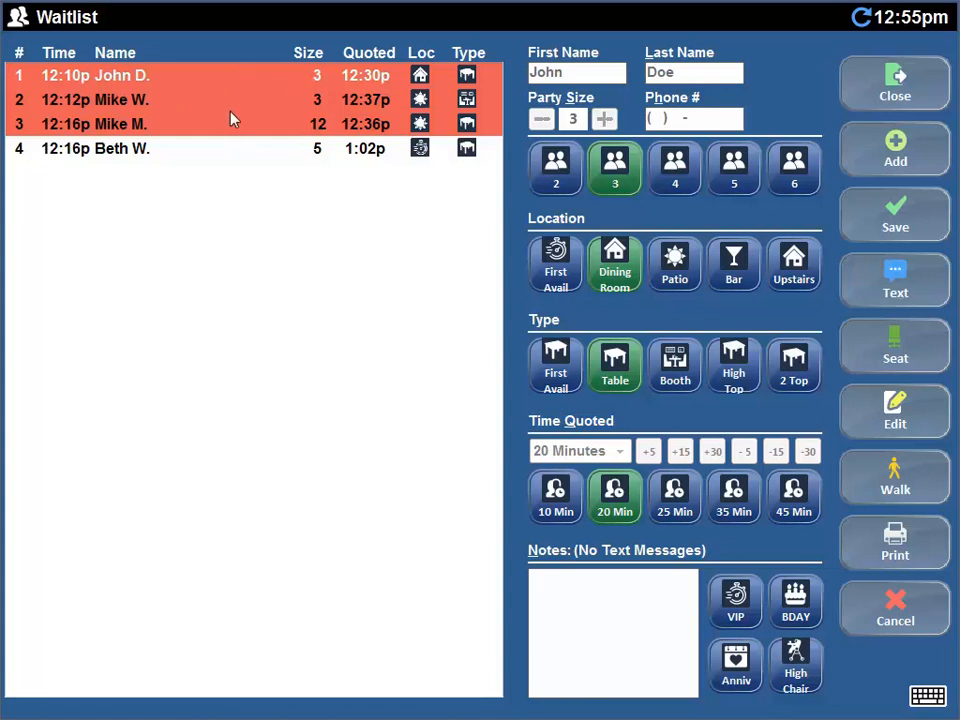
pyautogui.moveTo(198, 90)
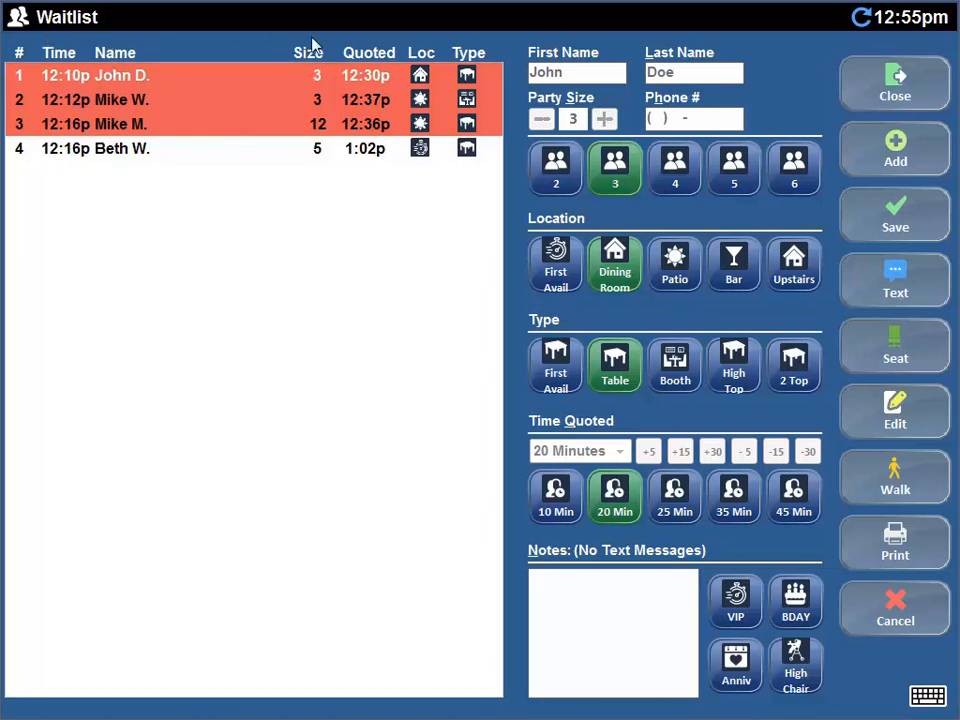
pyautogui.moveTo(418, 26)
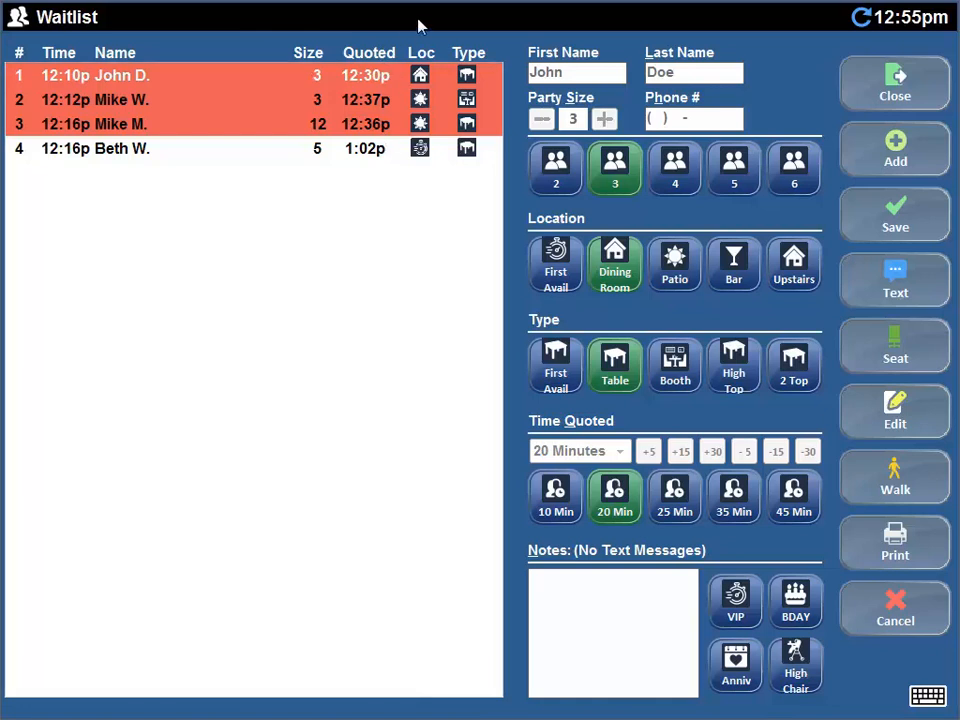
pyautogui.moveTo(424, 138)
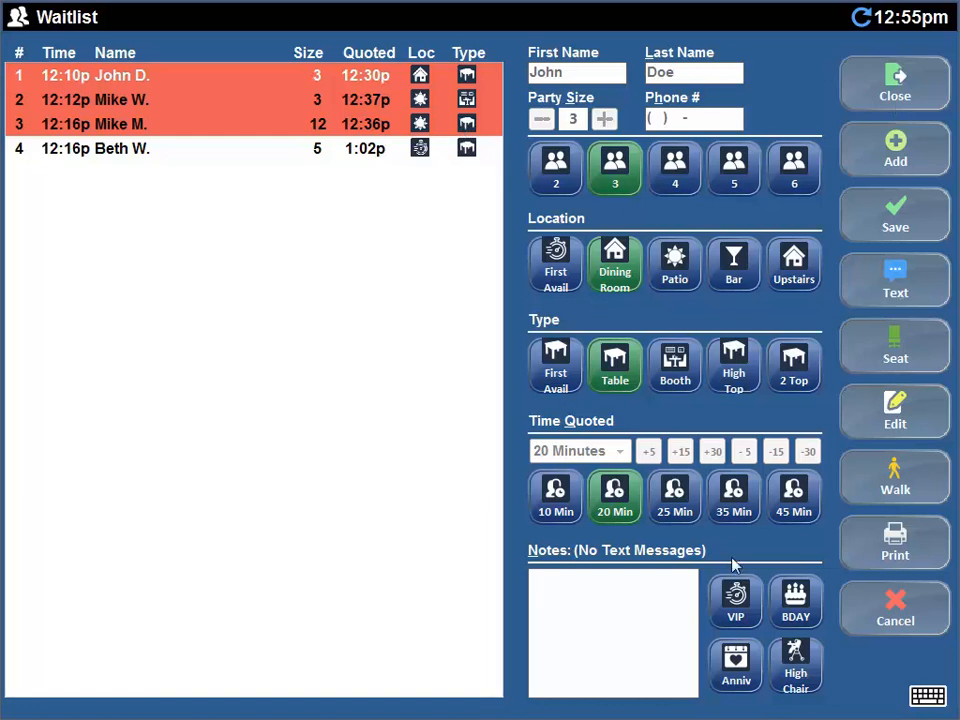
pyautogui.moveTo(520, 138)
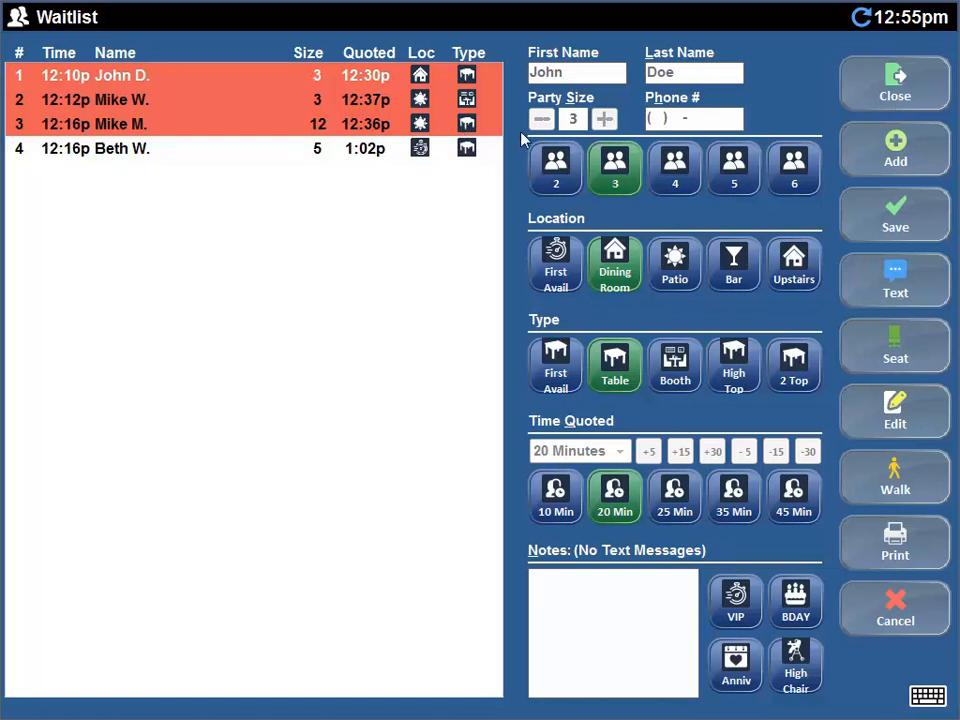
pyautogui.moveTo(764, 90)
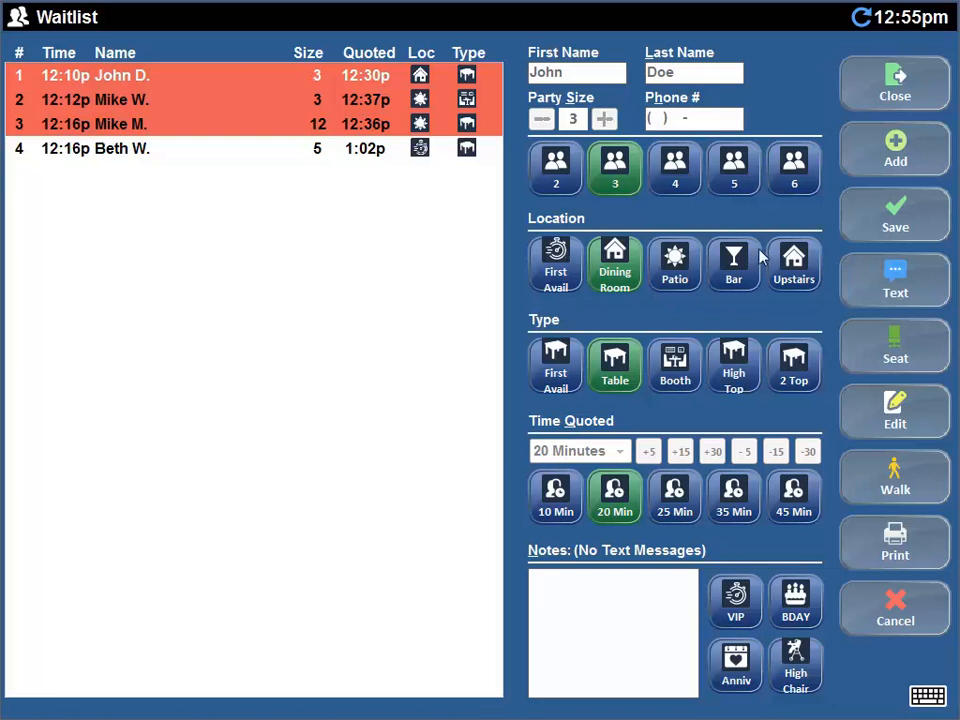
pyautogui.moveTo(620, 588)
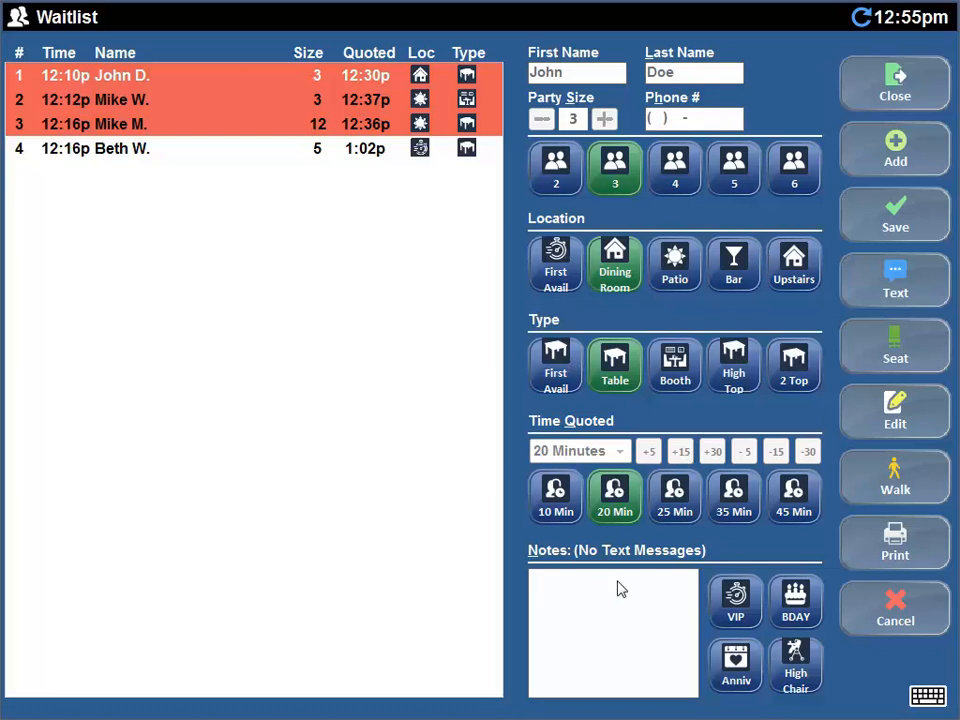
pyautogui.moveTo(652, 624)
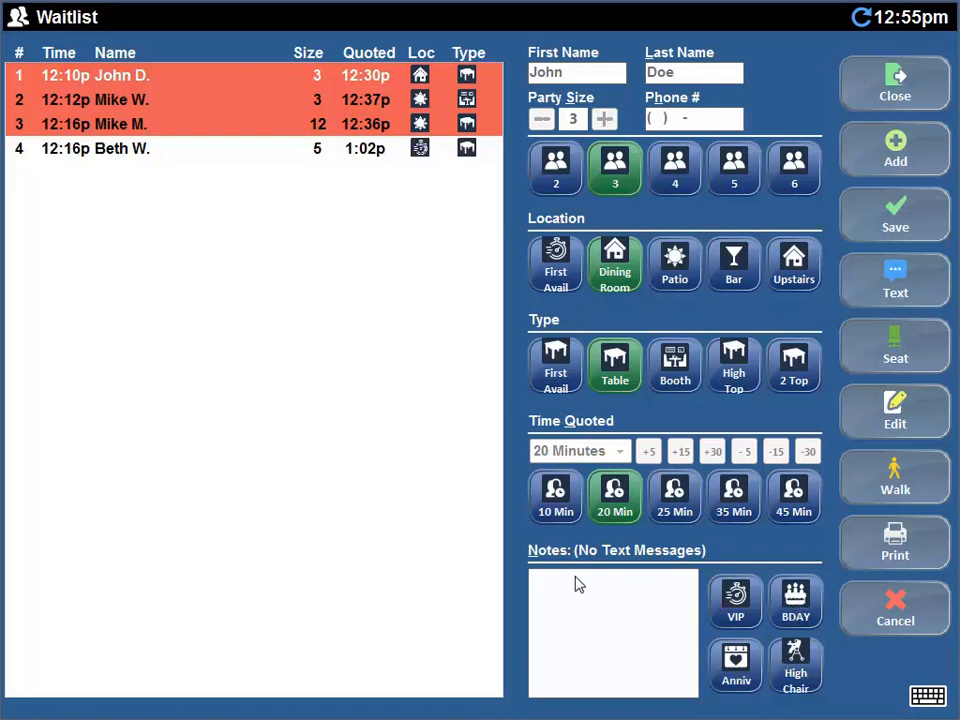
pyautogui.moveTo(472, 580)
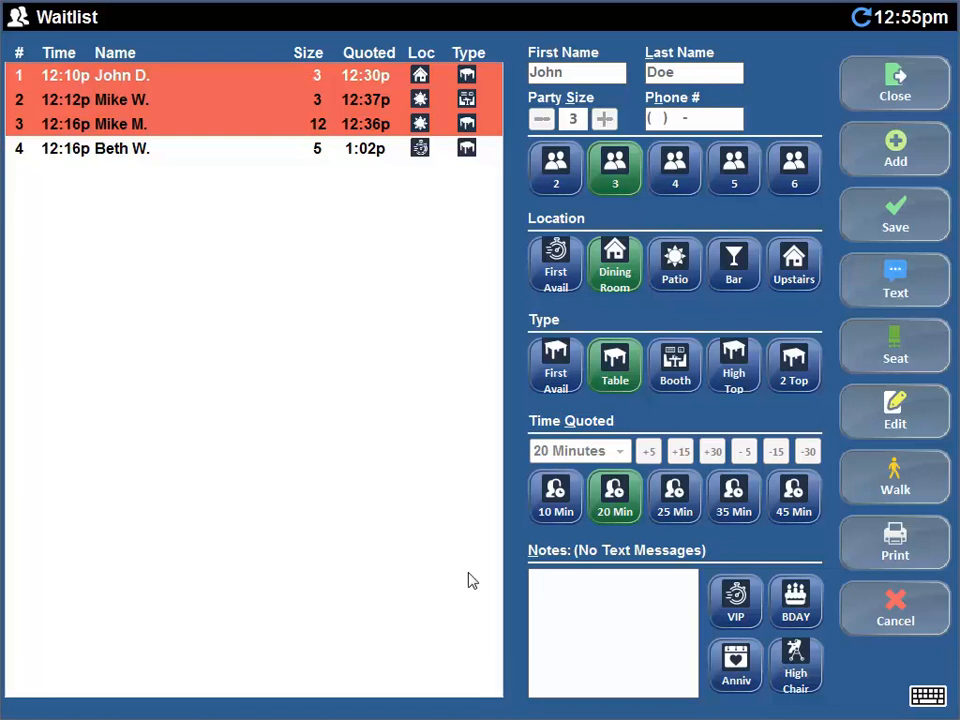
pyautogui.moveTo(952, 184)
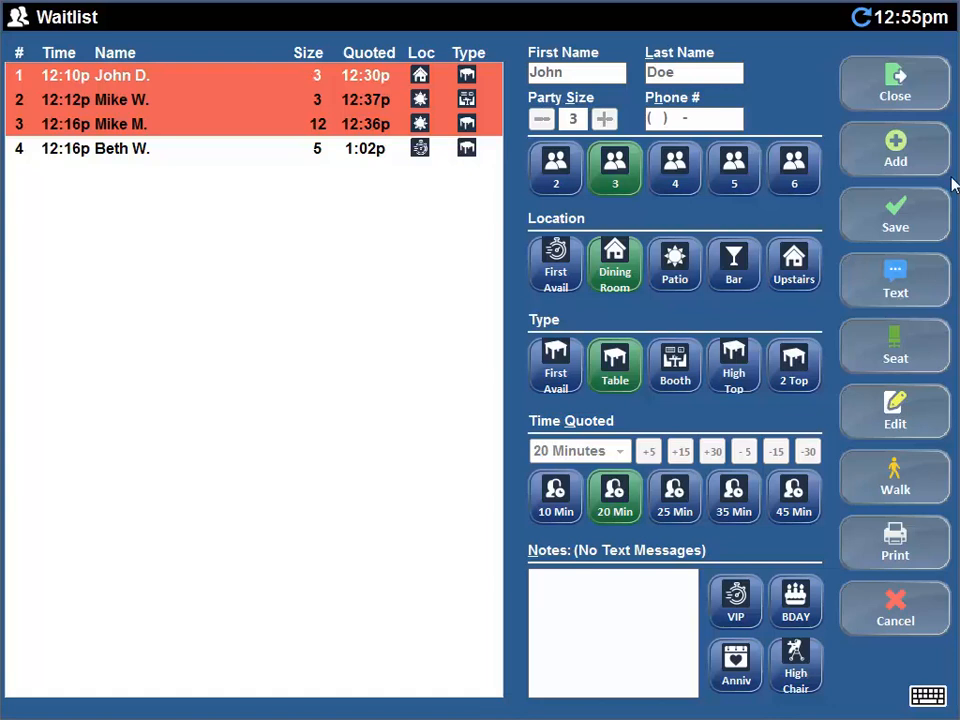
pyautogui.click(894, 150)
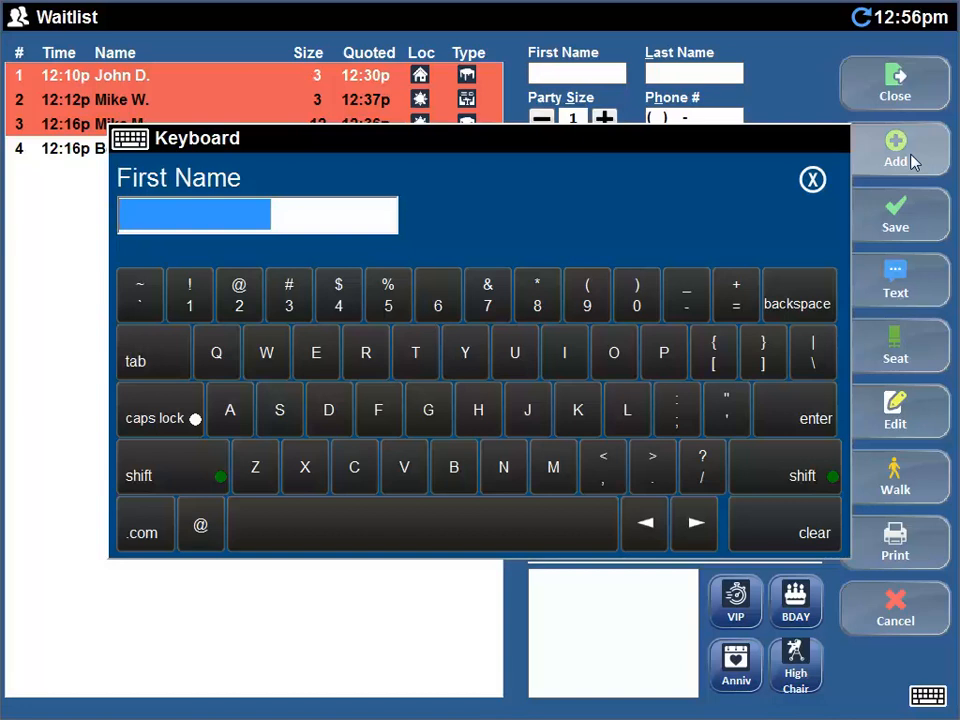
pyautogui.moveTo(384, 296)
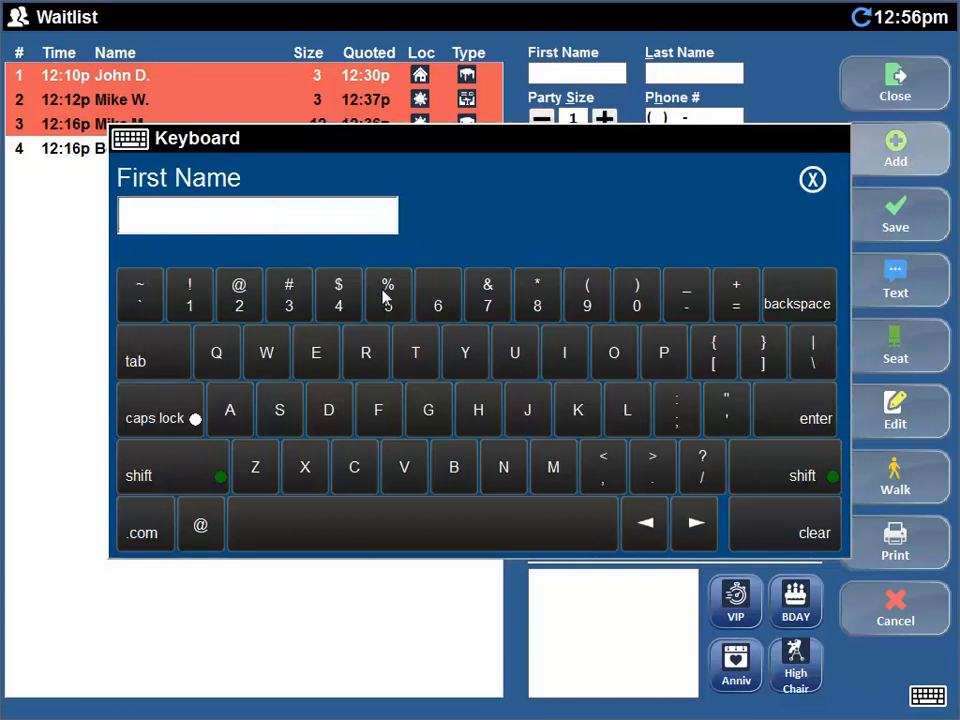
pyautogui.write('Sara')
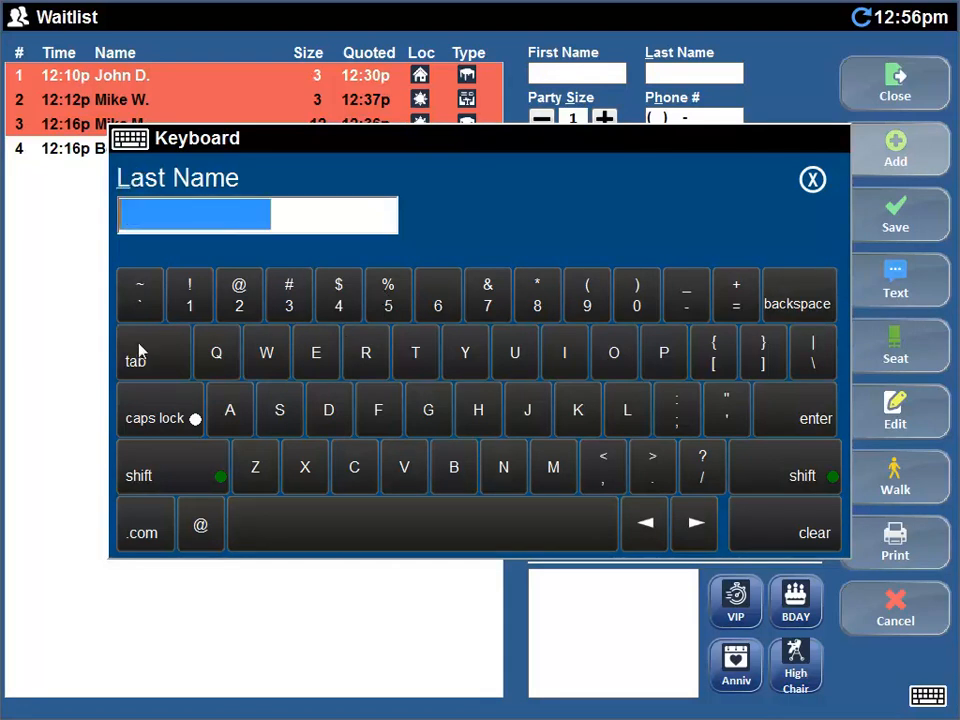
pyautogui.write('a')
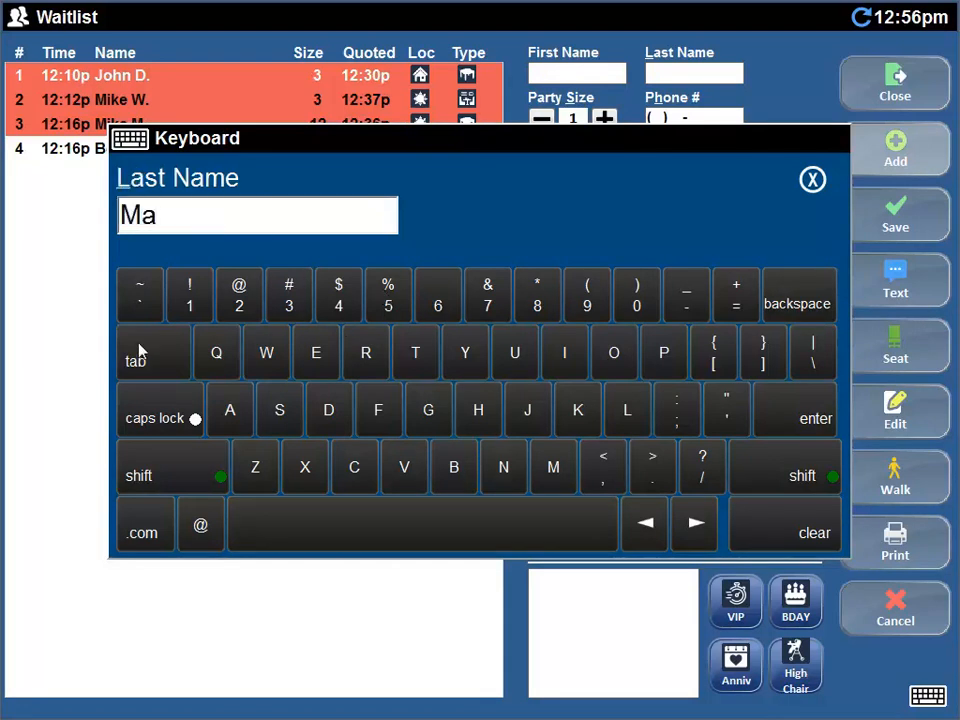
pyautogui.write('rcus')
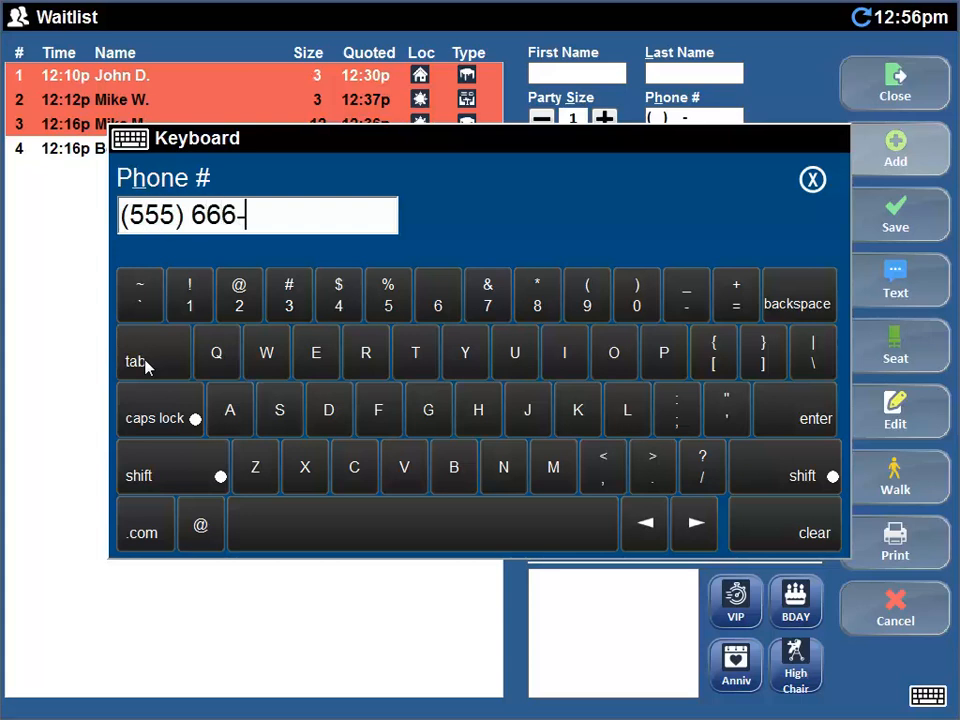
pyautogui.write('2323')
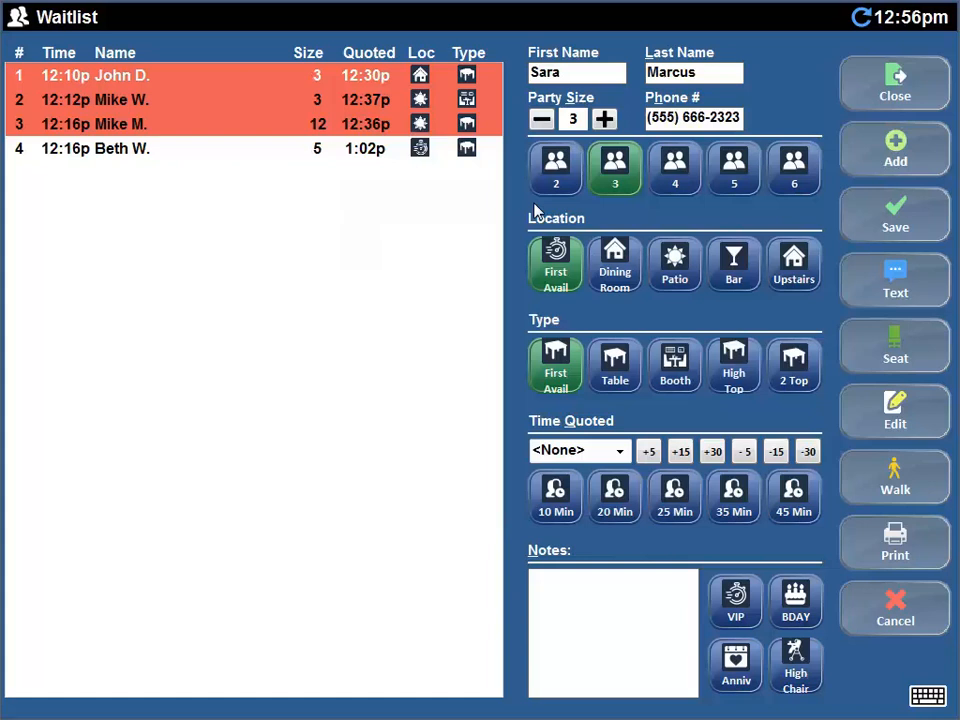
# Step: Set Sara's party to 4, first available booth, with a 25-minute quoted wait
pyautogui.click(674, 168)
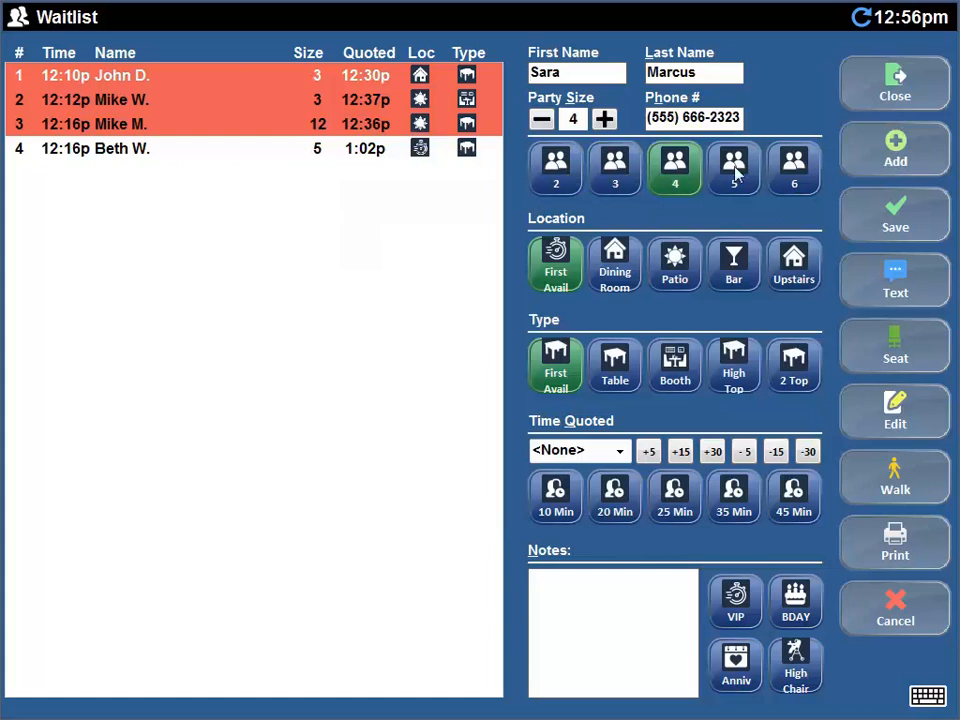
pyautogui.click(604, 120)
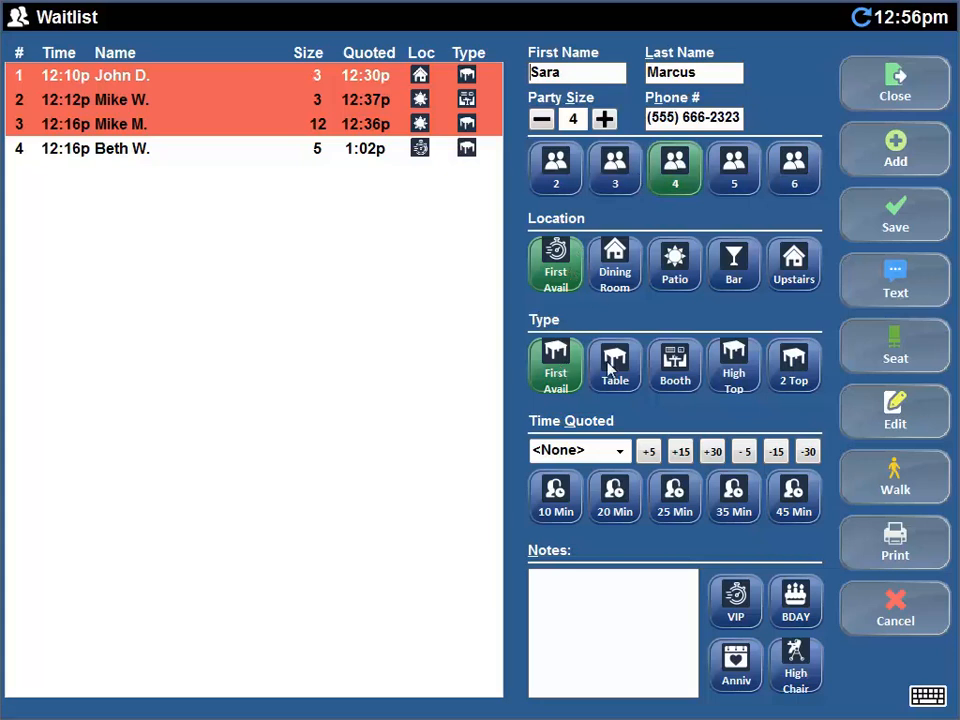
pyautogui.click(674, 364)
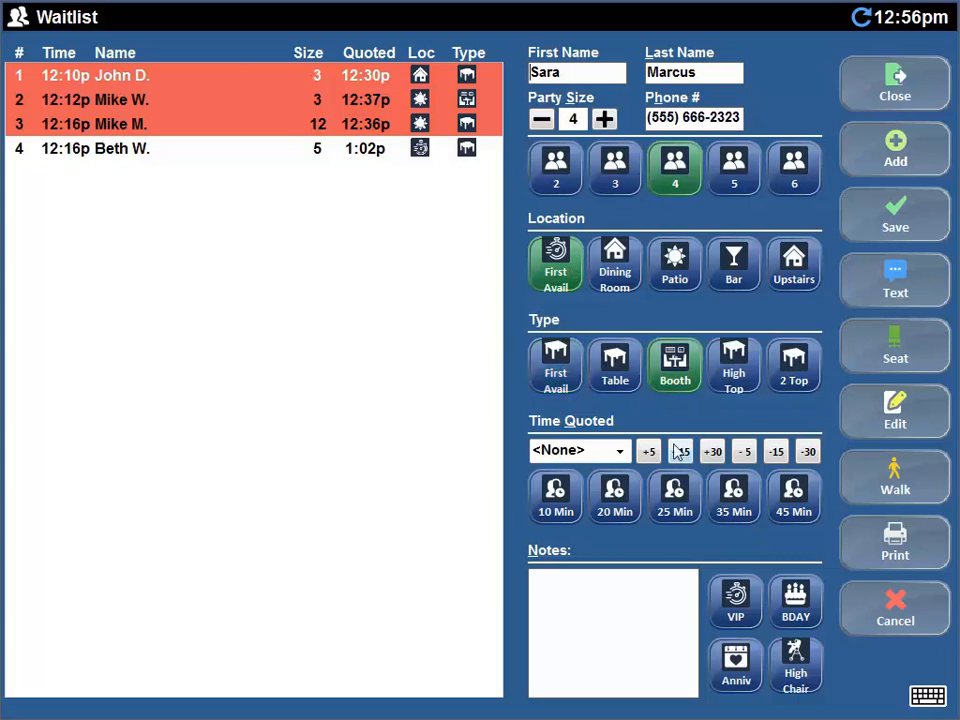
pyautogui.click(674, 496)
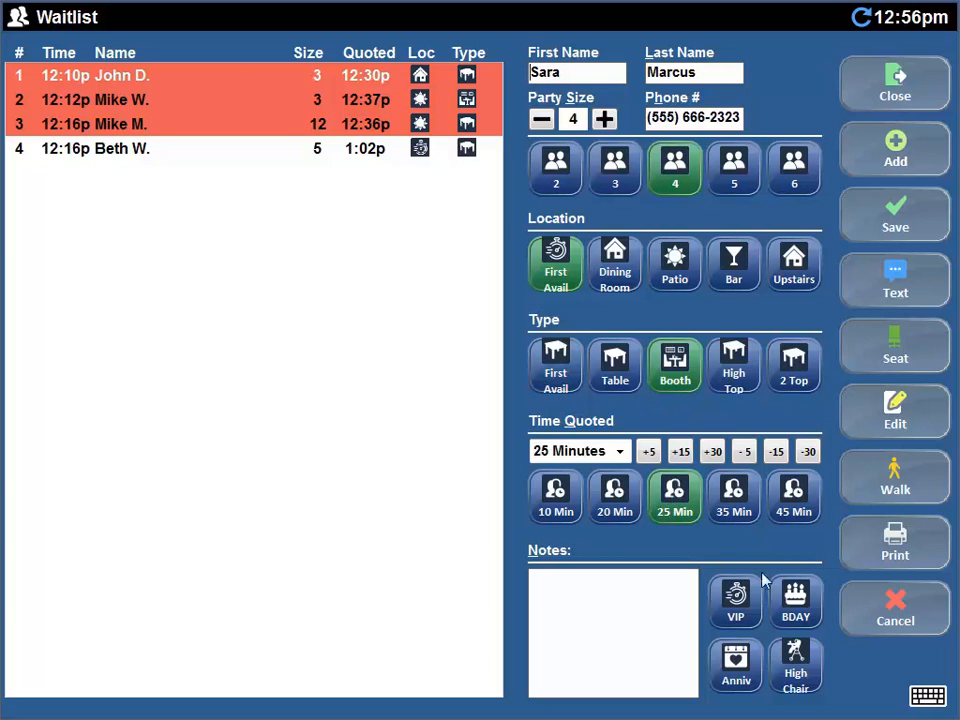
# Step: Mark her VIP and note "VIP - MGR Daughter" on the entry
pyautogui.click(736, 600)
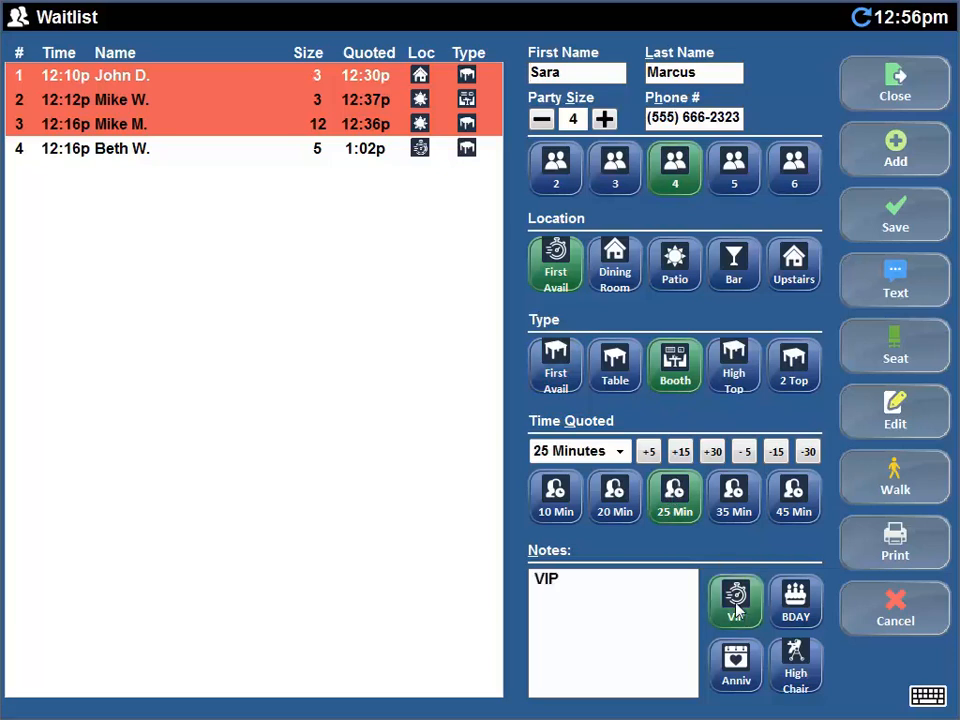
pyautogui.click(736, 600)
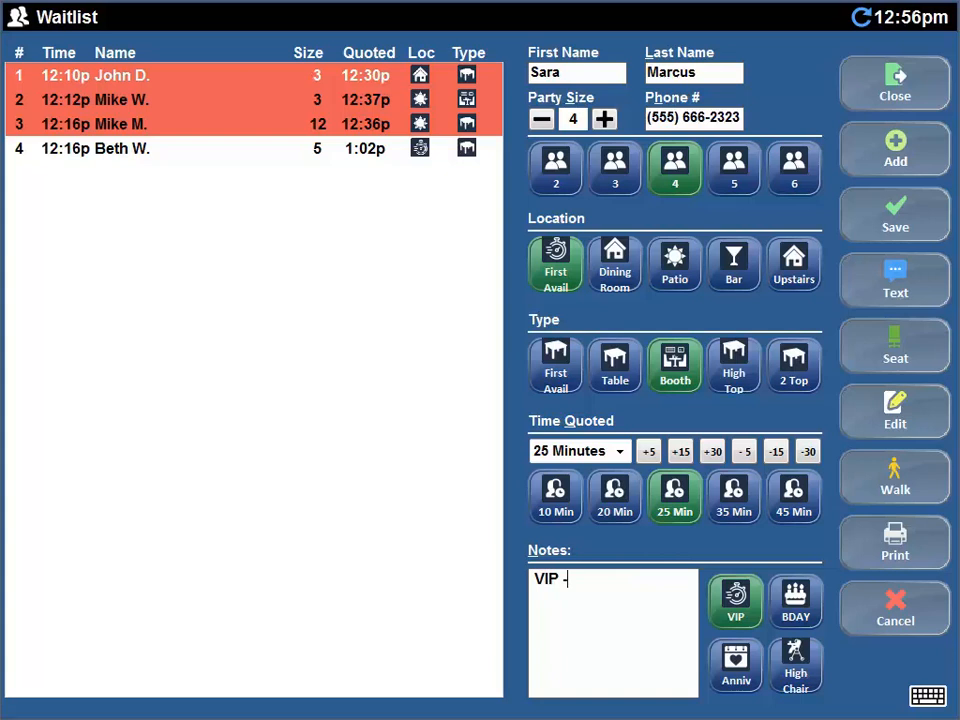
pyautogui.write('MGR')
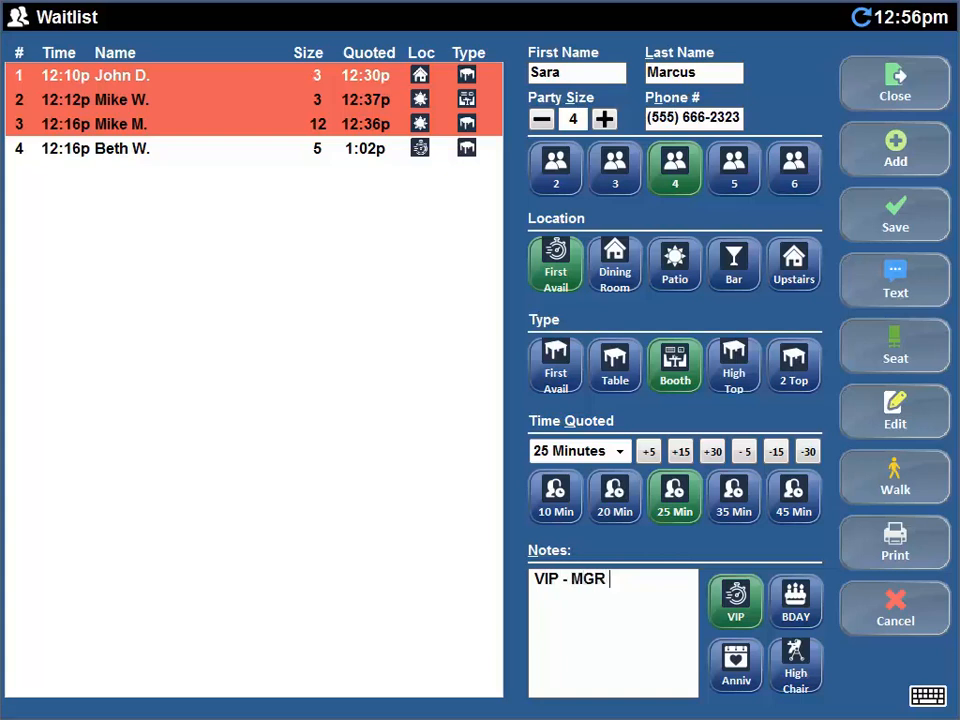
pyautogui.write('Daughter')
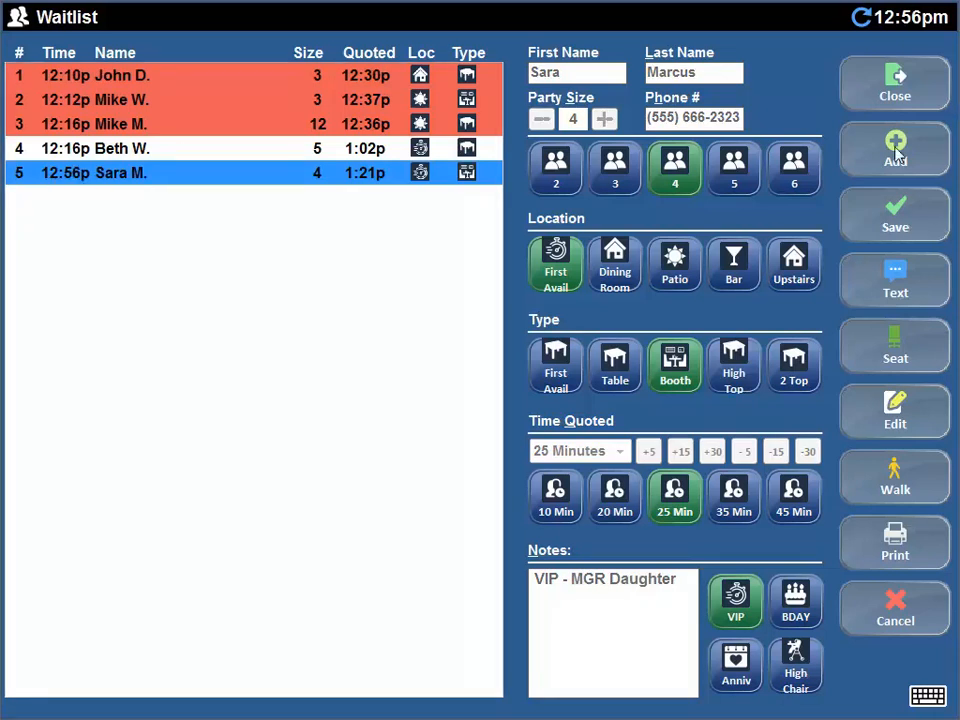
pyautogui.click(894, 150)
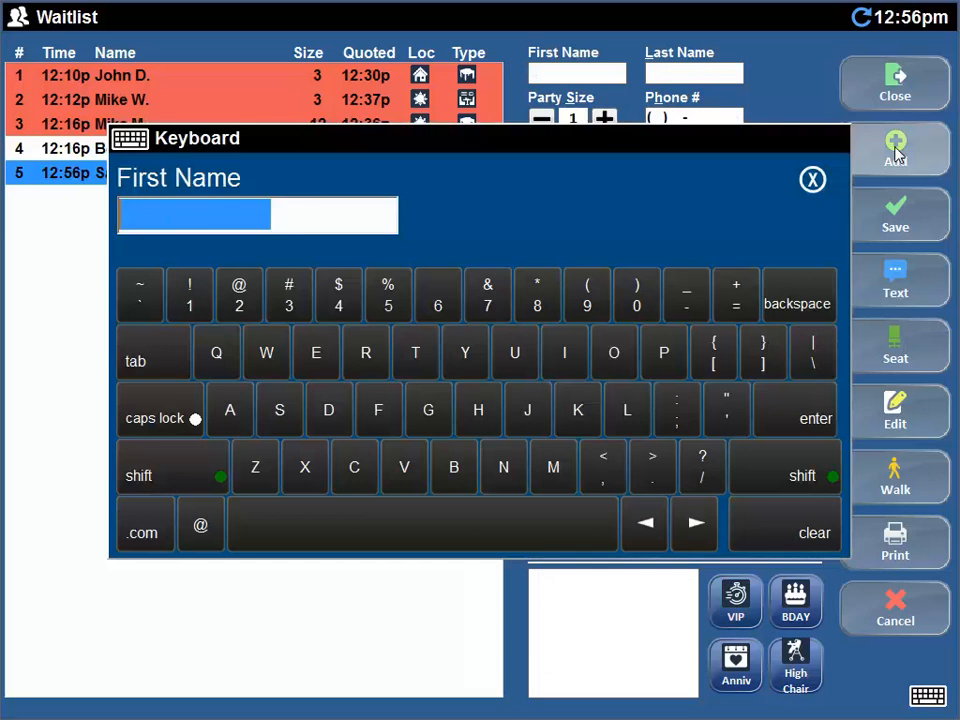
pyautogui.write('Maryellen')
pyautogui.click(694, 74)
pyautogui.write('Korn')
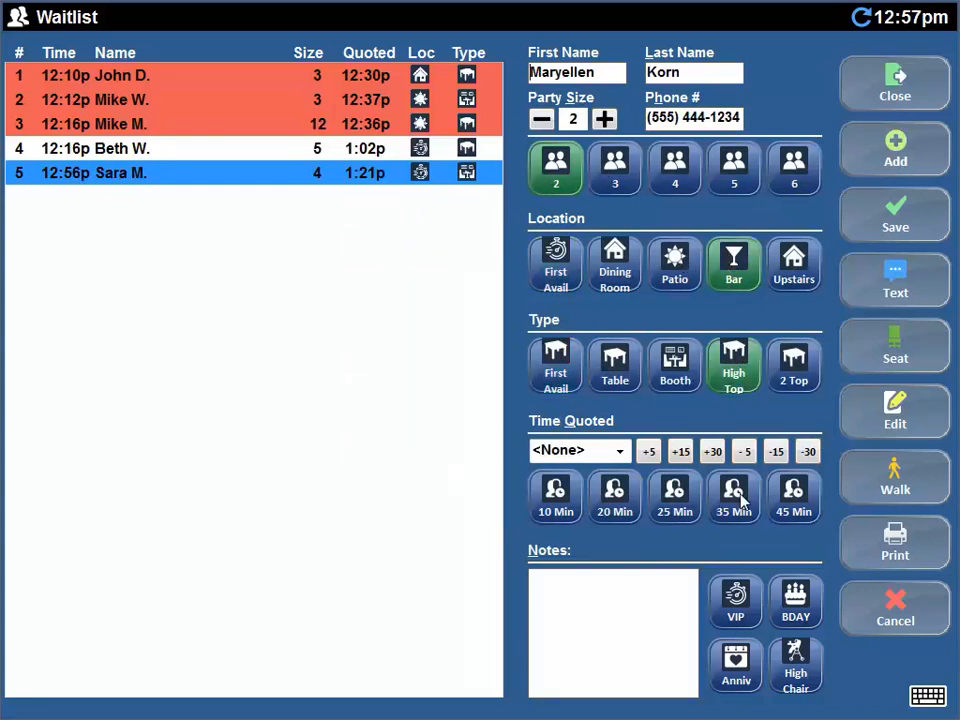
pyautogui.click(614, 496)
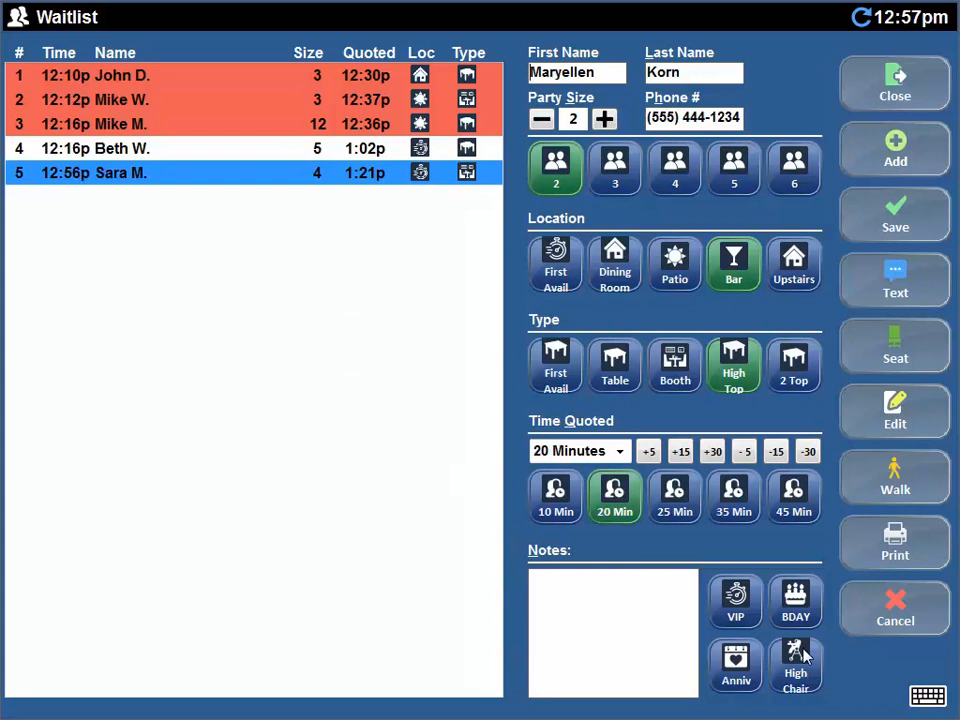
pyautogui.click(894, 214)
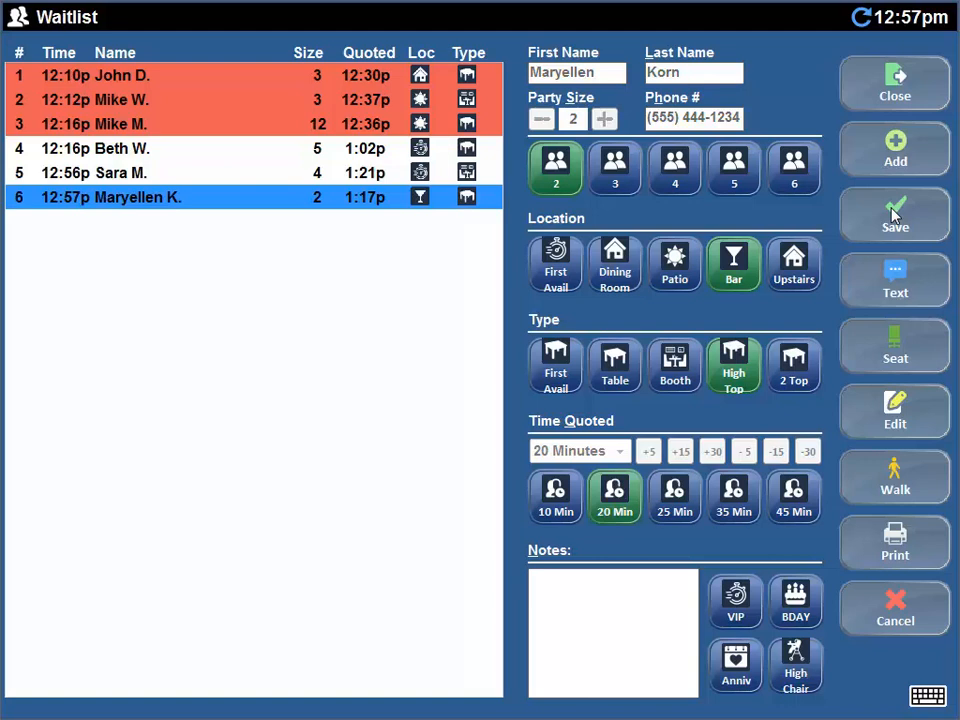
pyautogui.click(96, 76)
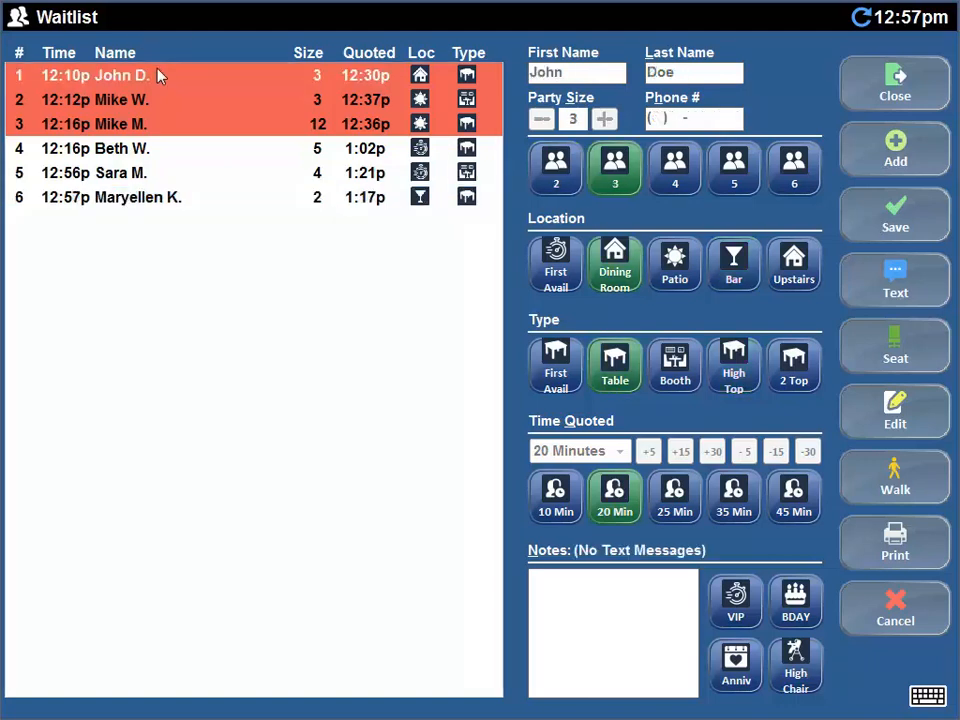
pyautogui.moveTo(82, 82)
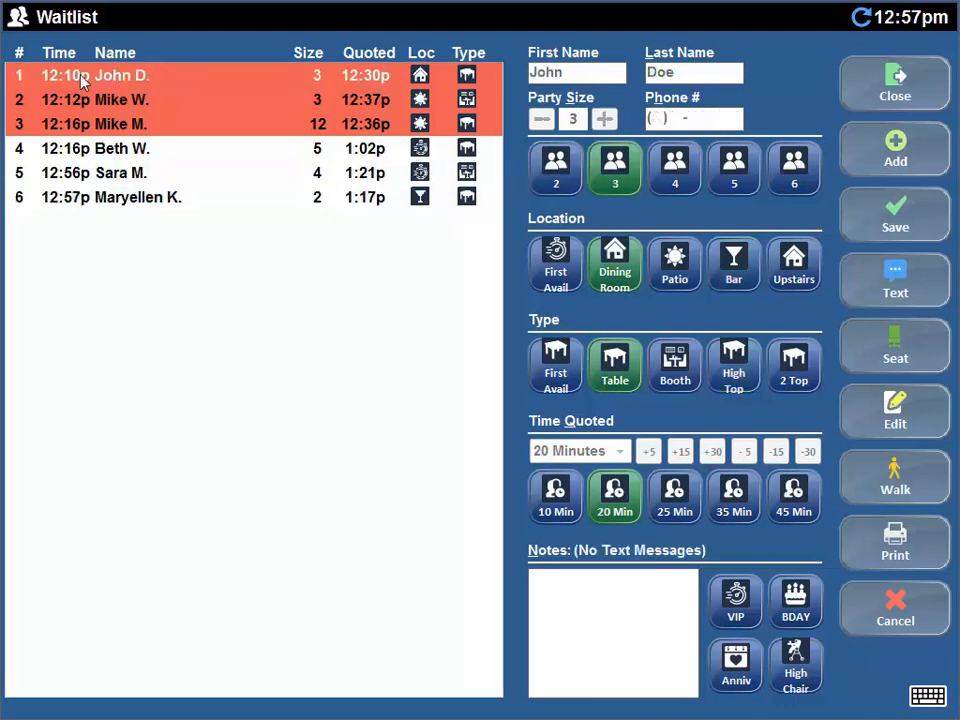
pyautogui.moveTo(576, 76)
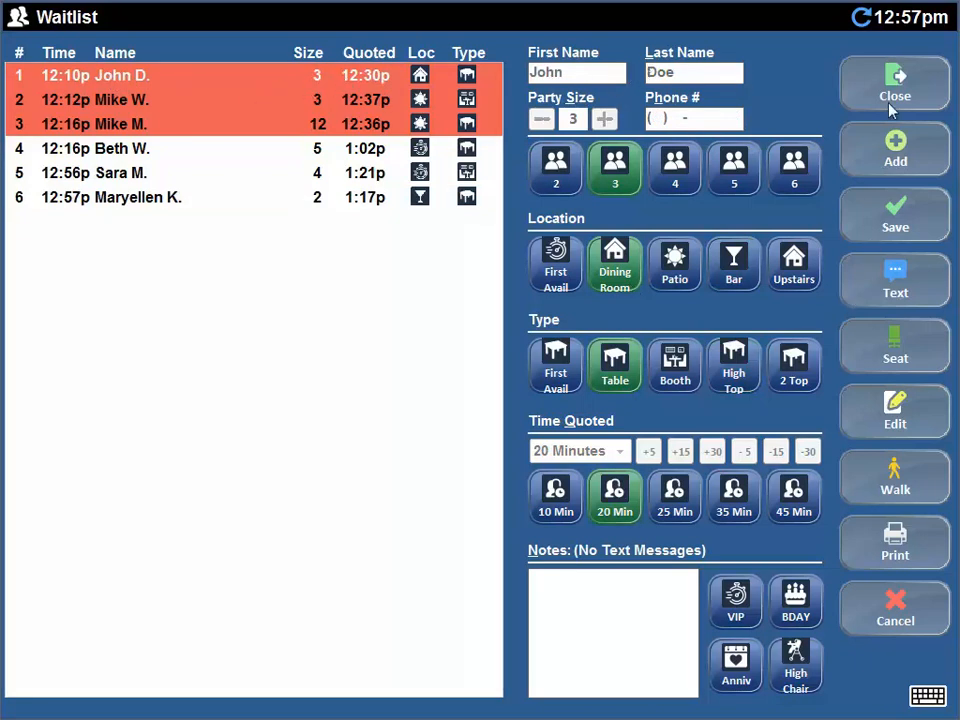
pyautogui.moveTo(890, 96)
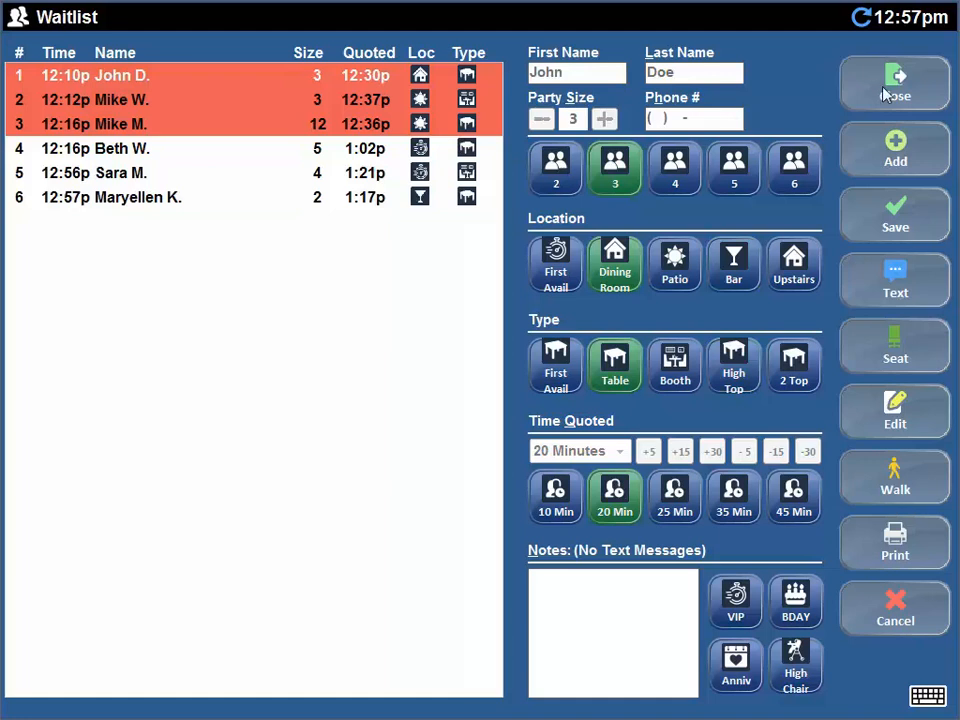
pyautogui.moveTo(736, 308)
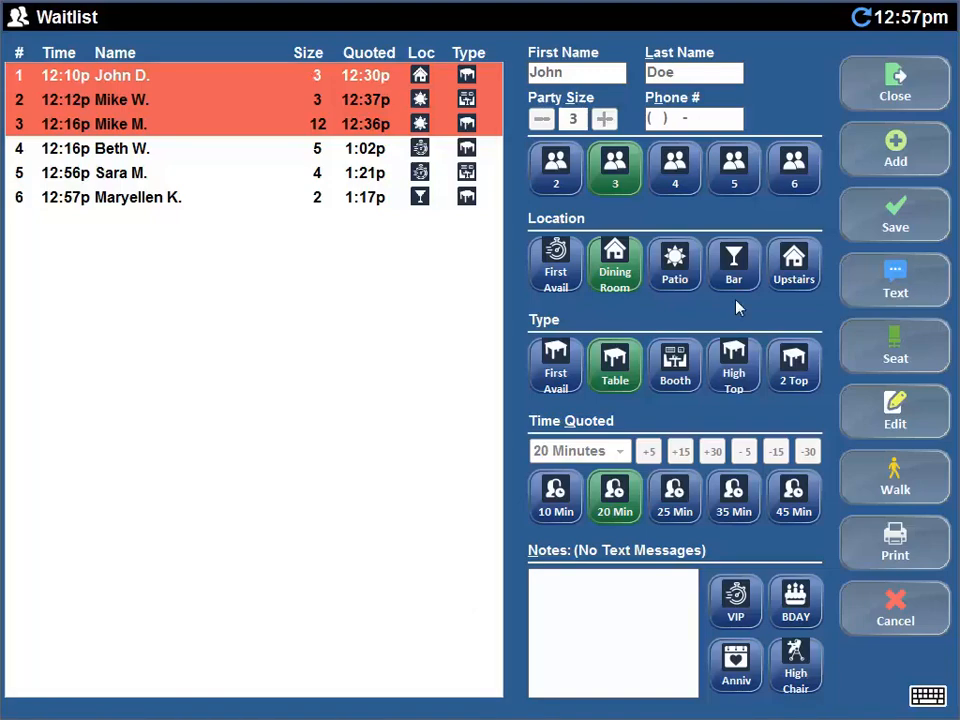
pyautogui.moveTo(922, 220)
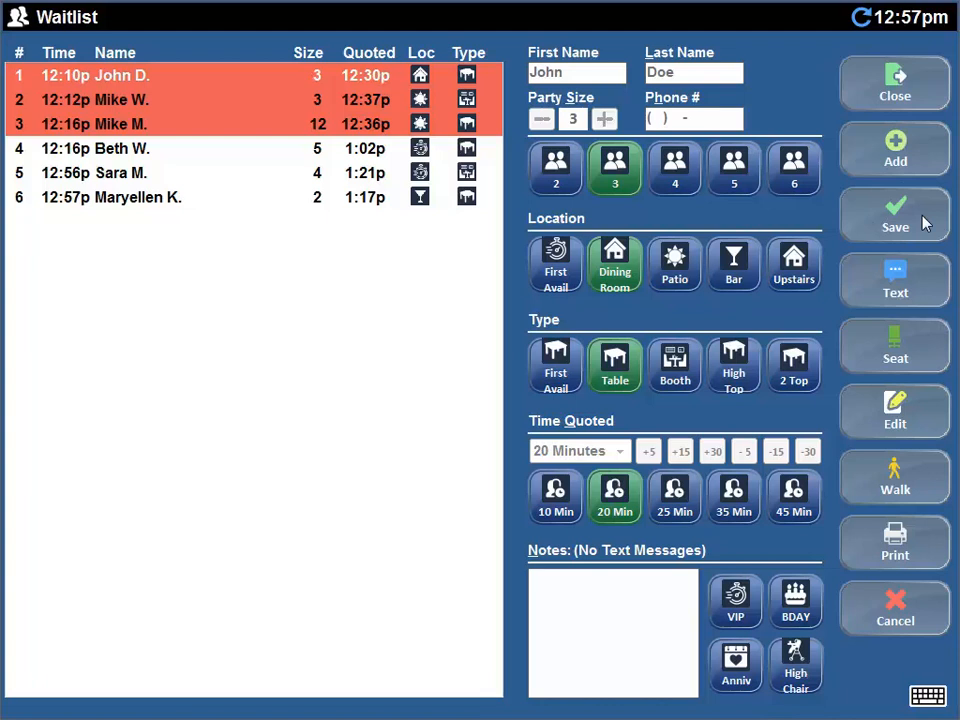
pyautogui.moveTo(904, 288)
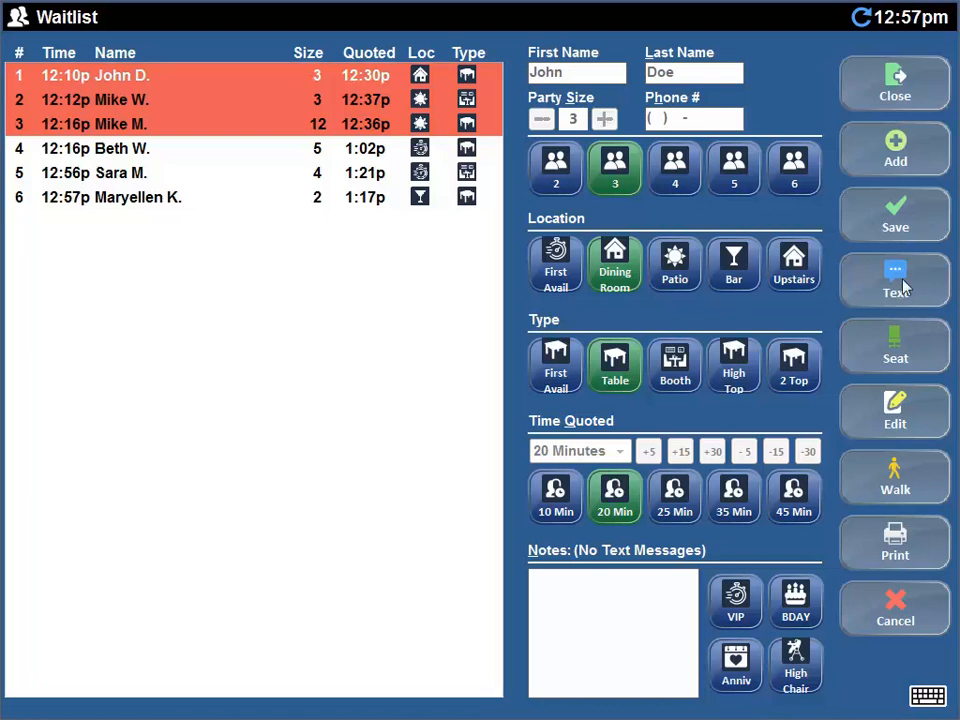
pyautogui.moveTo(100, 78)
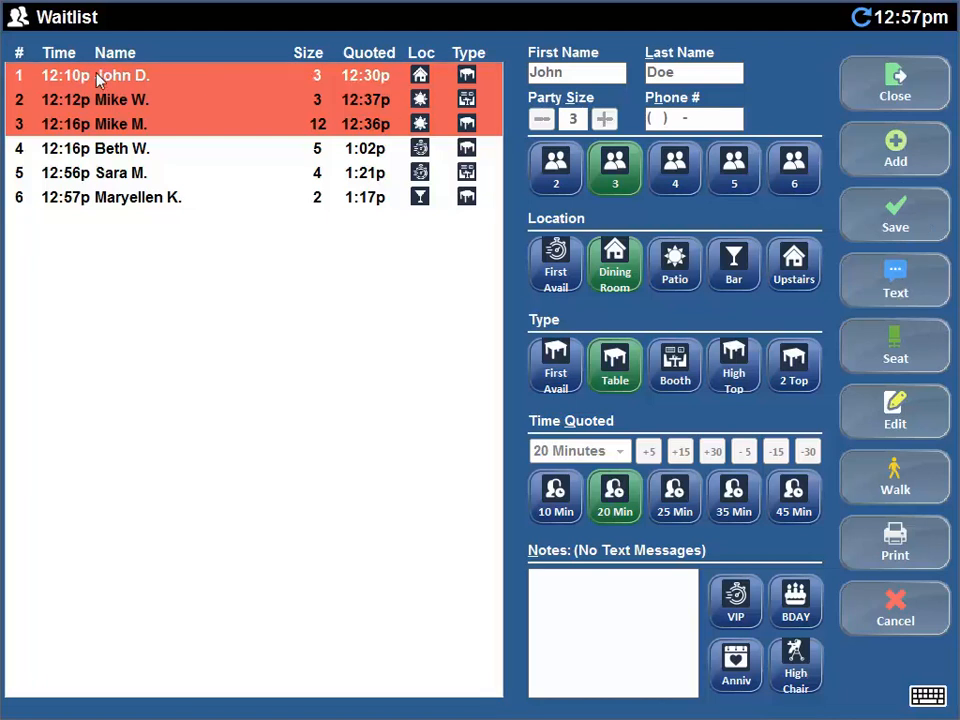
pyautogui.moveTo(930, 352)
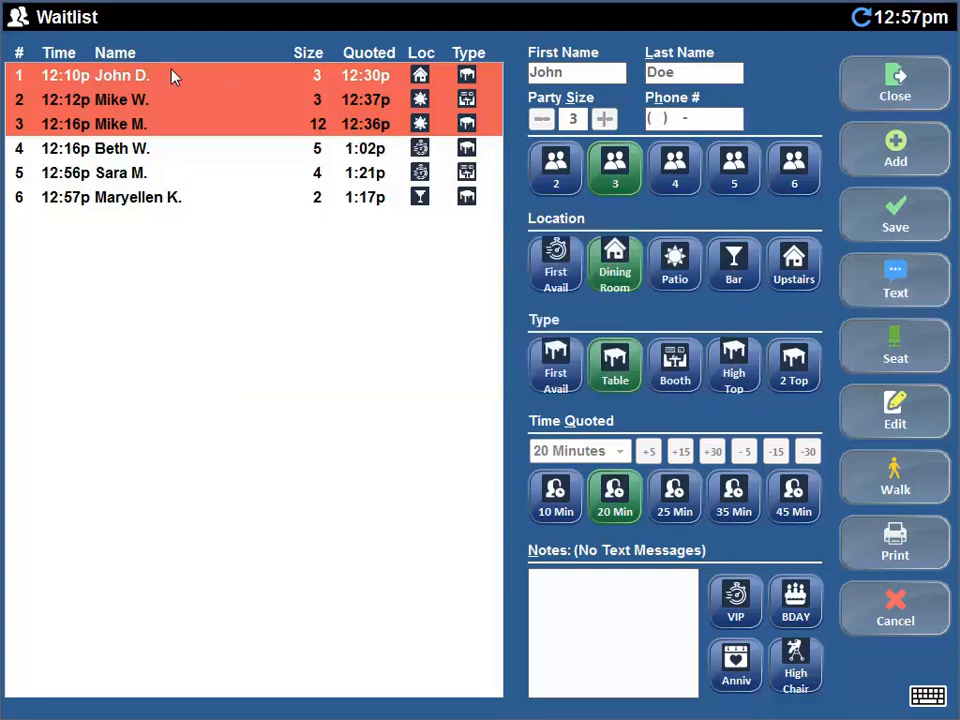
pyautogui.click(96, 148)
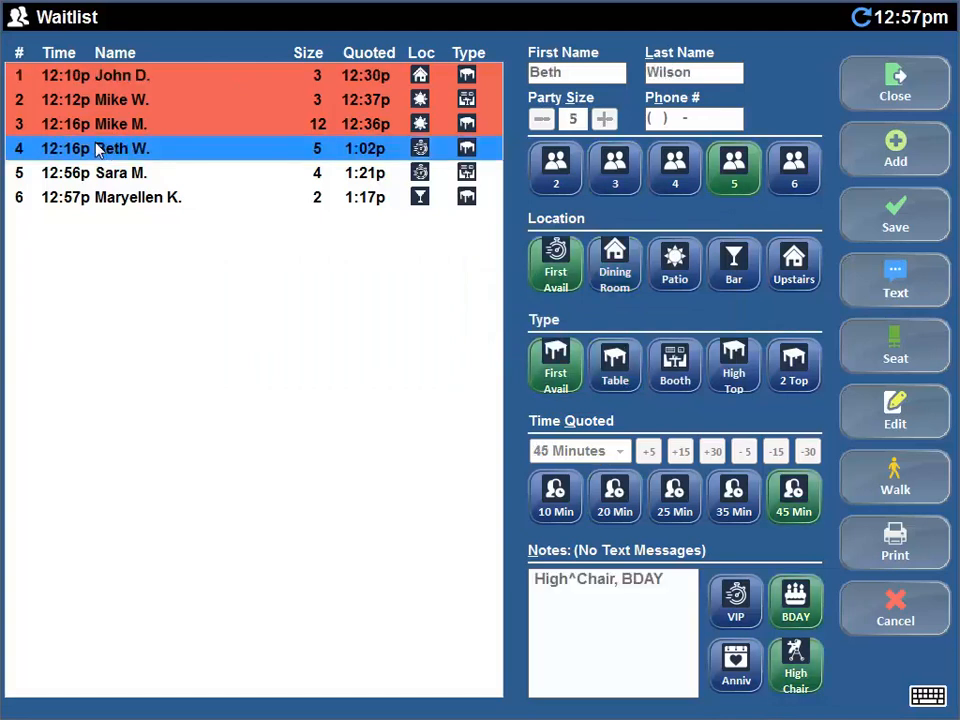
pyautogui.click(96, 172)
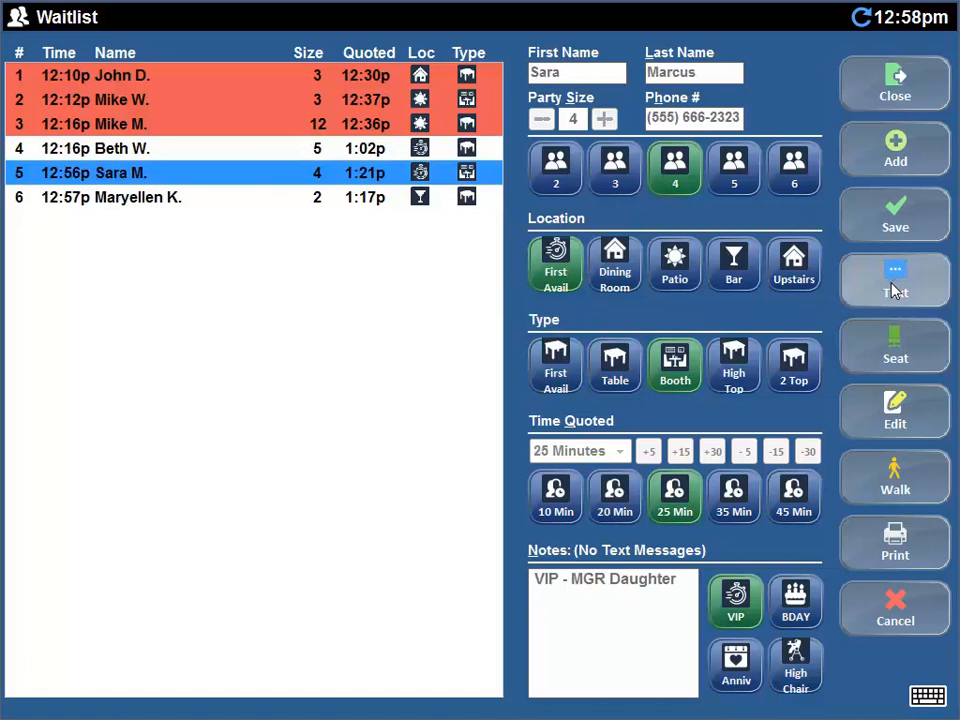
pyautogui.click(894, 280)
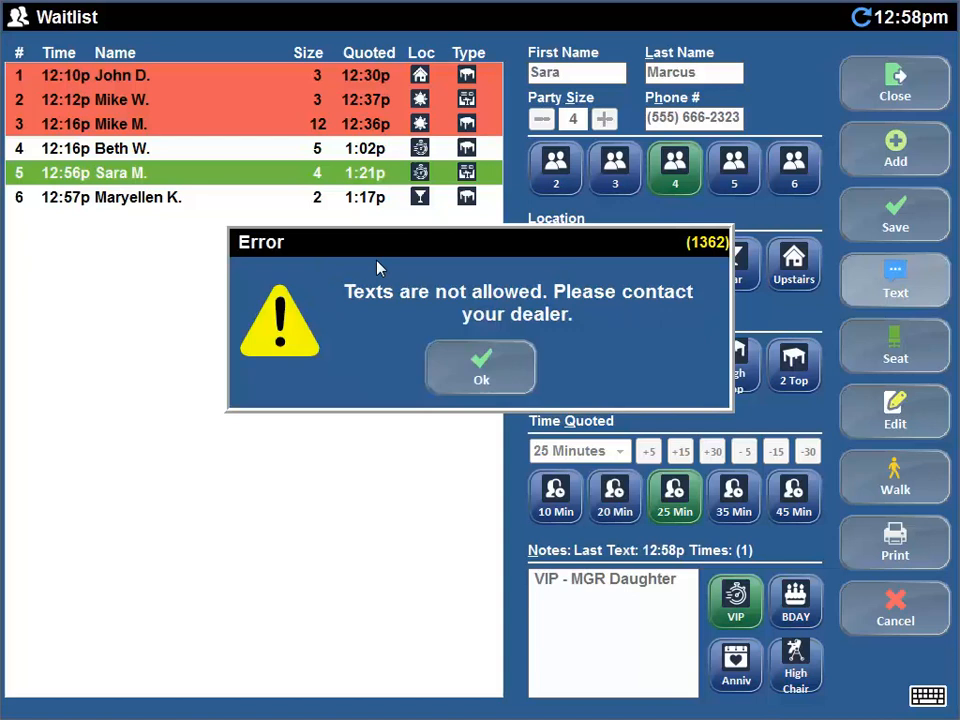
pyautogui.click(480, 368)
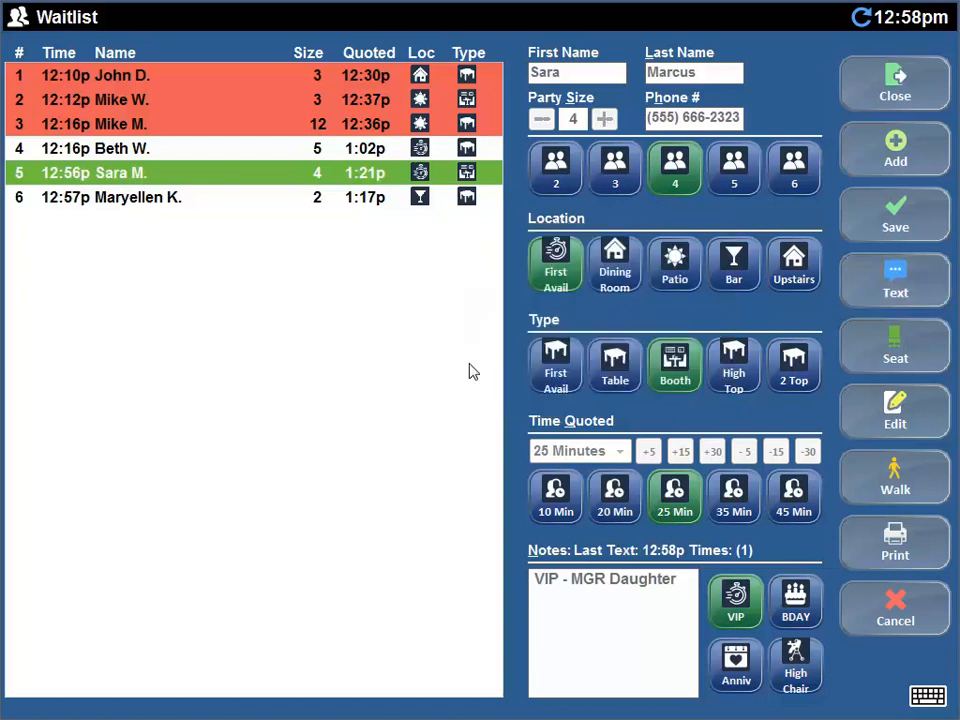
pyautogui.moveTo(420, 244)
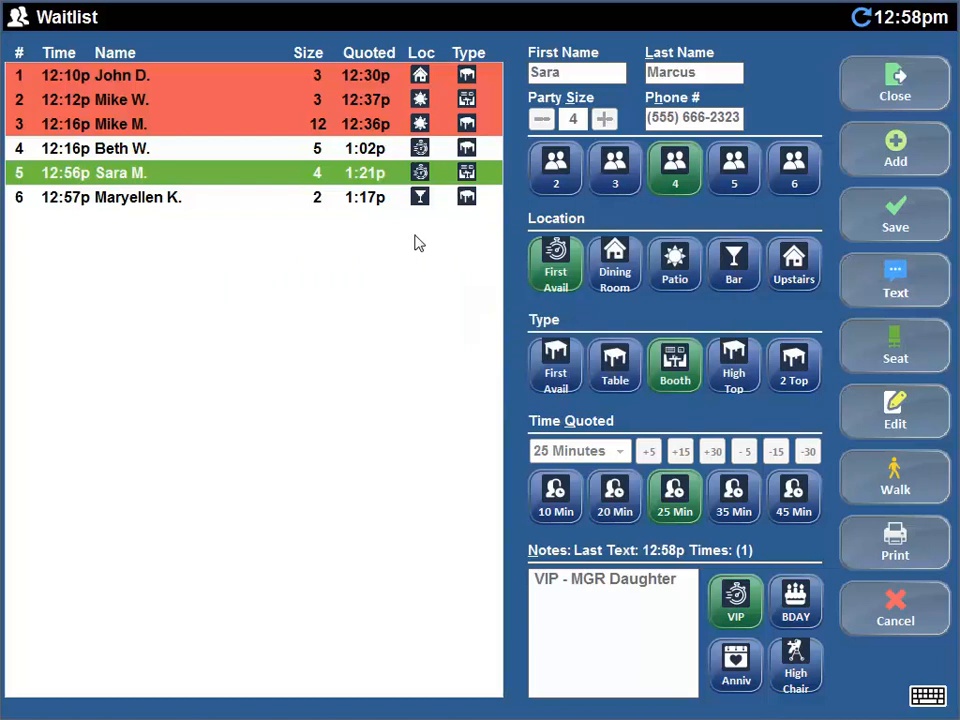
pyautogui.moveTo(98, 182)
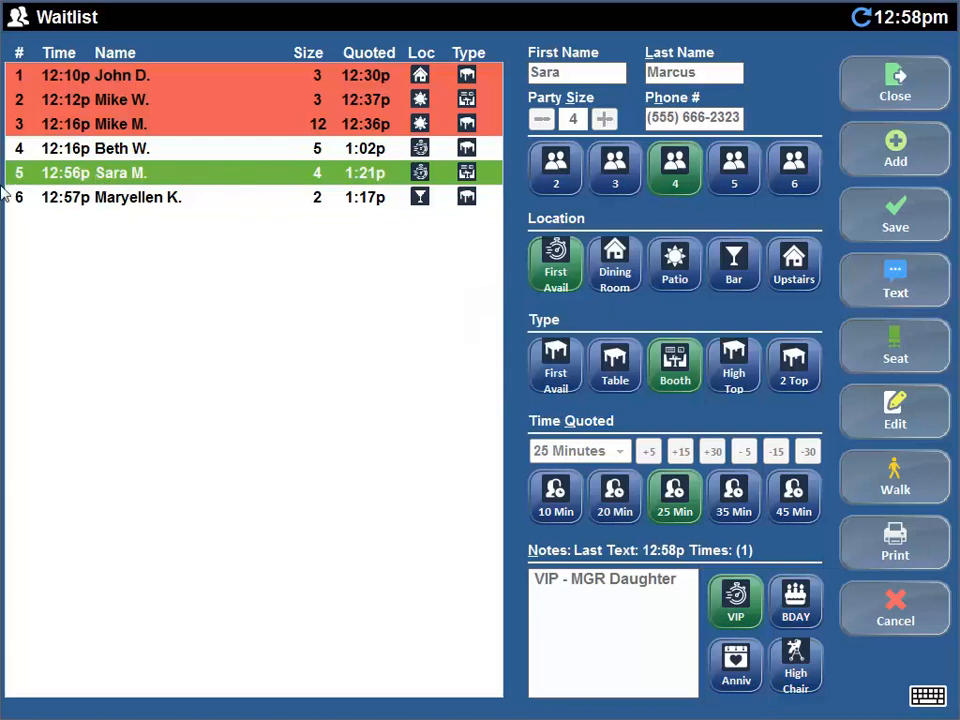
pyautogui.moveTo(278, 182)
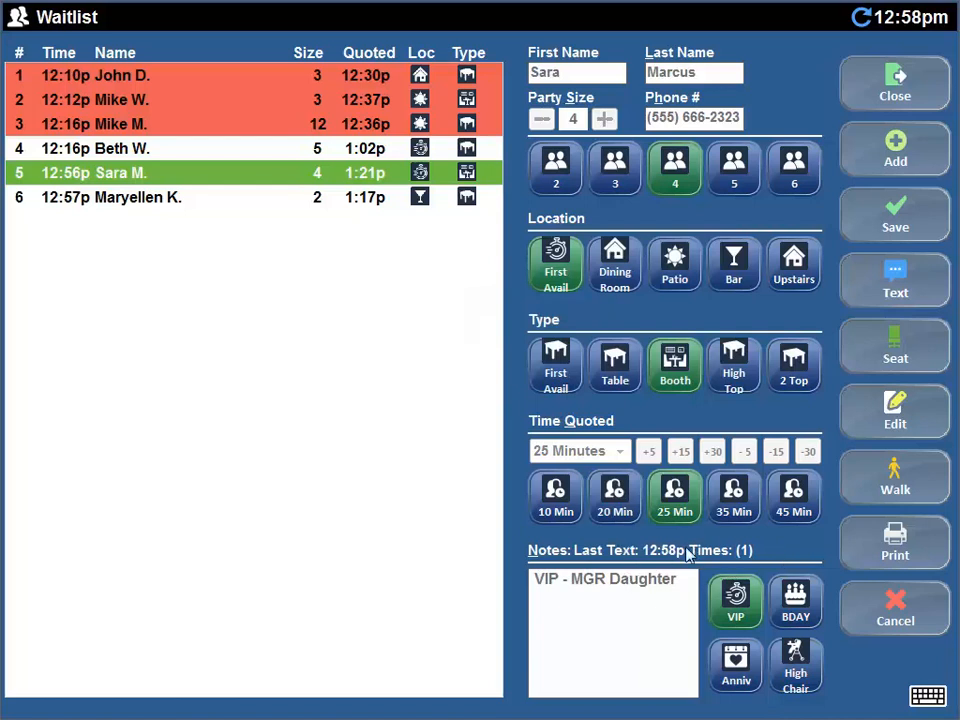
pyautogui.moveTo(656, 564)
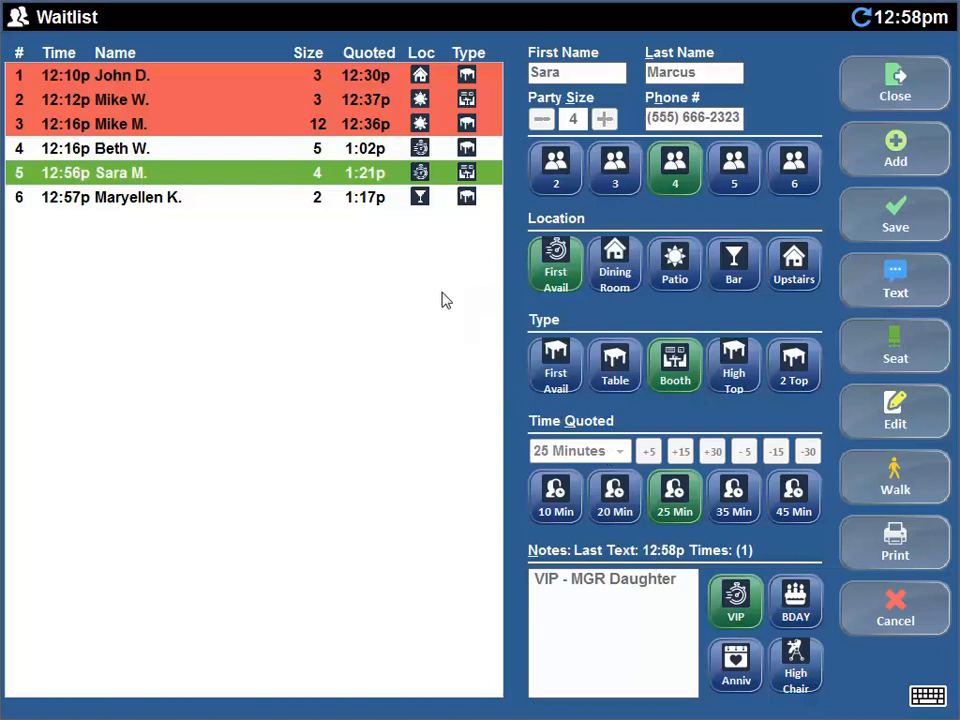
pyautogui.moveTo(944, 340)
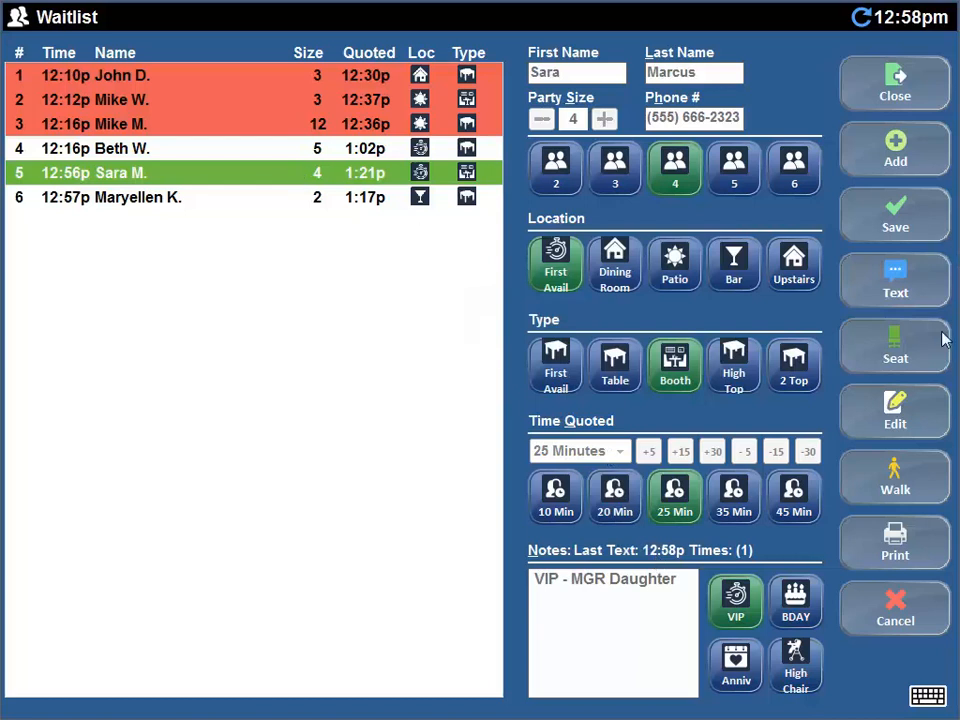
pyautogui.click(894, 280)
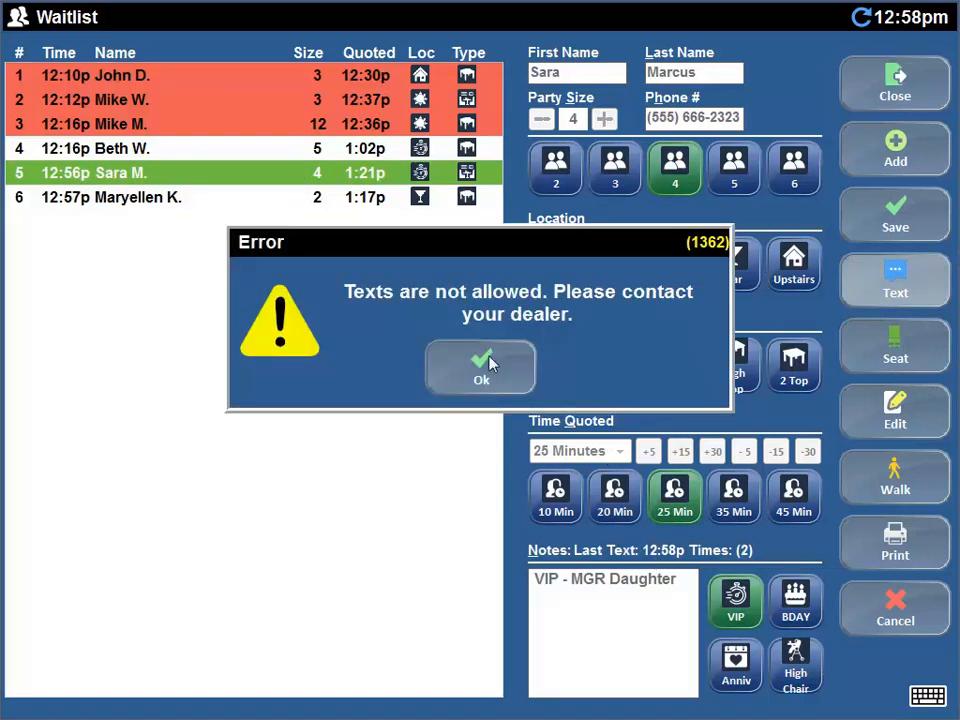
pyautogui.click(482, 368)
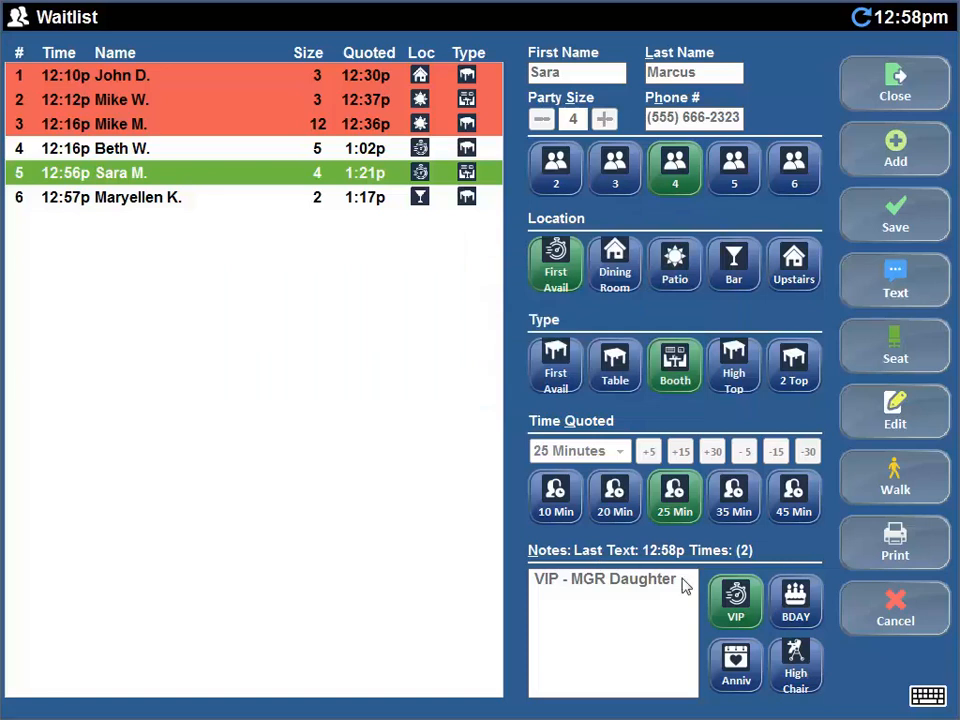
pyautogui.moveTo(870, 76)
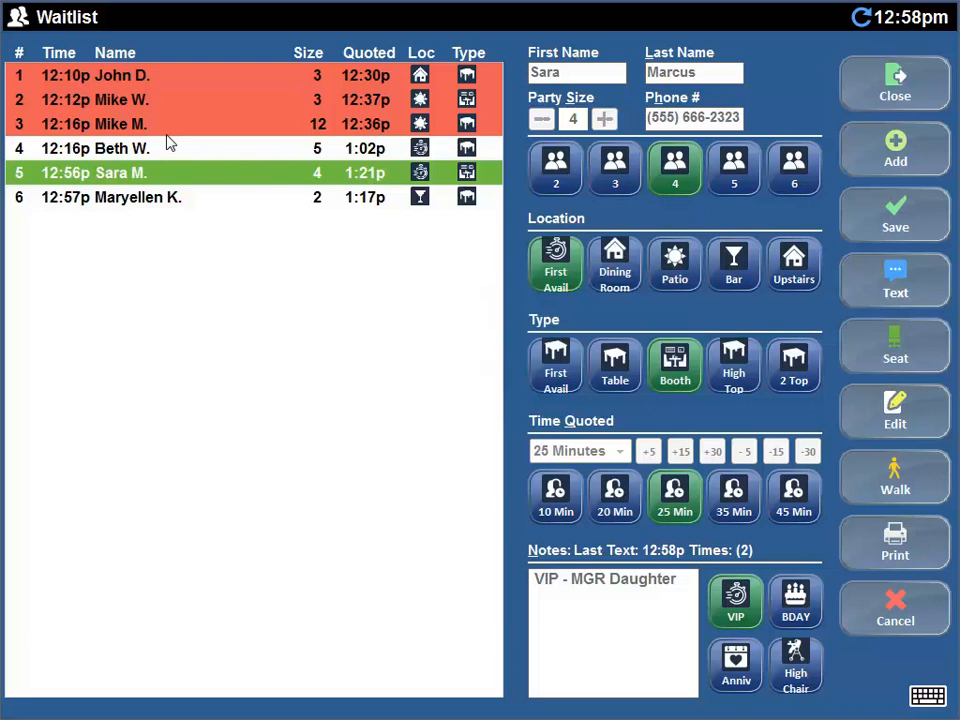
pyautogui.moveTo(118, 176)
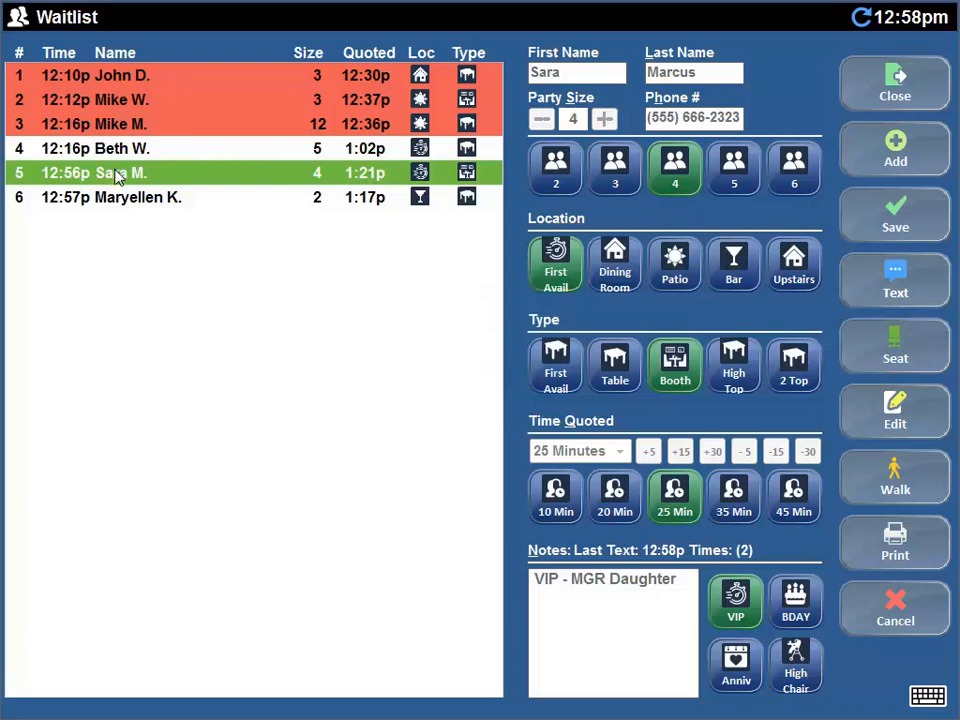
pyautogui.moveTo(920, 356)
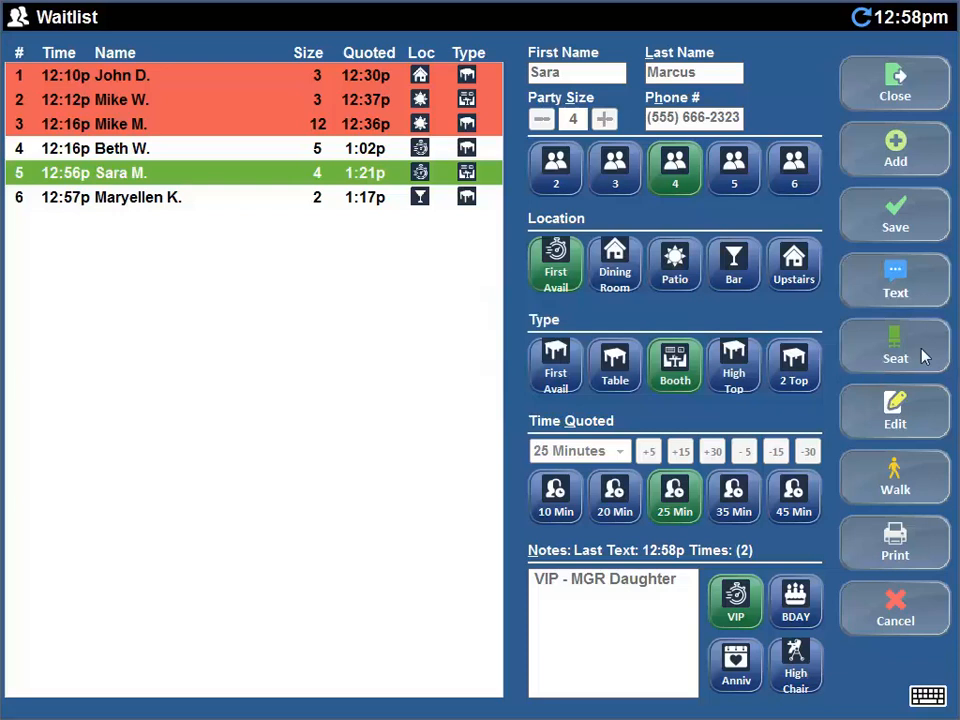
pyautogui.click(894, 348)
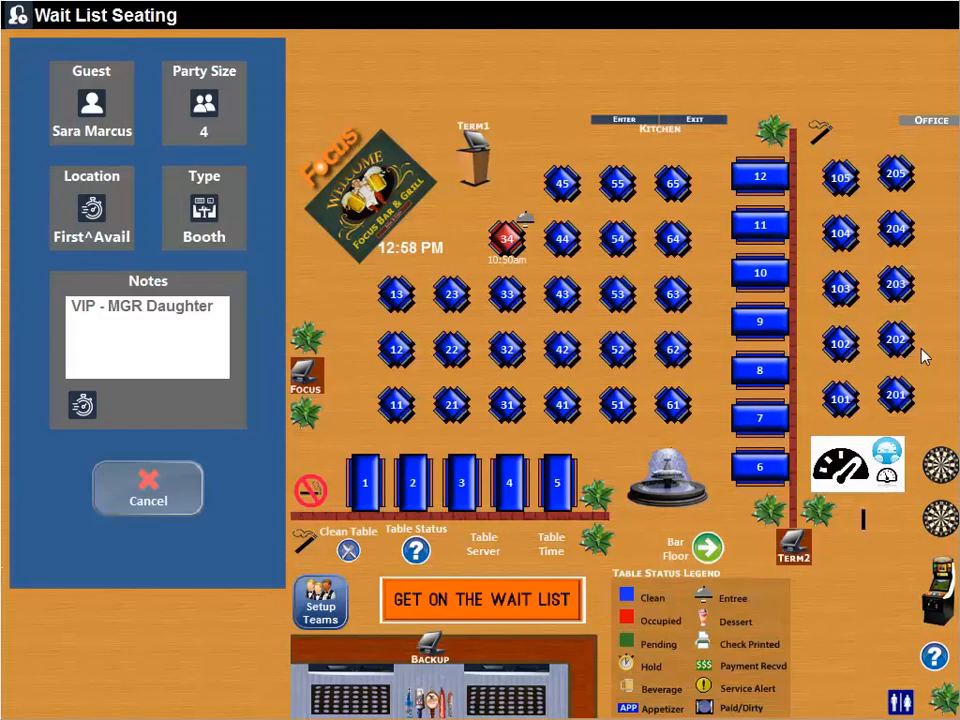
pyautogui.moveTo(788, 328)
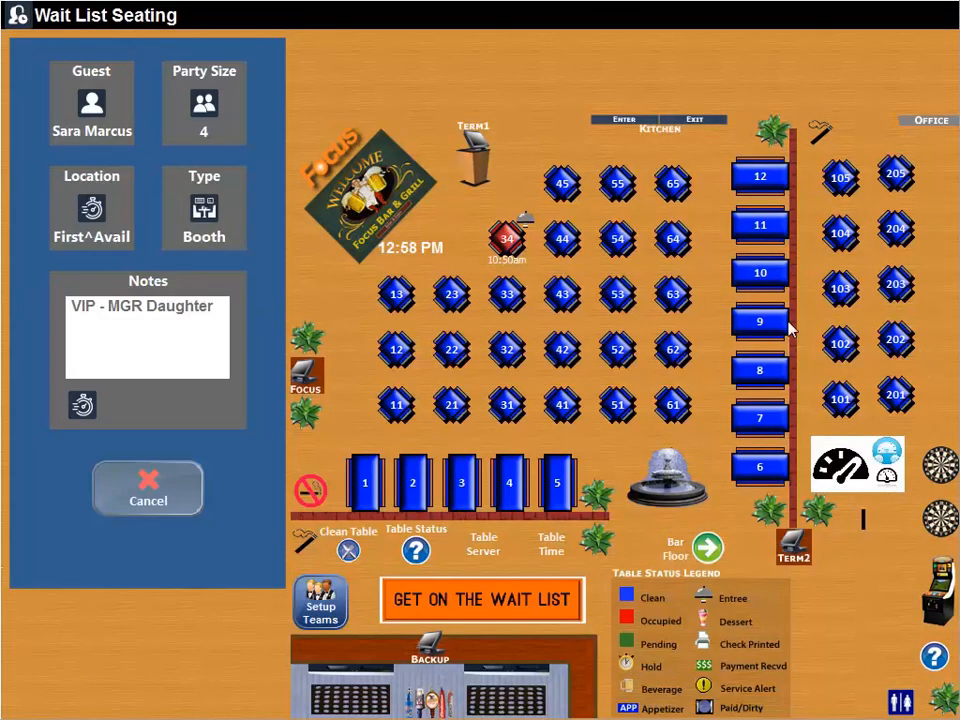
pyautogui.moveTo(160, 378)
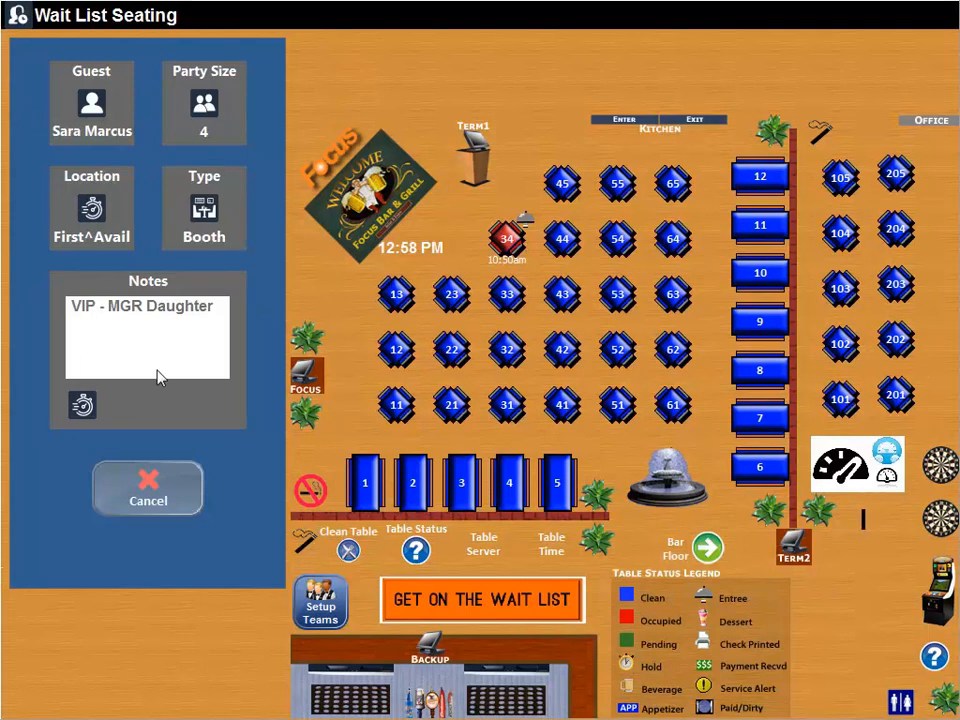
pyautogui.moveTo(100, 120)
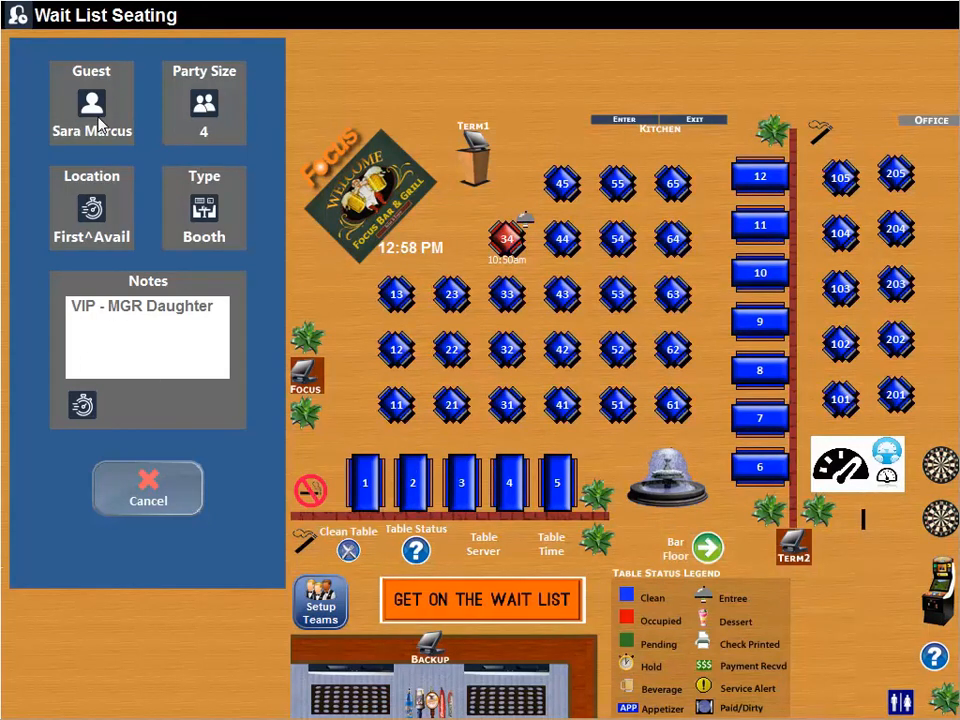
pyautogui.moveTo(216, 224)
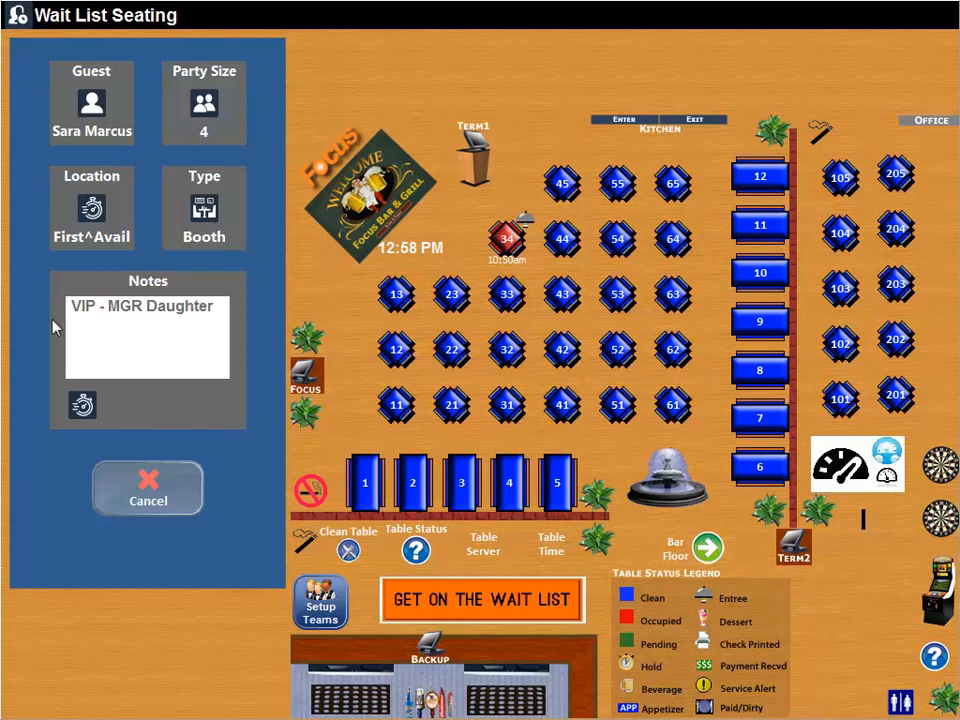
pyautogui.moveTo(752, 226)
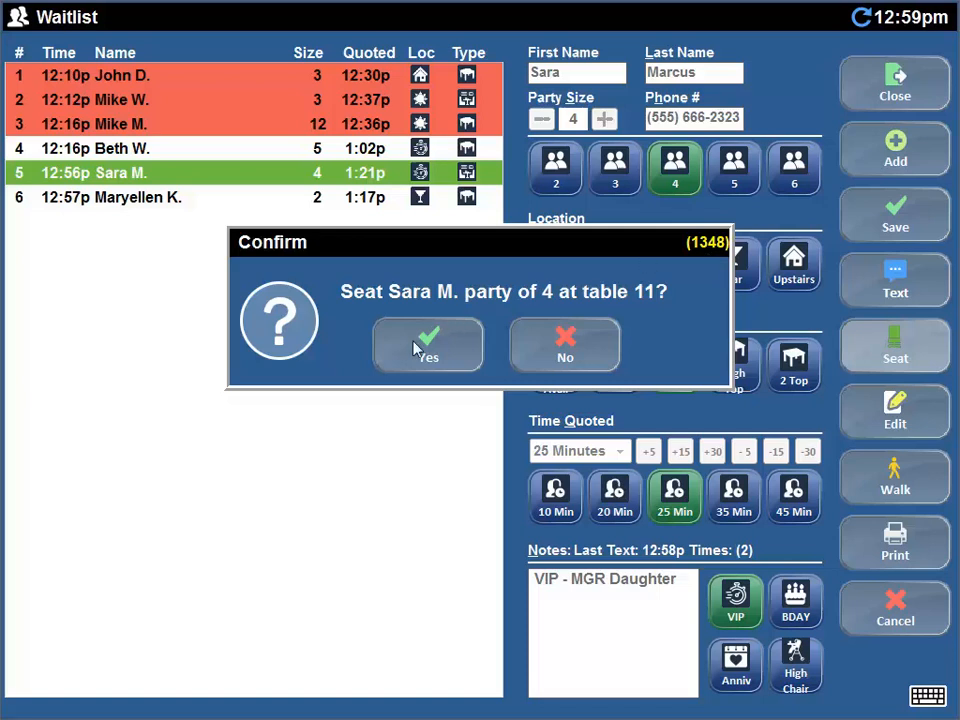
pyautogui.click(428, 344)
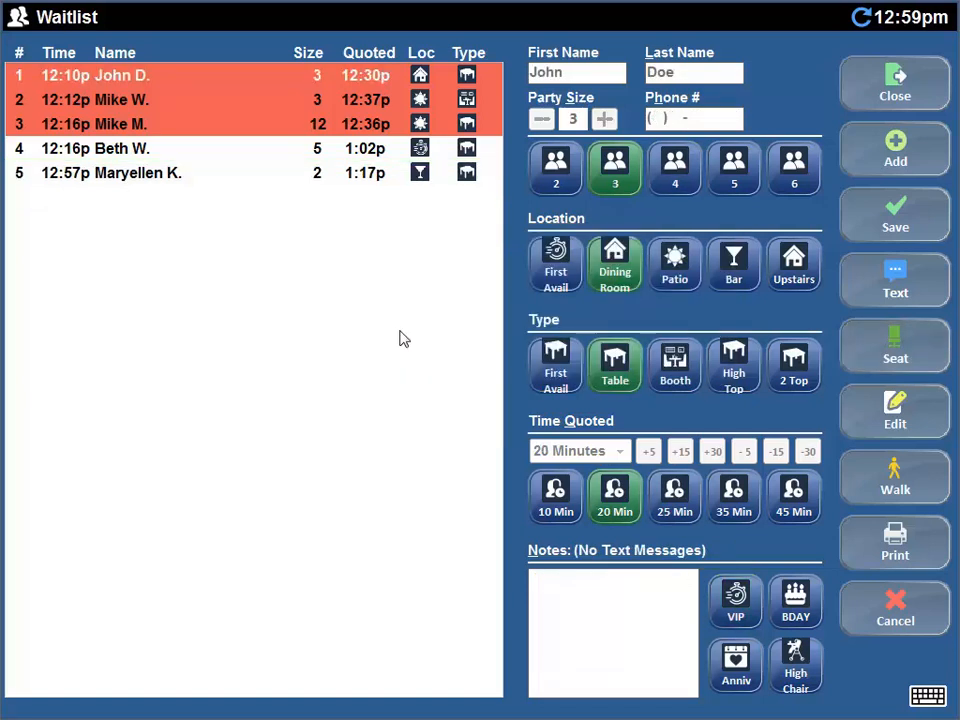
pyautogui.moveTo(196, 76)
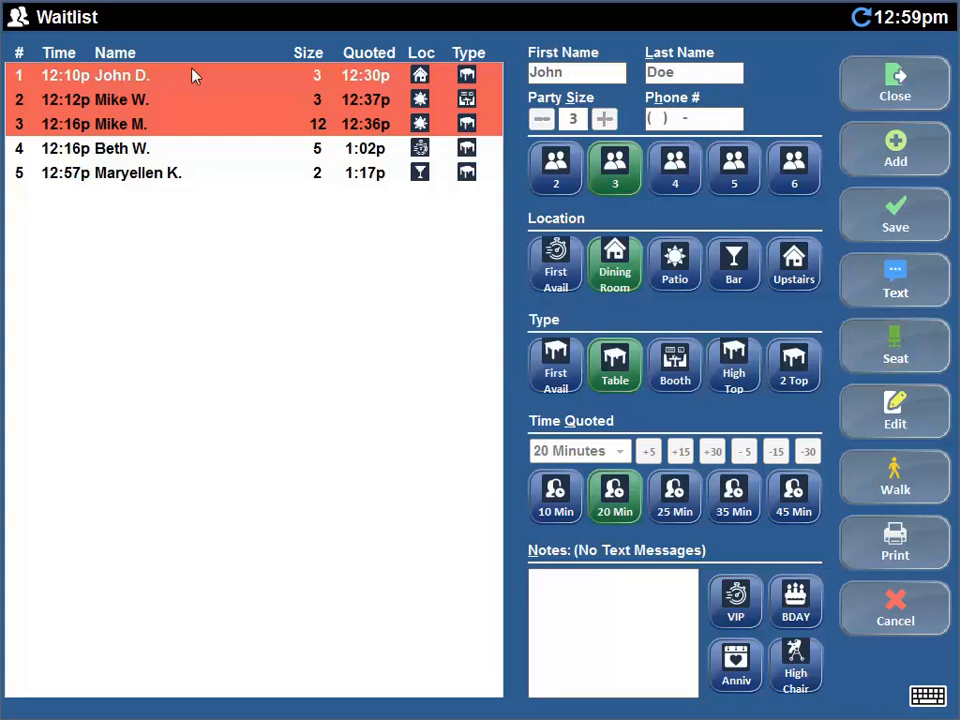
pyautogui.moveTo(540, 148)
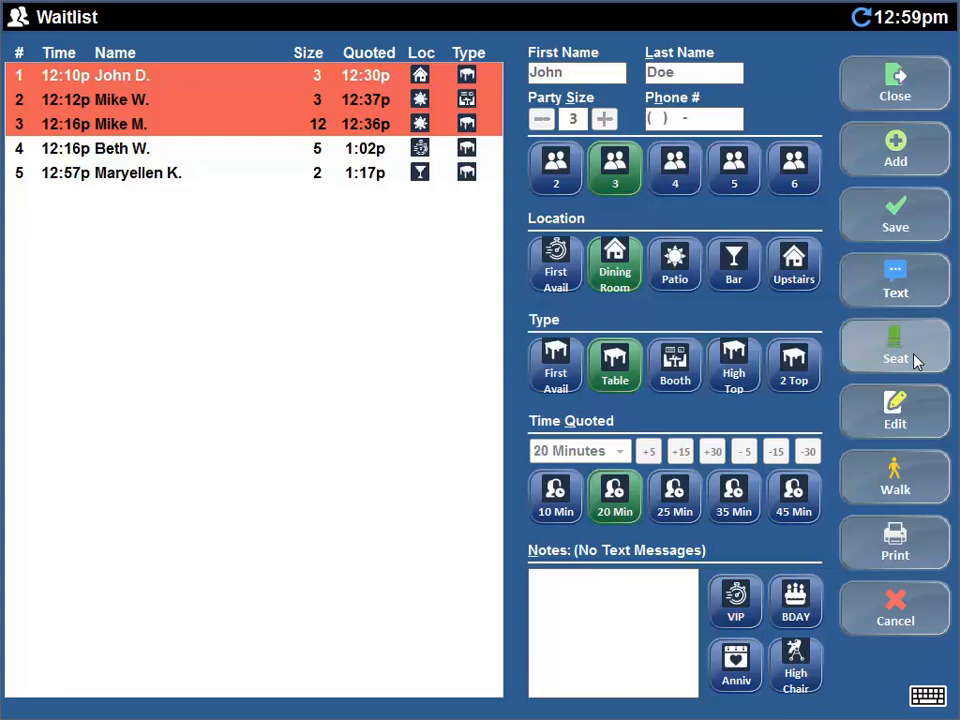
# Step: Seat John Doe's party of 3 at table 43, confirming with Yes
pyautogui.click(894, 350)
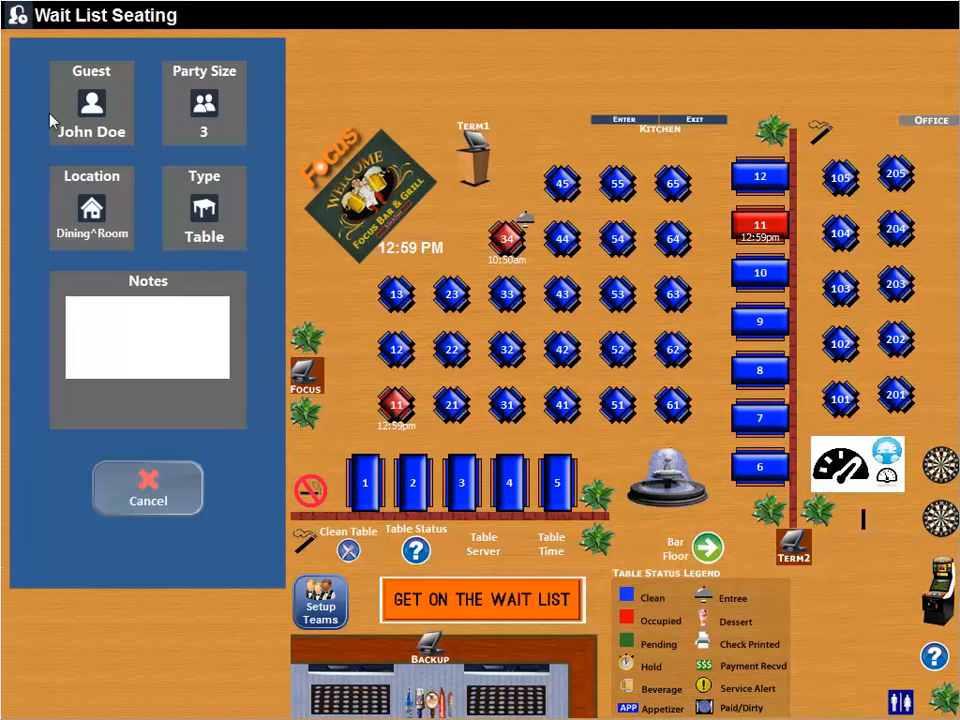
pyautogui.moveTo(192, 232)
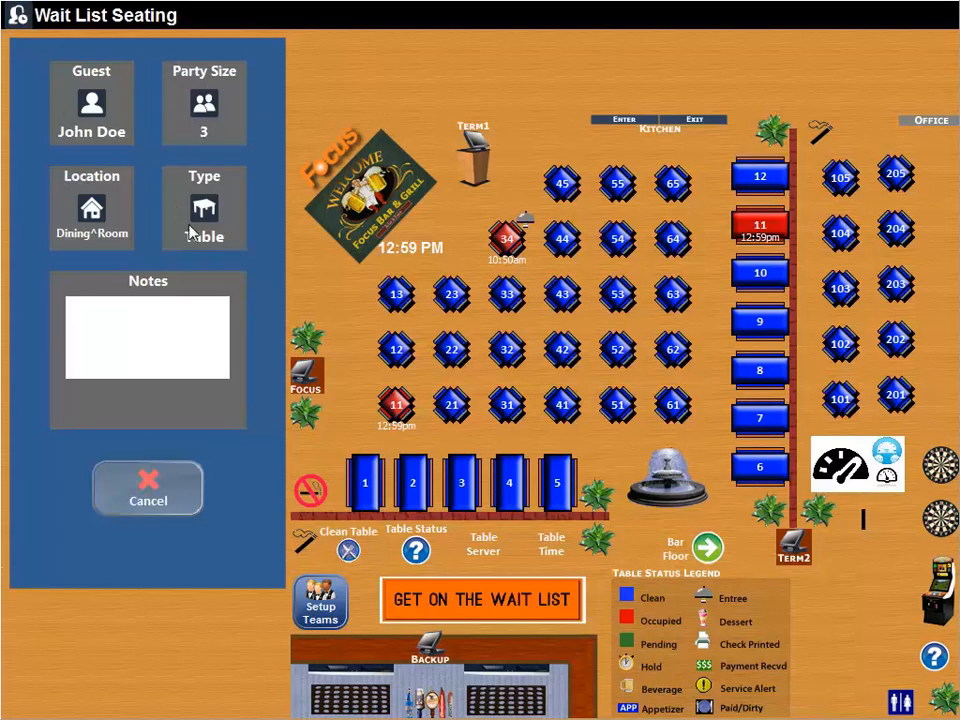
pyautogui.moveTo(496, 232)
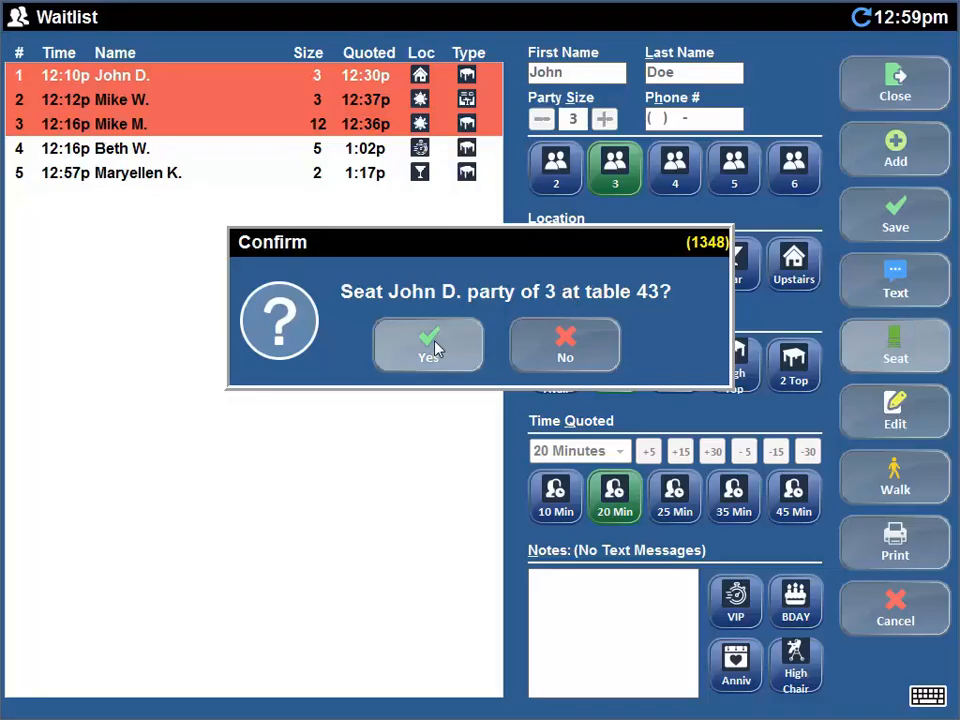
pyautogui.click(428, 344)
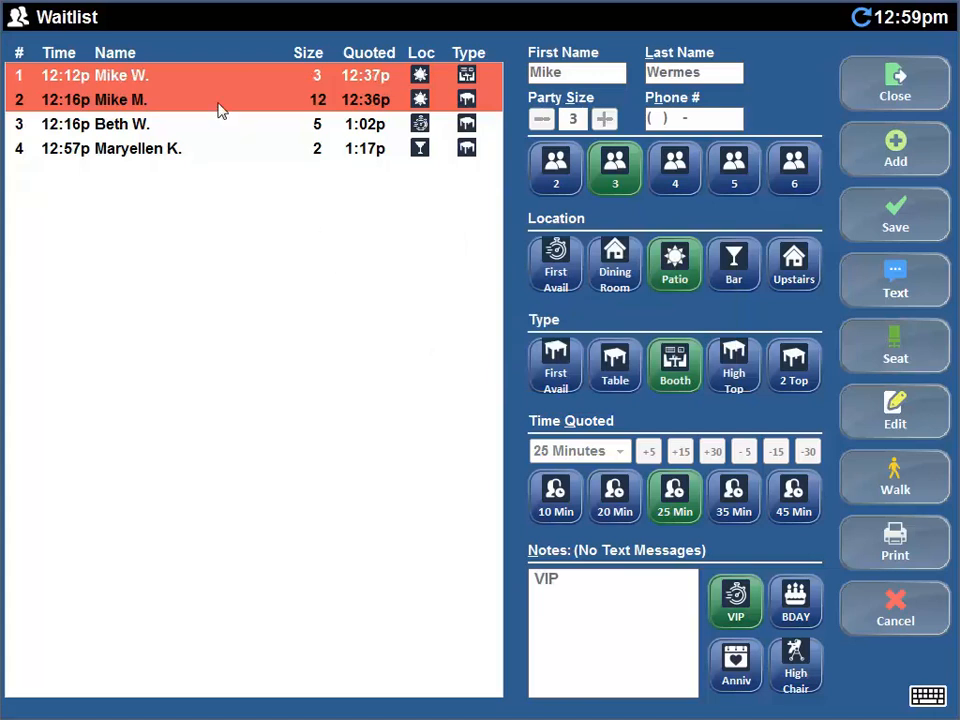
pyautogui.moveTo(220, 82)
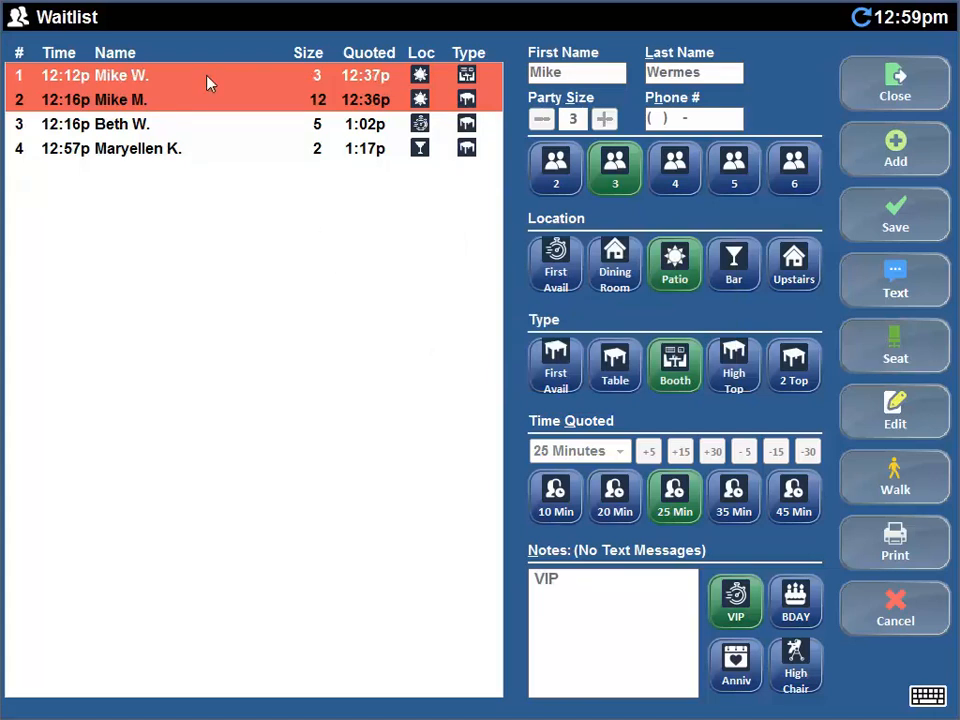
pyautogui.moveTo(896, 478)
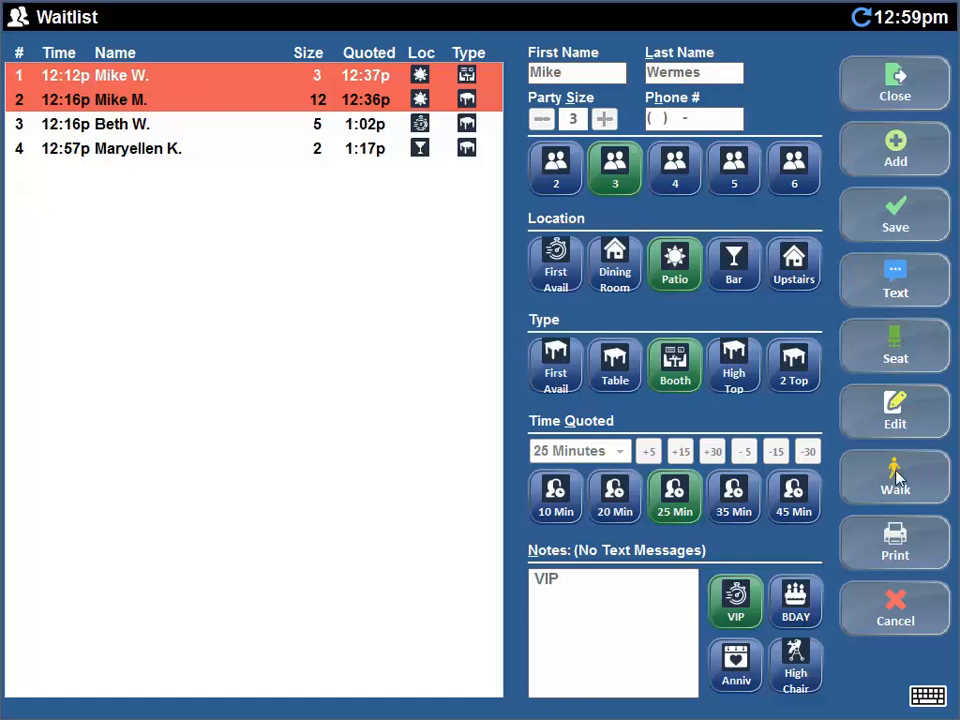
pyautogui.click(894, 478)
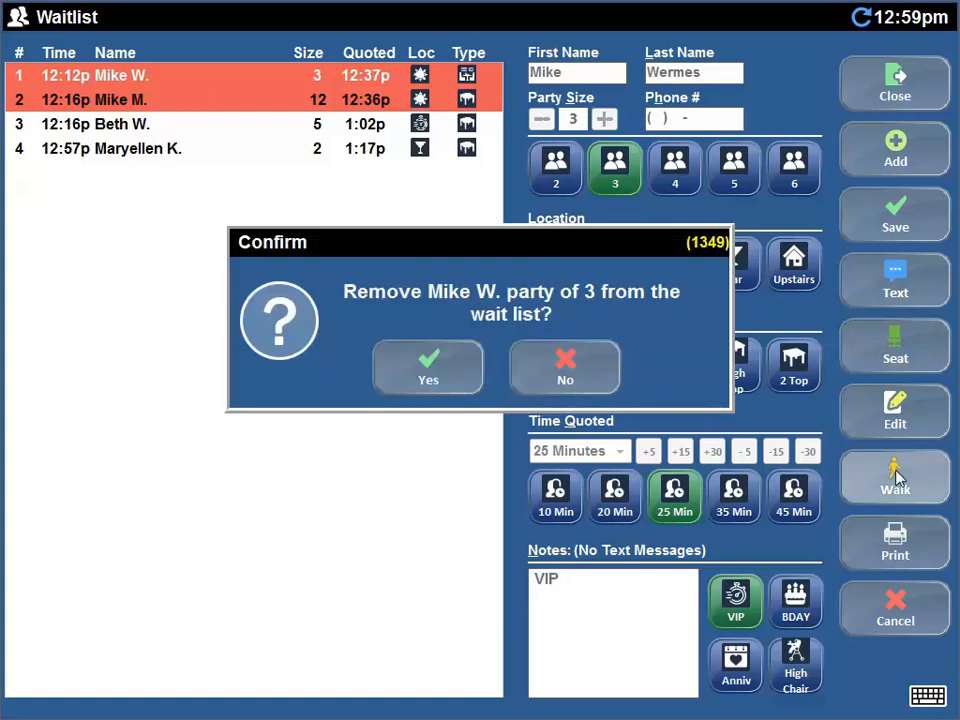
pyautogui.moveTo(550, 302)
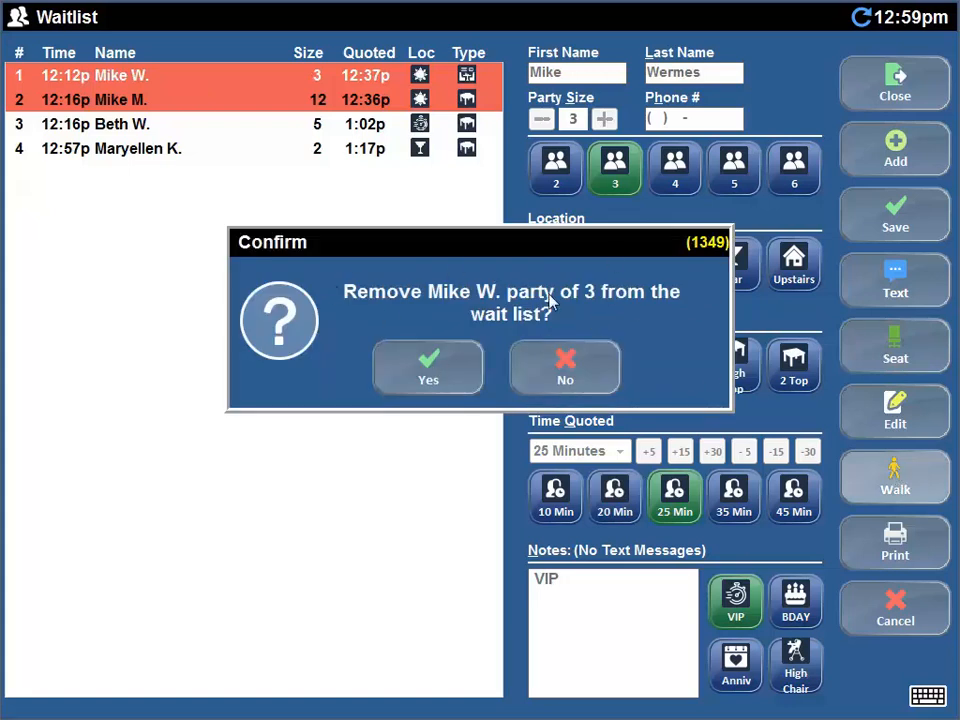
pyautogui.moveTo(444, 364)
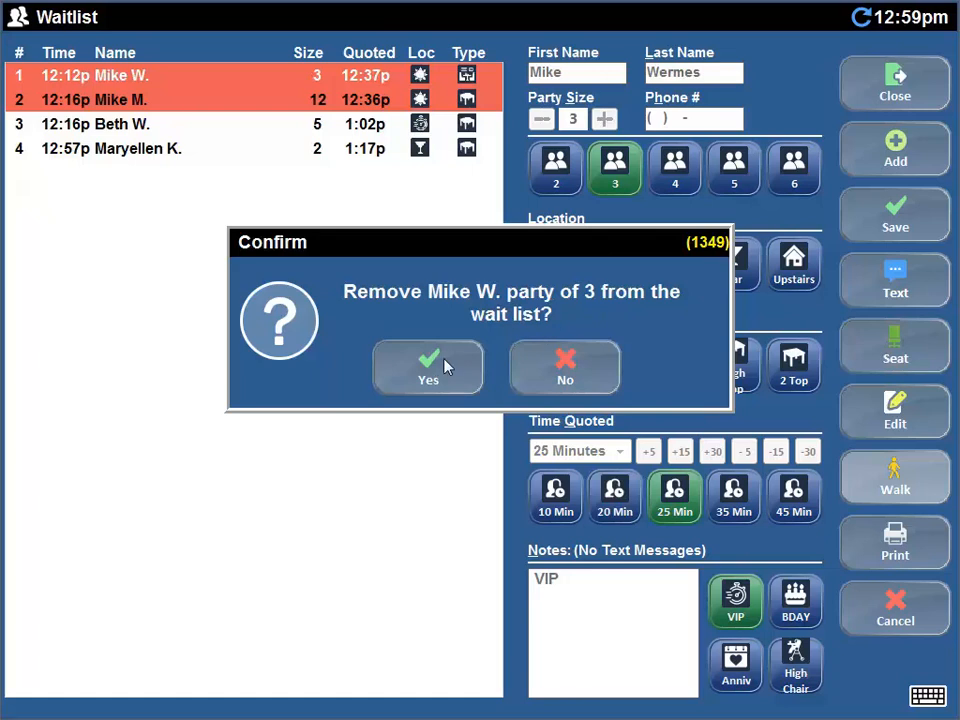
pyautogui.click(428, 368)
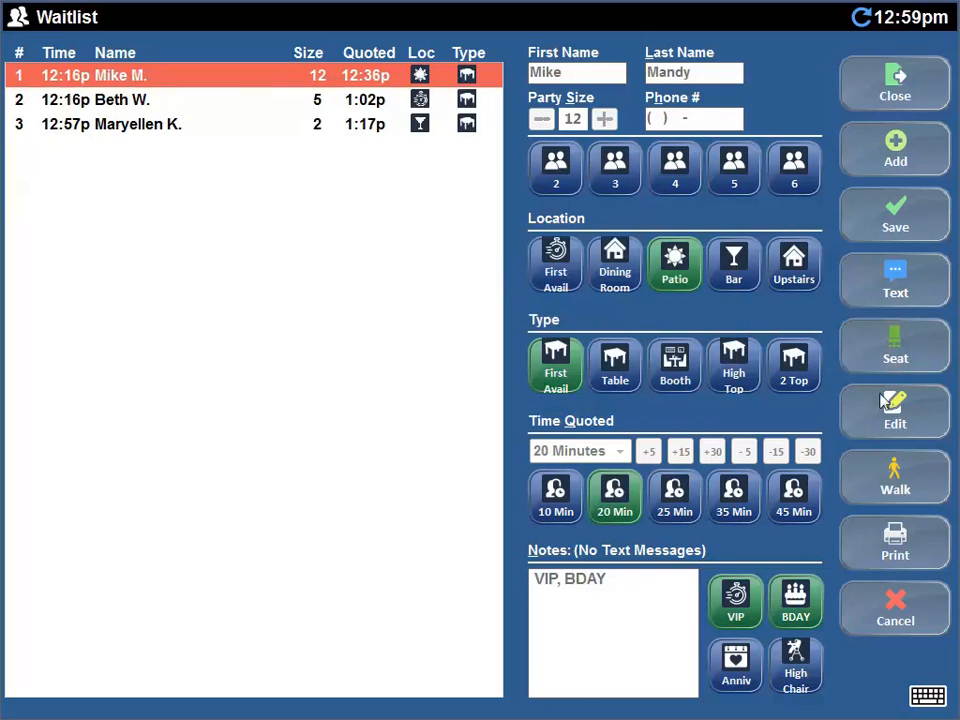
pyautogui.click(892, 476)
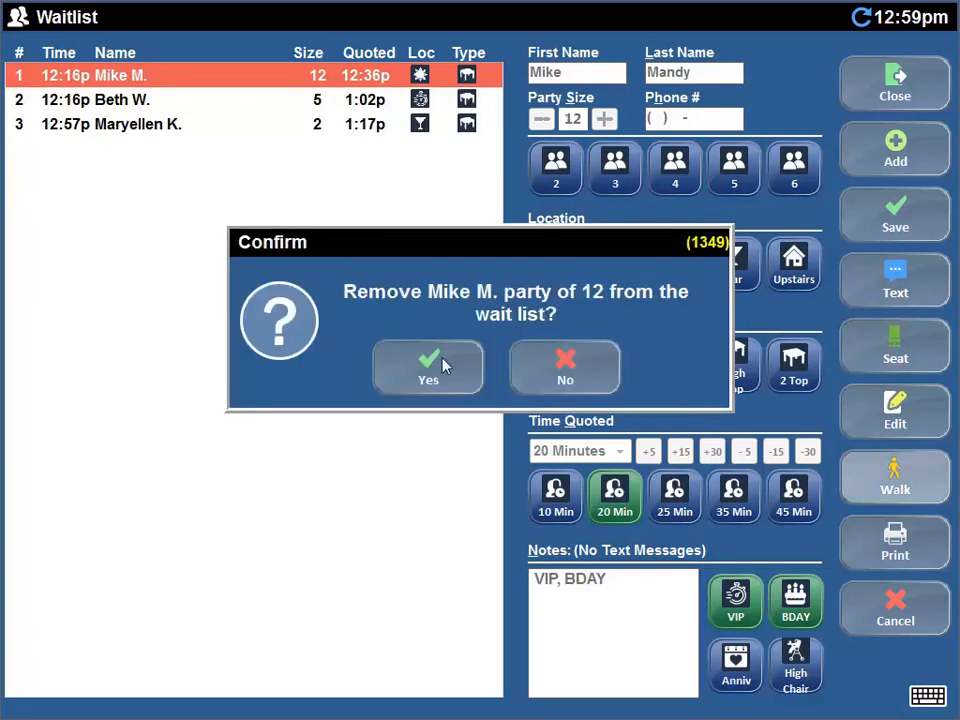
pyautogui.click(428, 368)
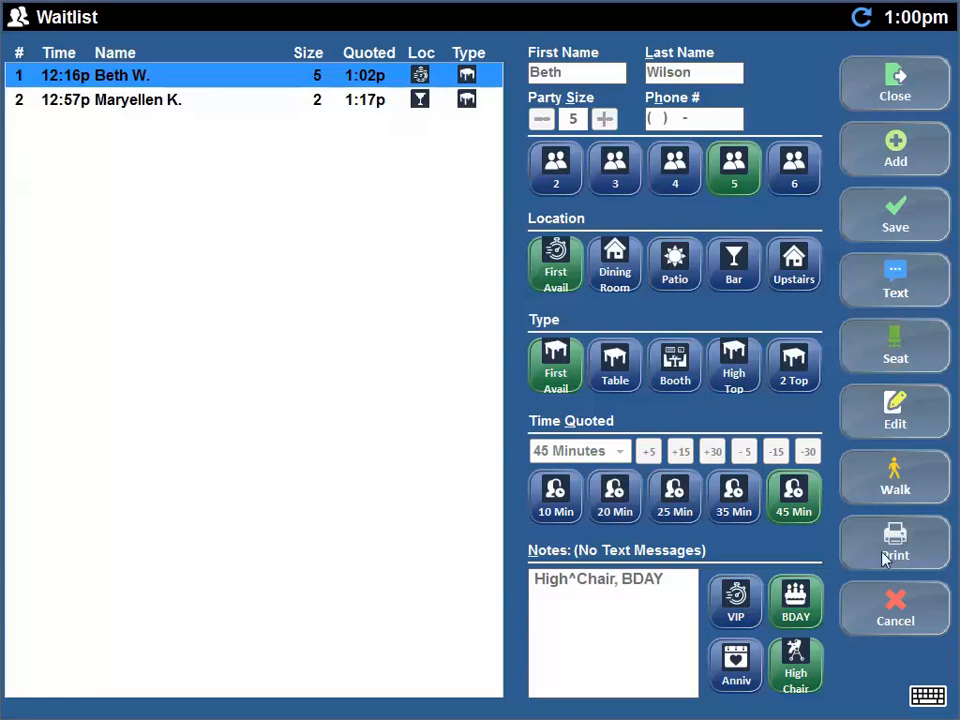
pyautogui.moveTo(848, 548)
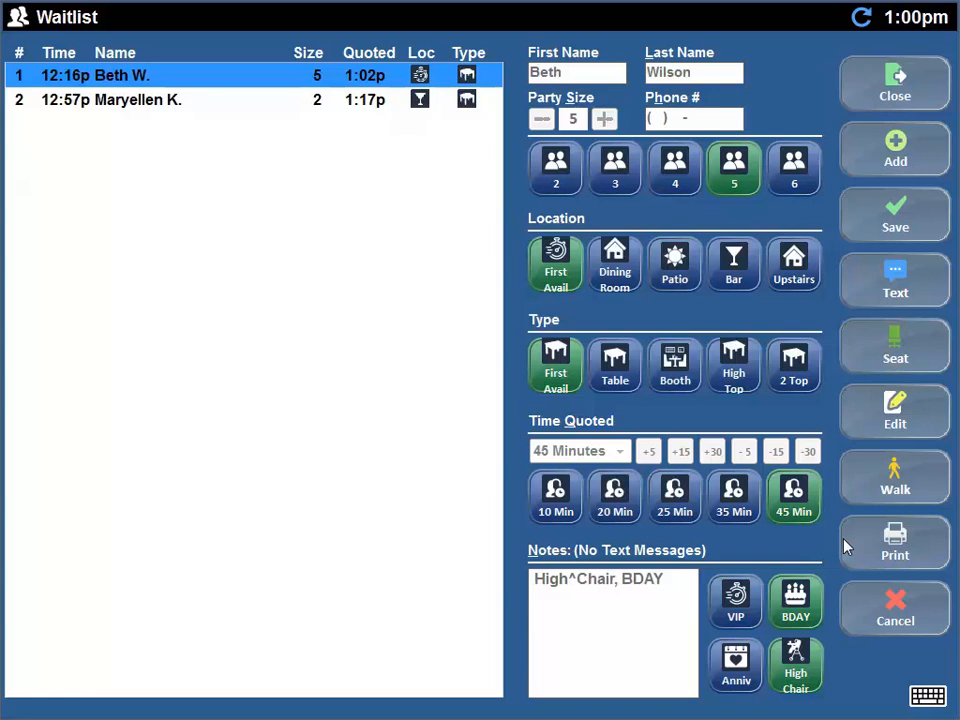
pyautogui.moveTo(894, 346)
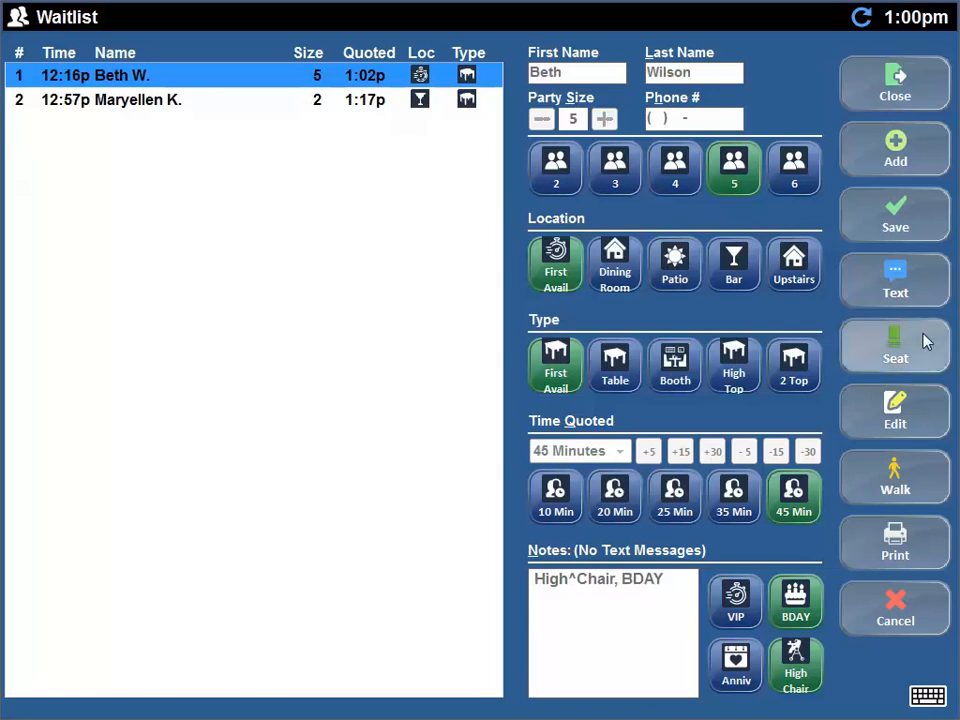
pyautogui.click(894, 344)
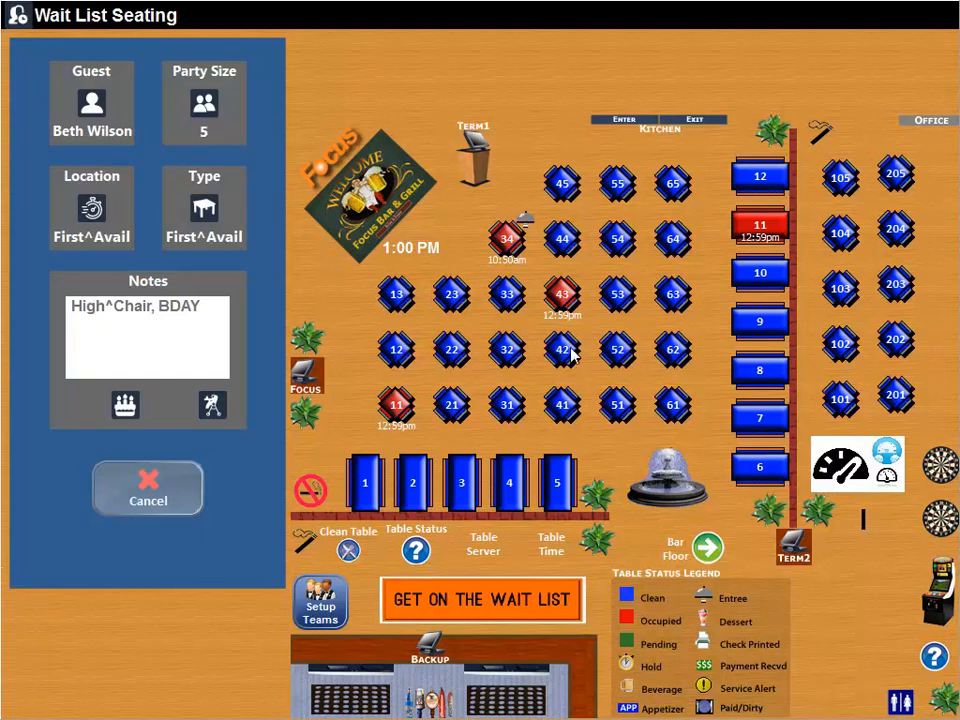
pyautogui.moveTo(550, 362)
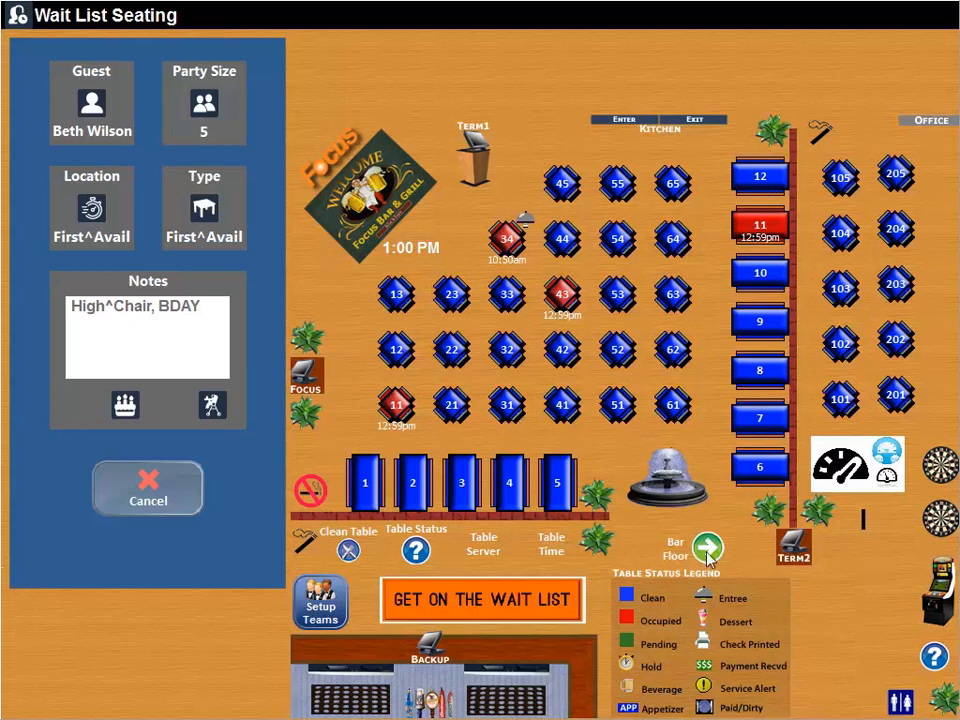
pyautogui.click(708, 548)
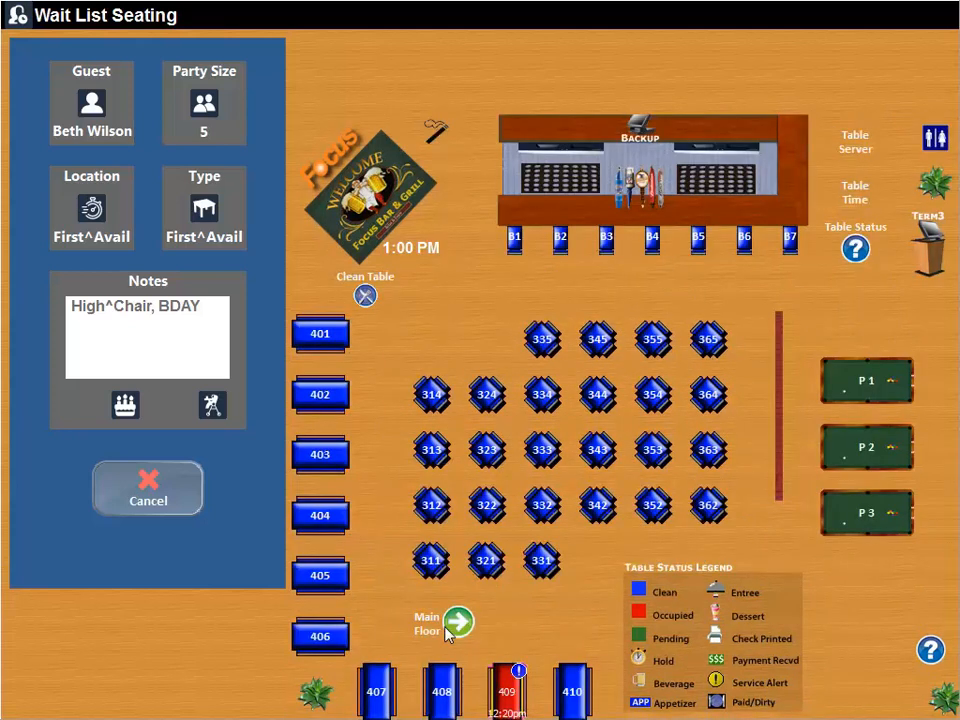
pyautogui.click(458, 622)
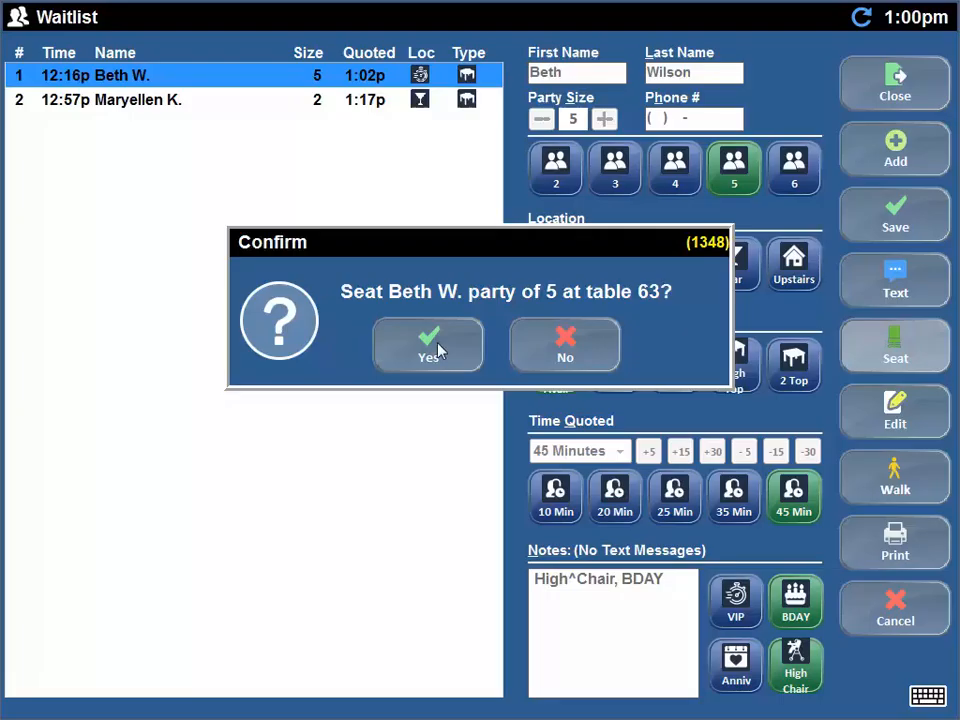
pyautogui.click(428, 344)
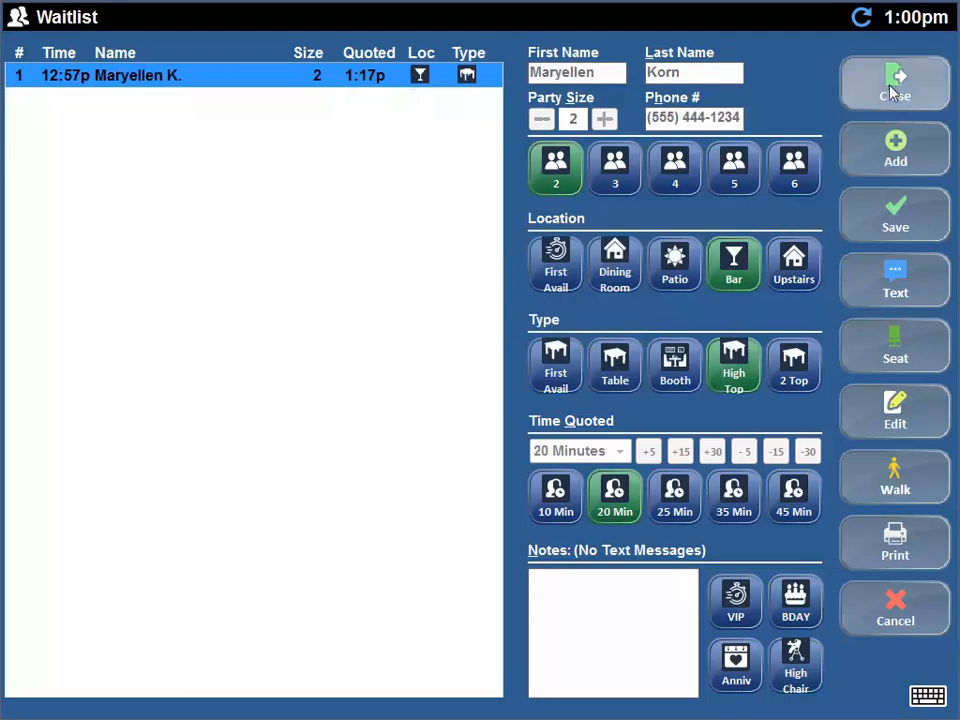
# Step: Exit the waitlist to the back office and open Miscellaneous > General settings
pyautogui.click(894, 84)
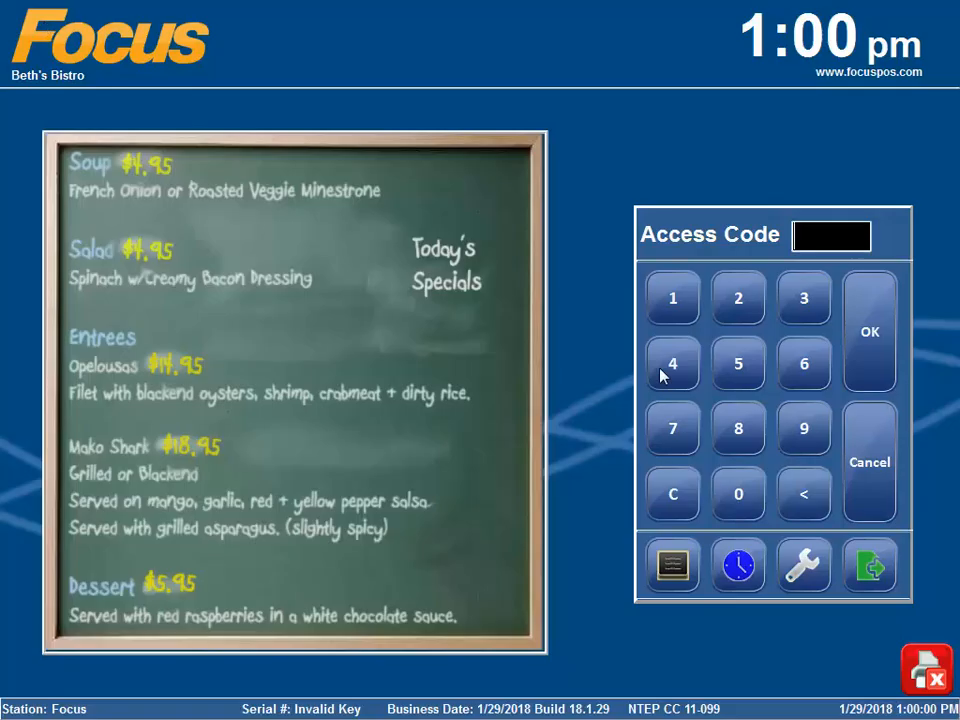
pyautogui.click(804, 564)
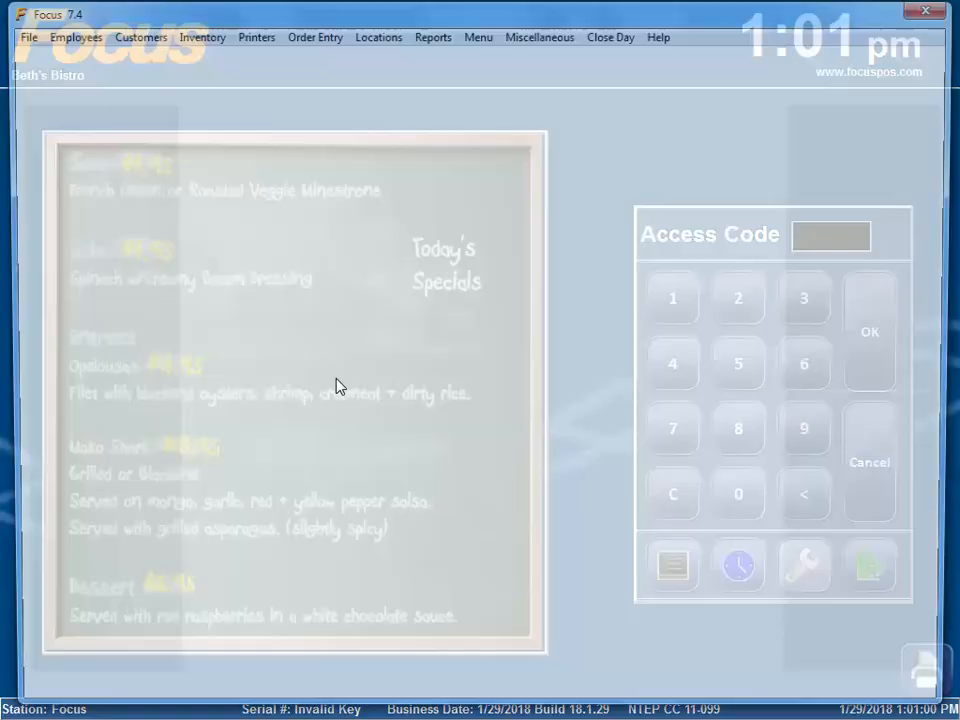
pyautogui.click(540, 32)
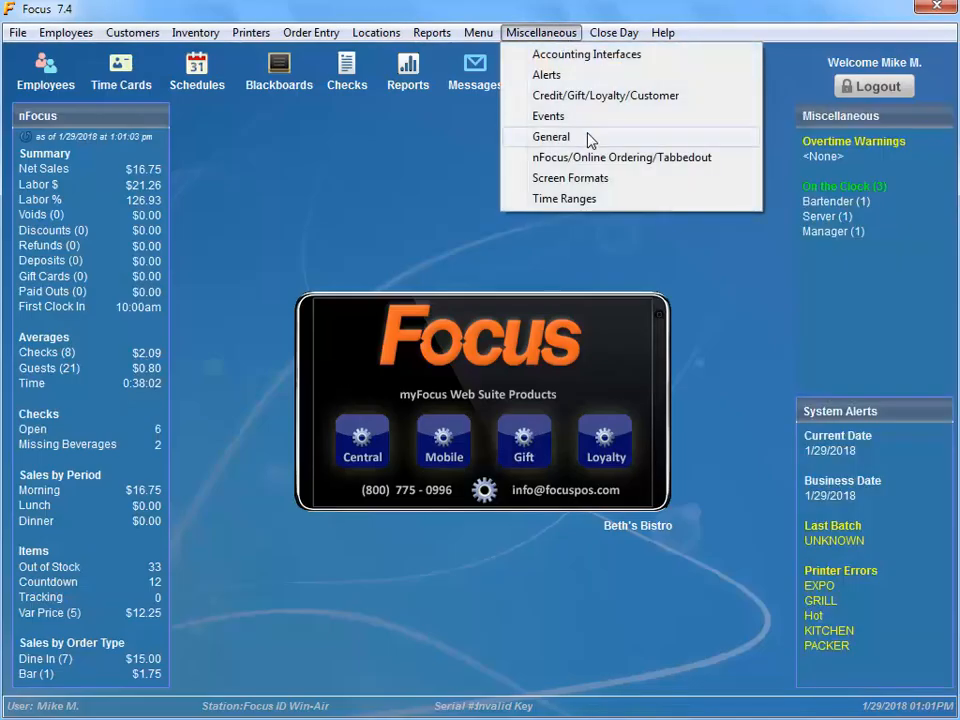
pyautogui.click(552, 136)
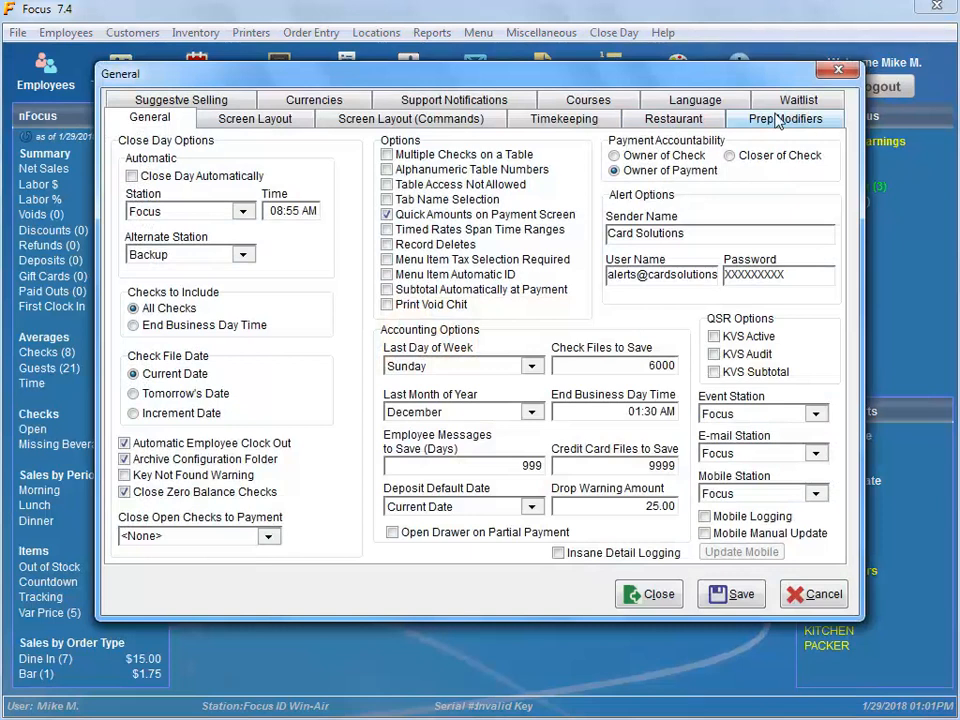
# Step: Show the waitlist setup page and review its display, texting, location and seating options
pyautogui.click(798, 100)
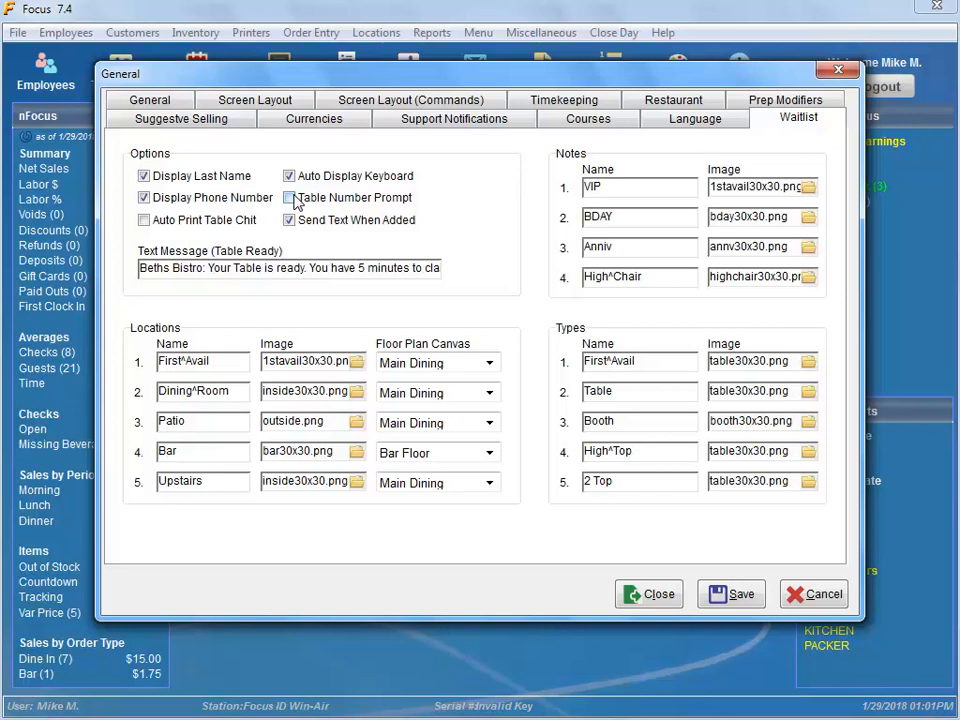
pyautogui.click(288, 198)
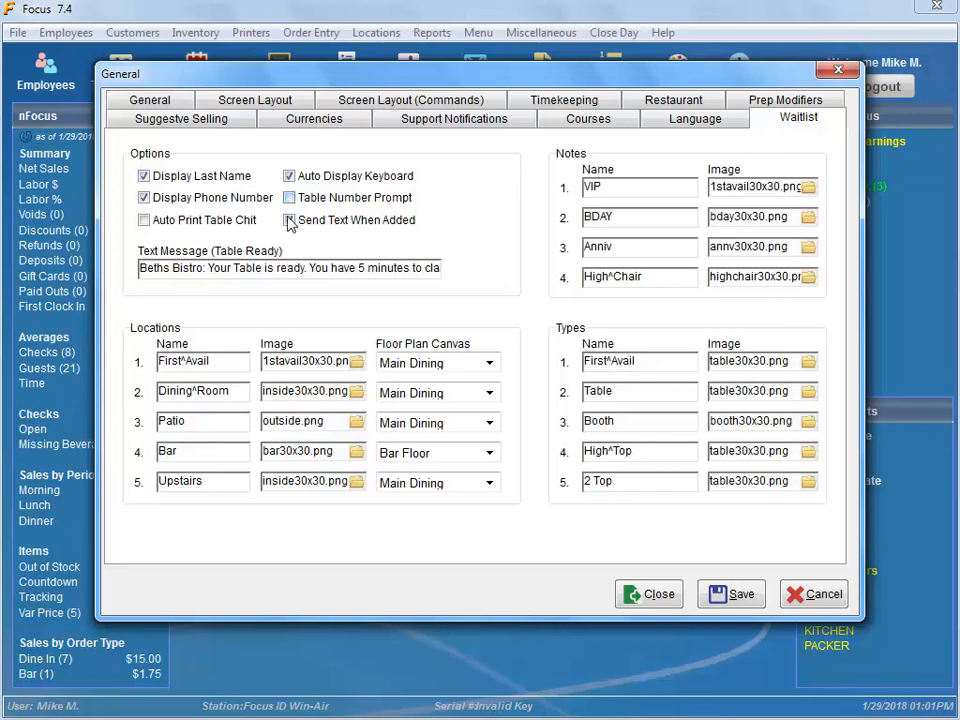
pyautogui.click(288, 218)
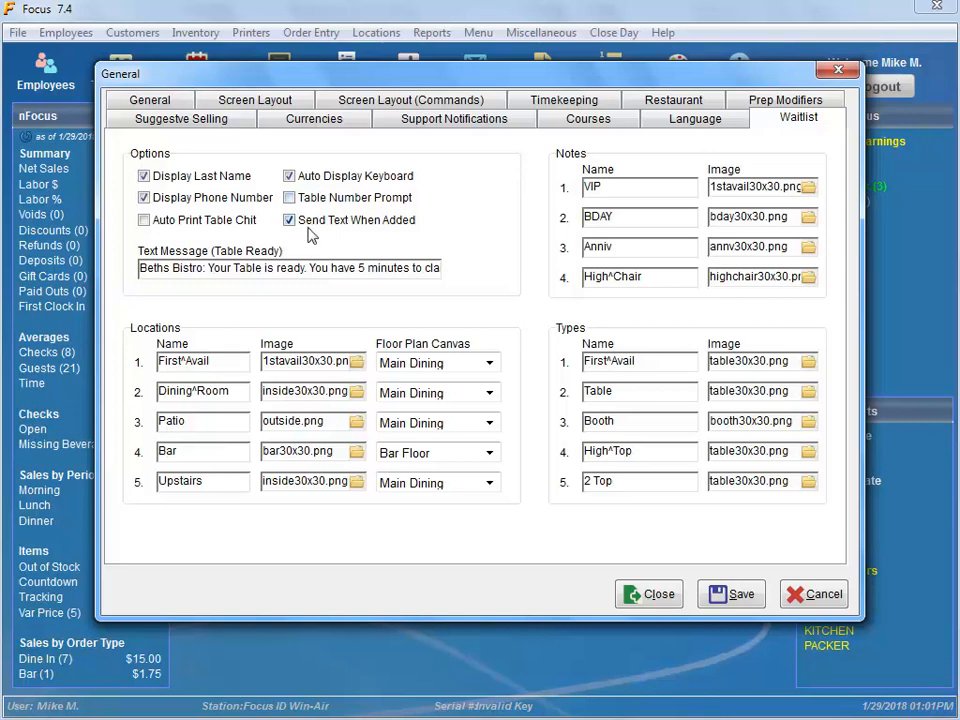
pyautogui.moveTo(390, 238)
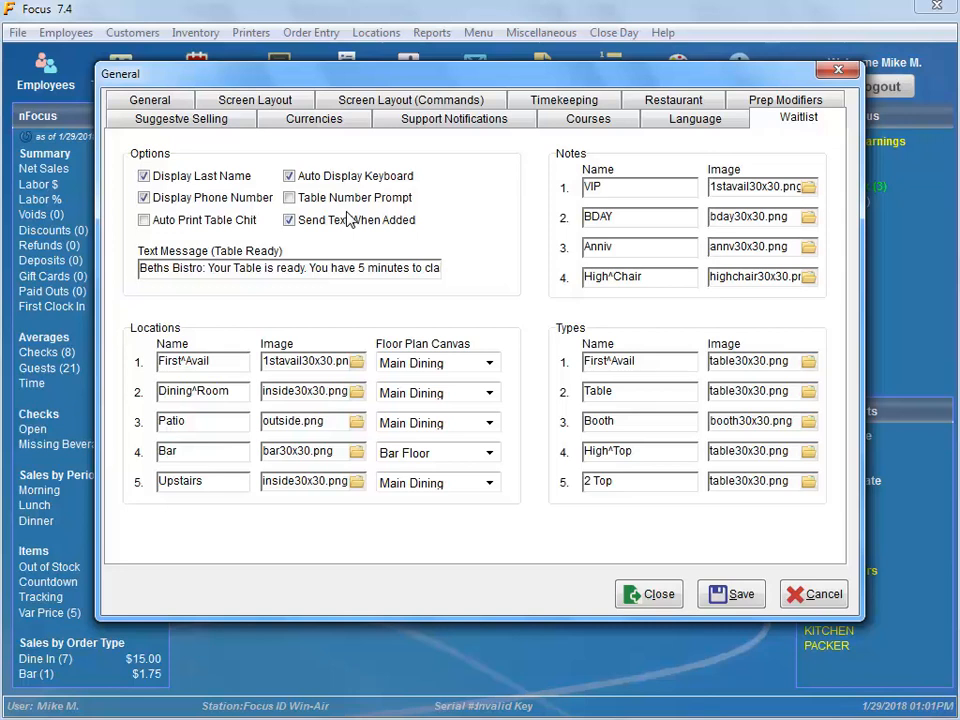
pyautogui.moveTo(252, 256)
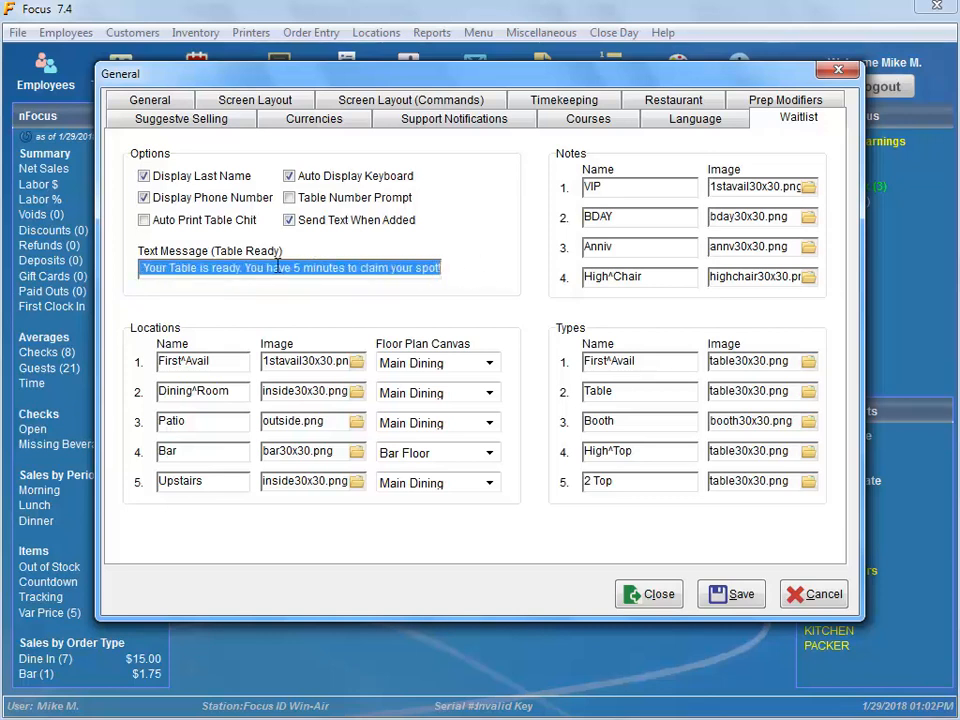
pyautogui.moveTo(252, 268); pyautogui.dragTo(348, 268)
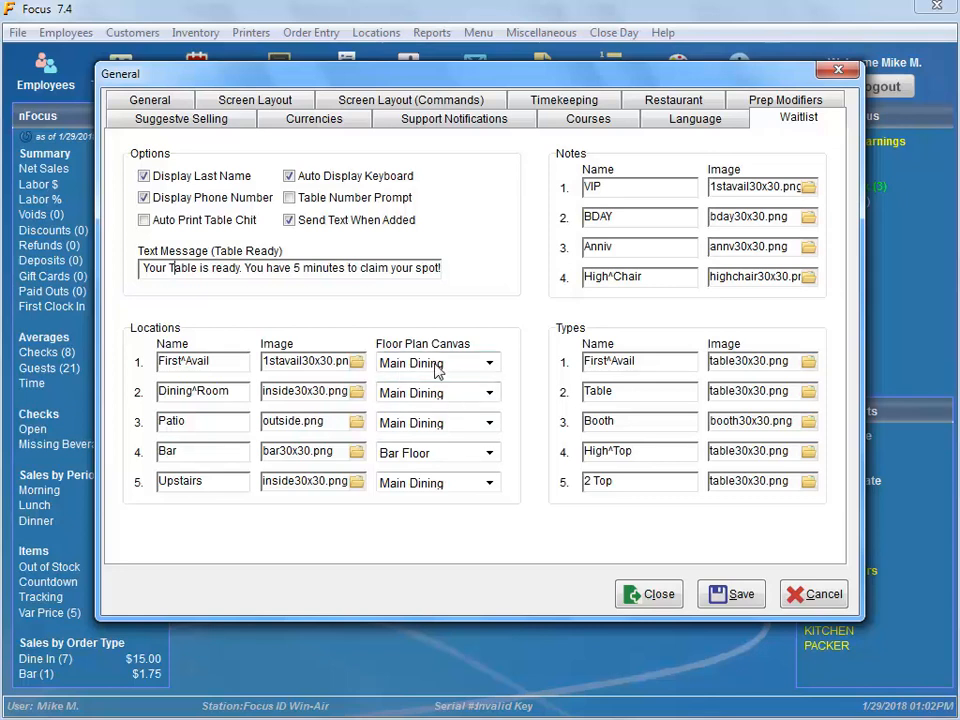
pyautogui.moveTo(470, 422)
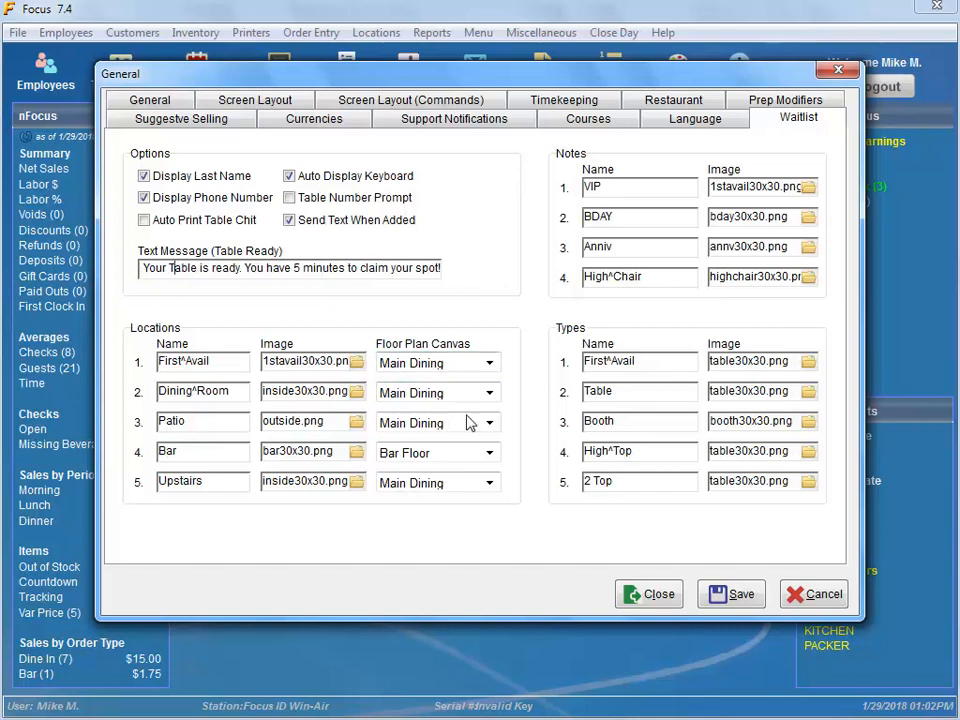
pyautogui.moveTo(352, 550)
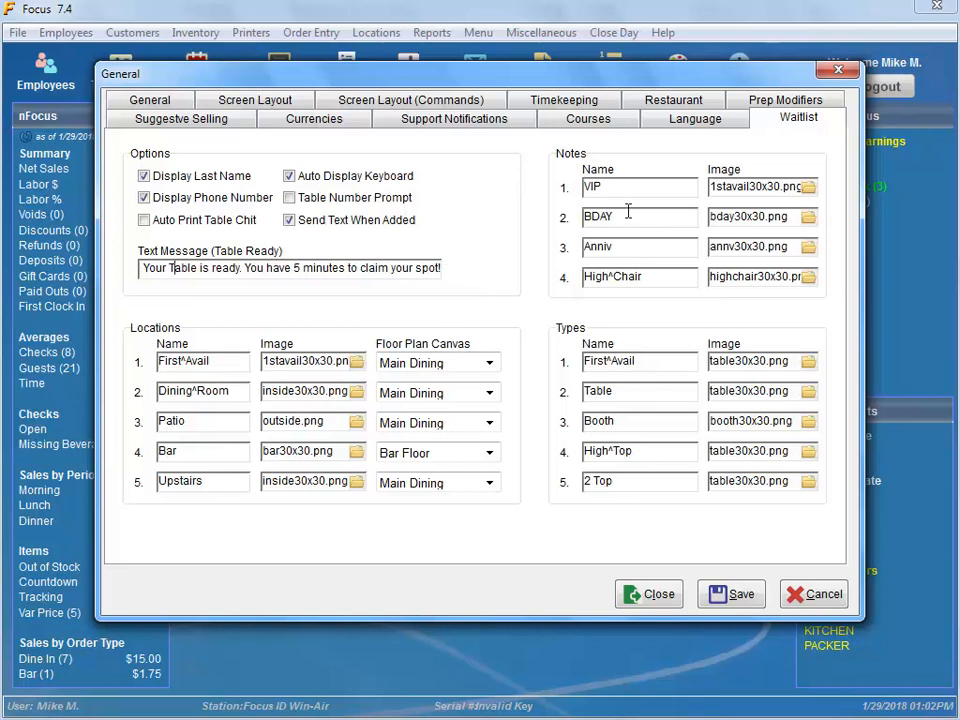
pyautogui.moveTo(568, 332)
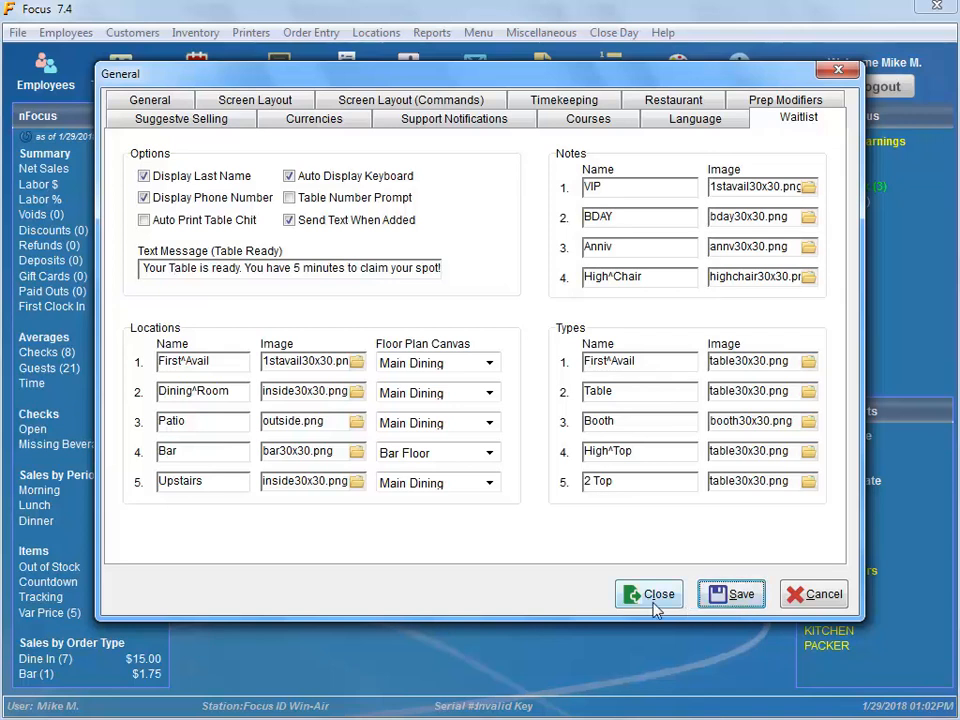
pyautogui.click(648, 594)
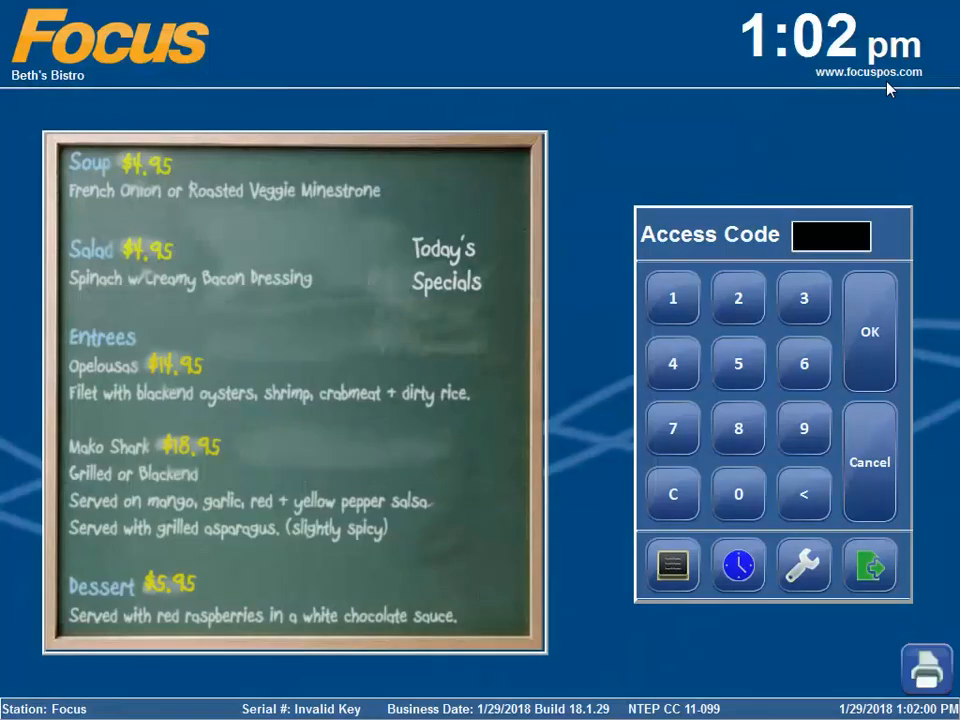
pyautogui.click(868, 332)
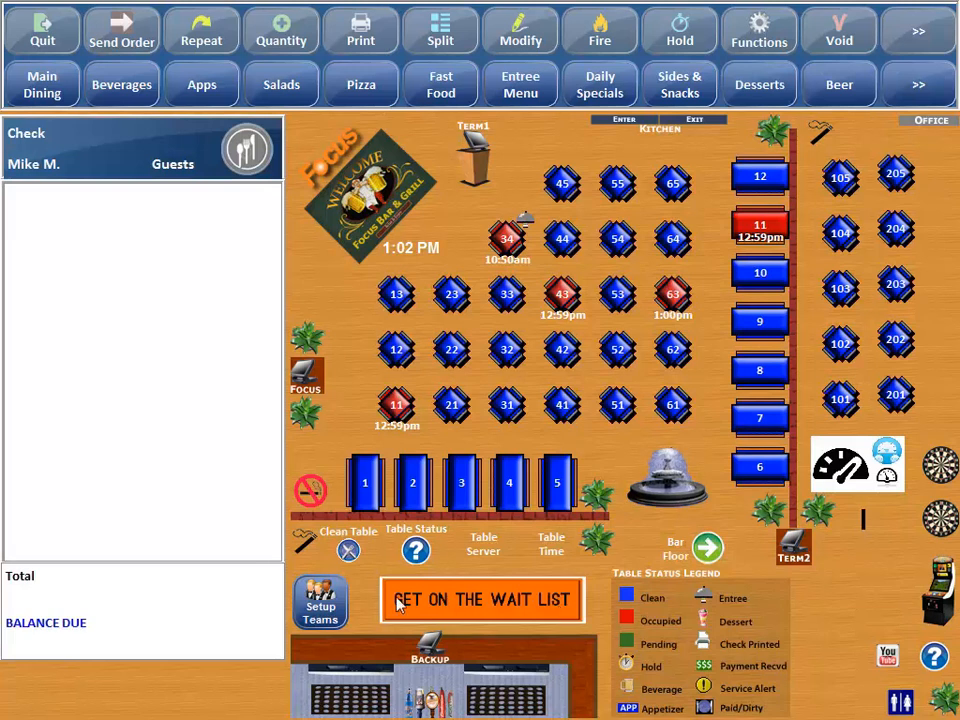
pyautogui.moveTo(470, 608)
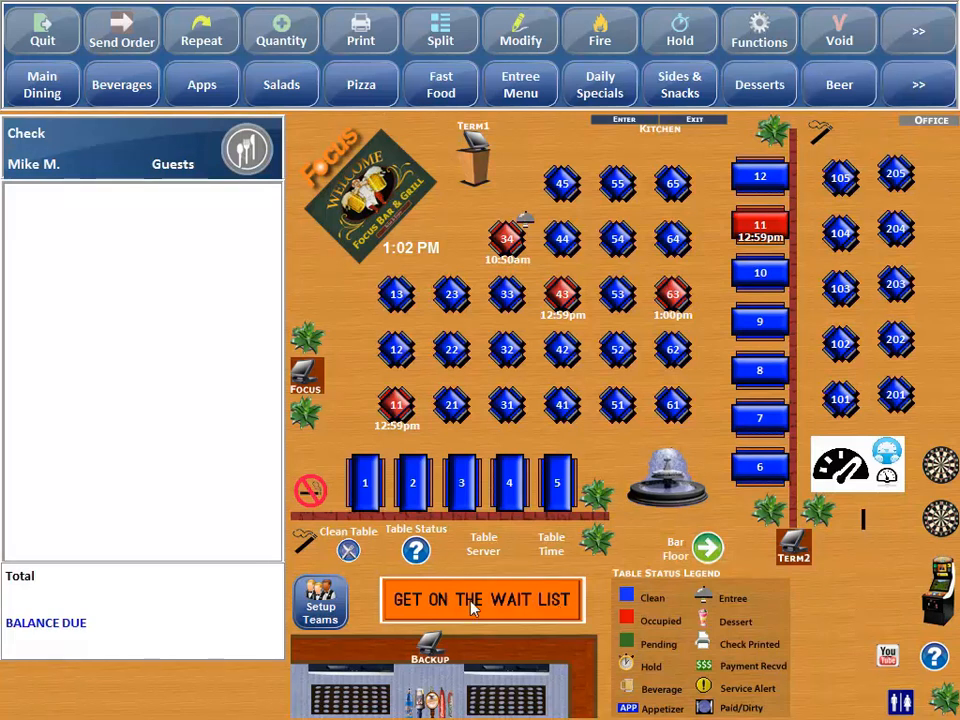
pyautogui.click(482, 600)
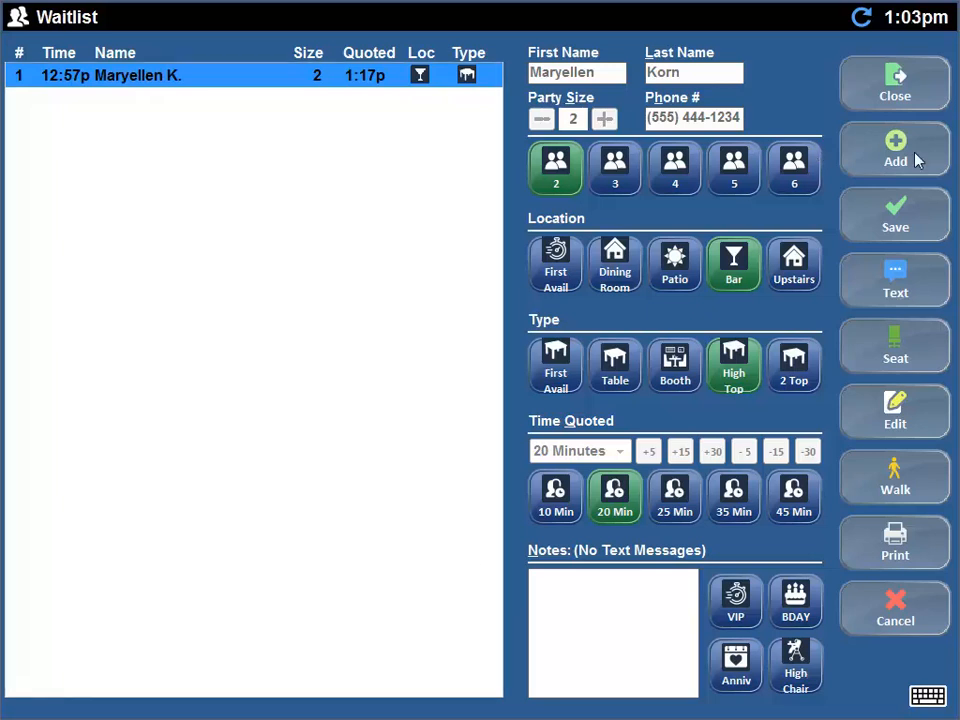
pyautogui.click(894, 150)
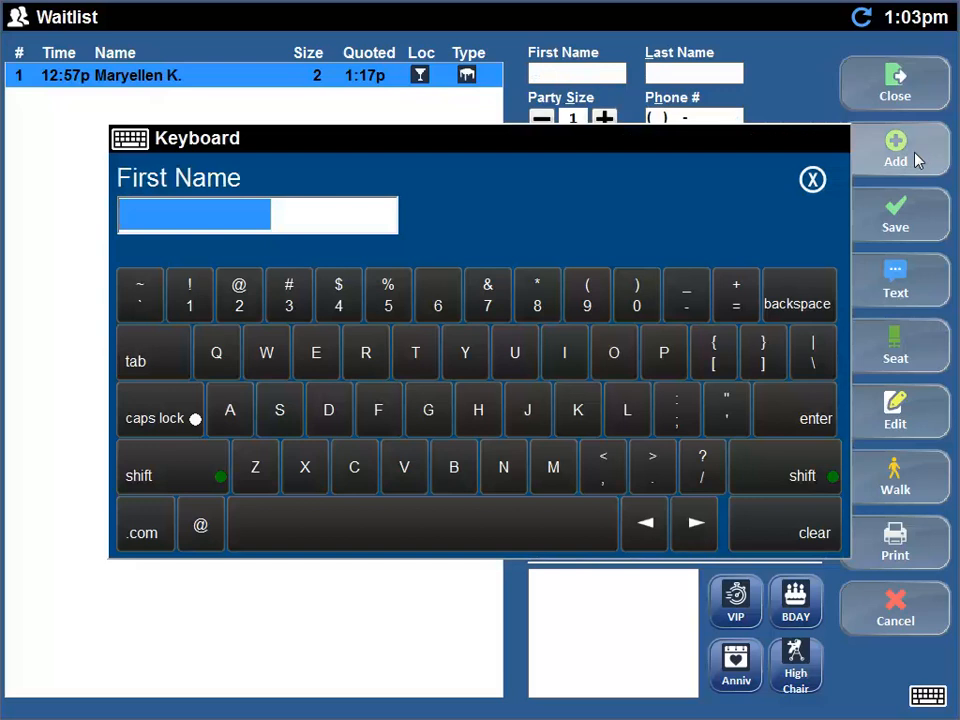
pyautogui.write('Joy')
pyautogui.click(694, 74)
pyautogui.write('B')
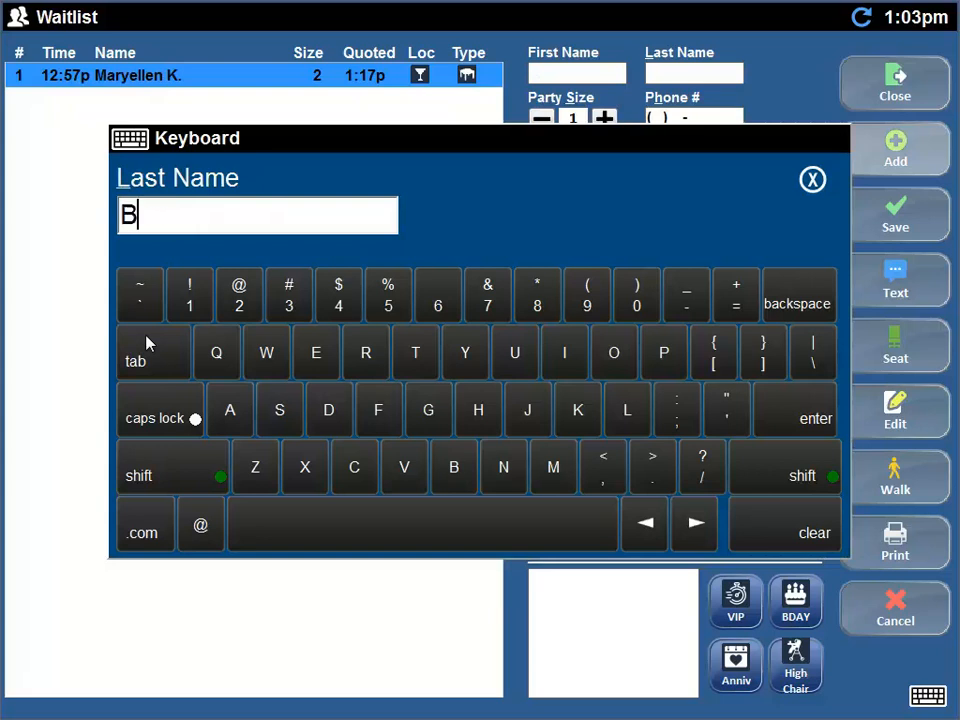
pyautogui.click(572, 118)
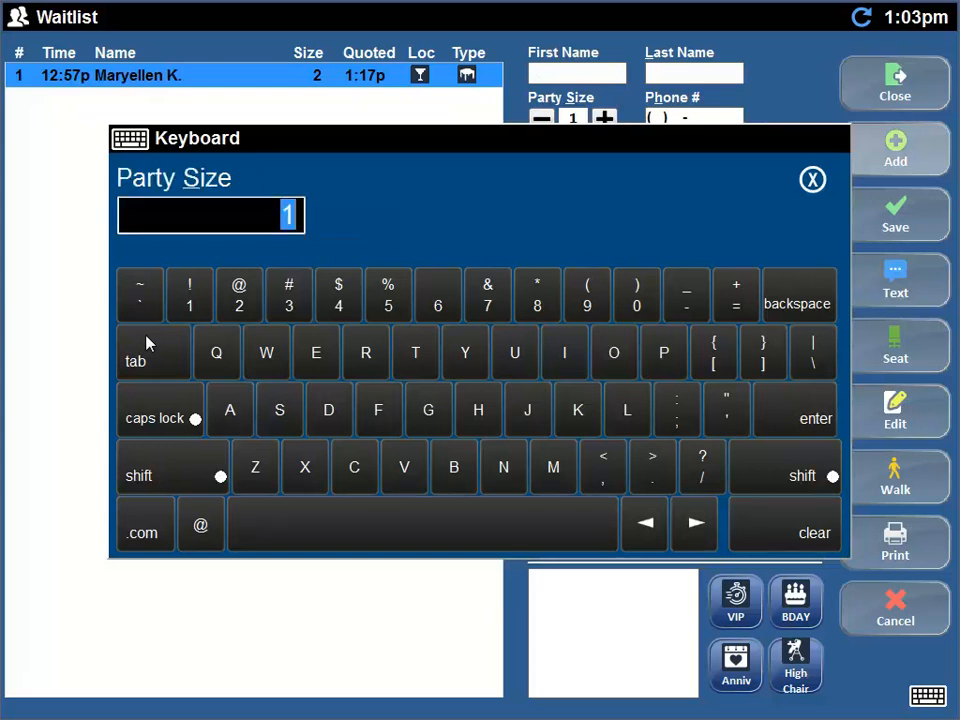
pyautogui.click(338, 304)
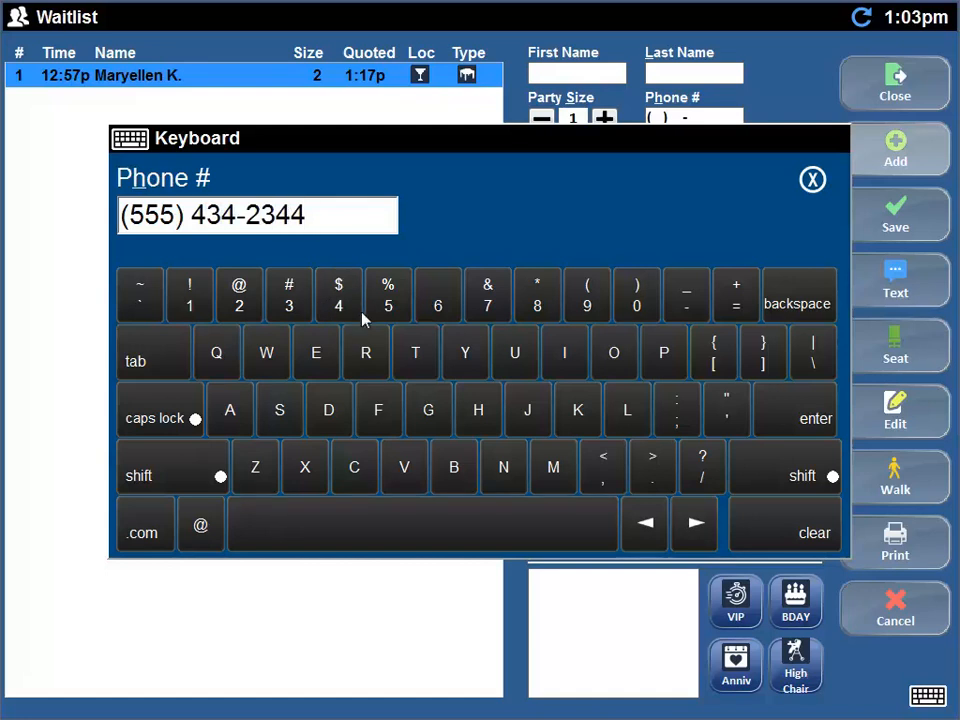
pyautogui.click(812, 180)
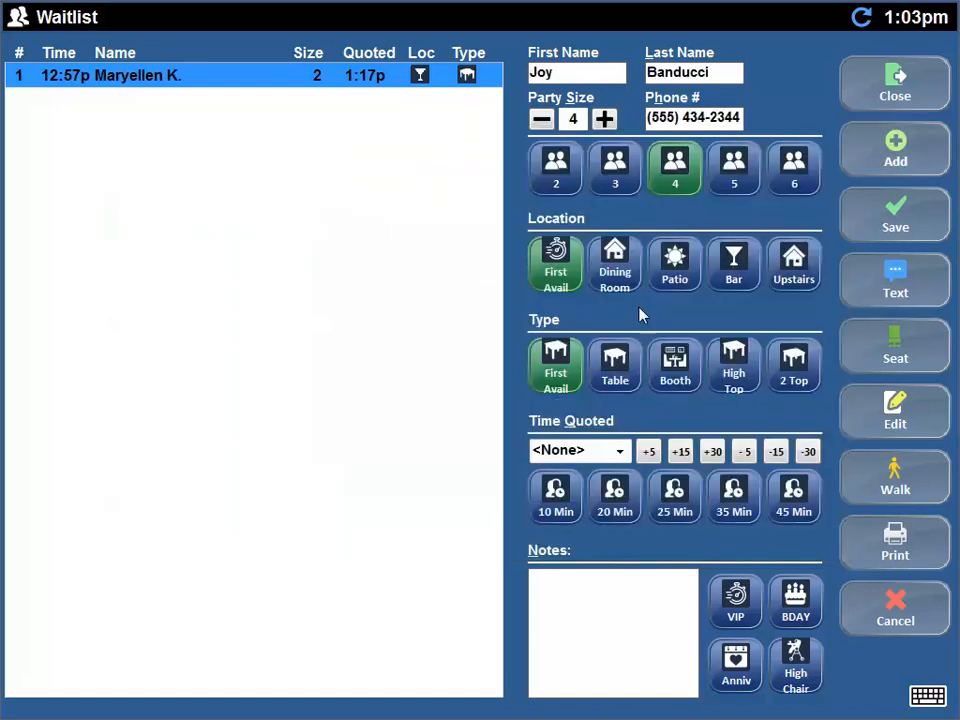
# Step: Save Joy's party for a patio table with VIP and High Chair notes, then close the waitlist
pyautogui.click(674, 264)
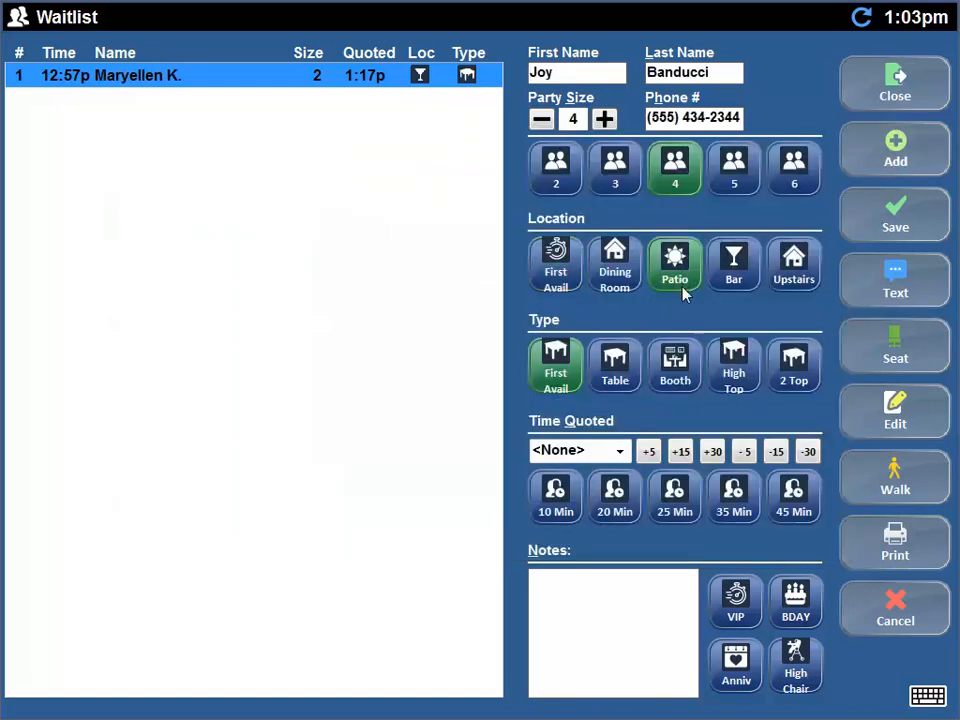
pyautogui.click(614, 364)
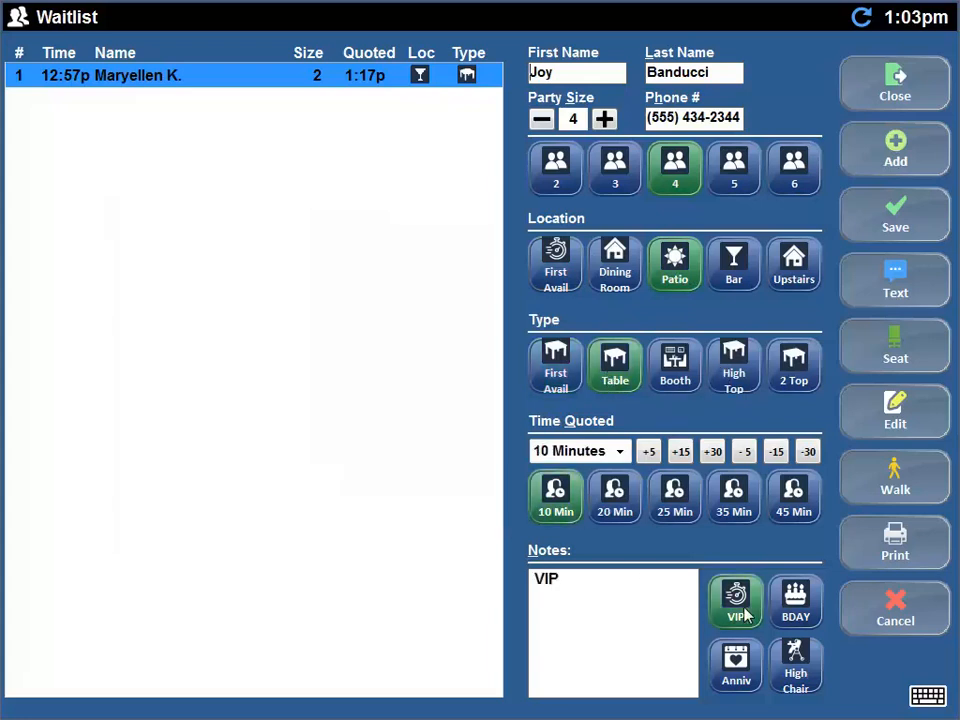
pyautogui.click(794, 664)
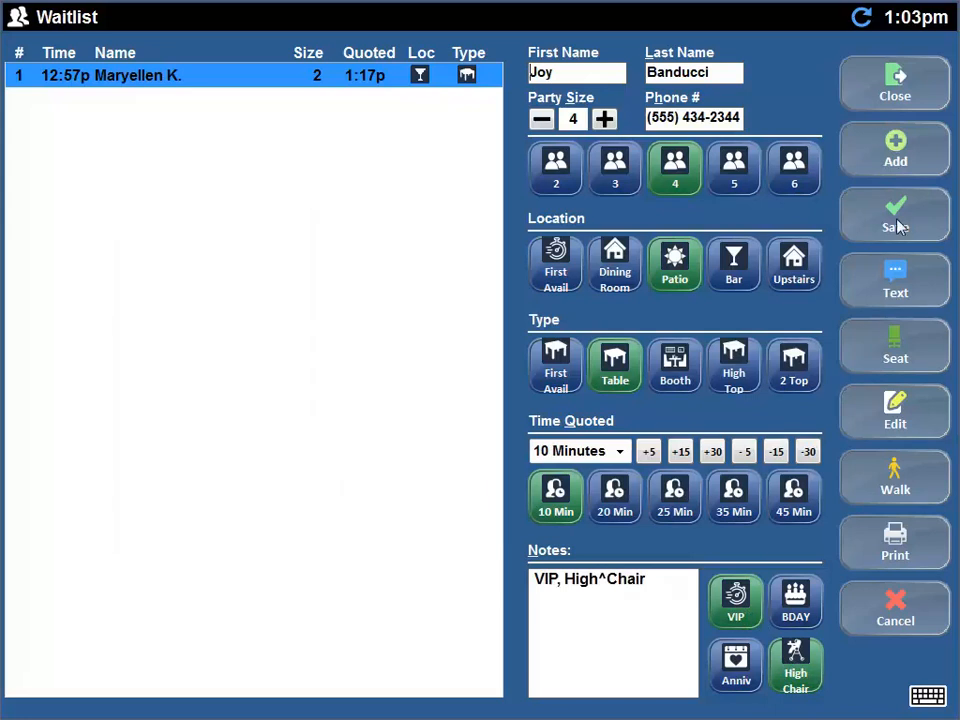
pyautogui.click(894, 214)
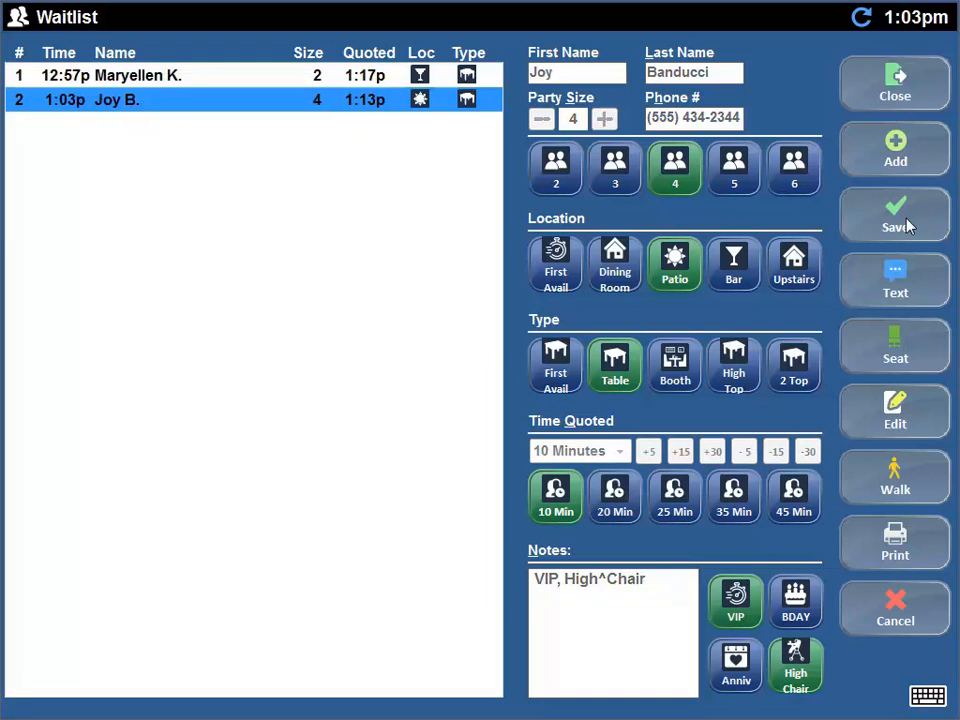
pyautogui.moveTo(916, 88)
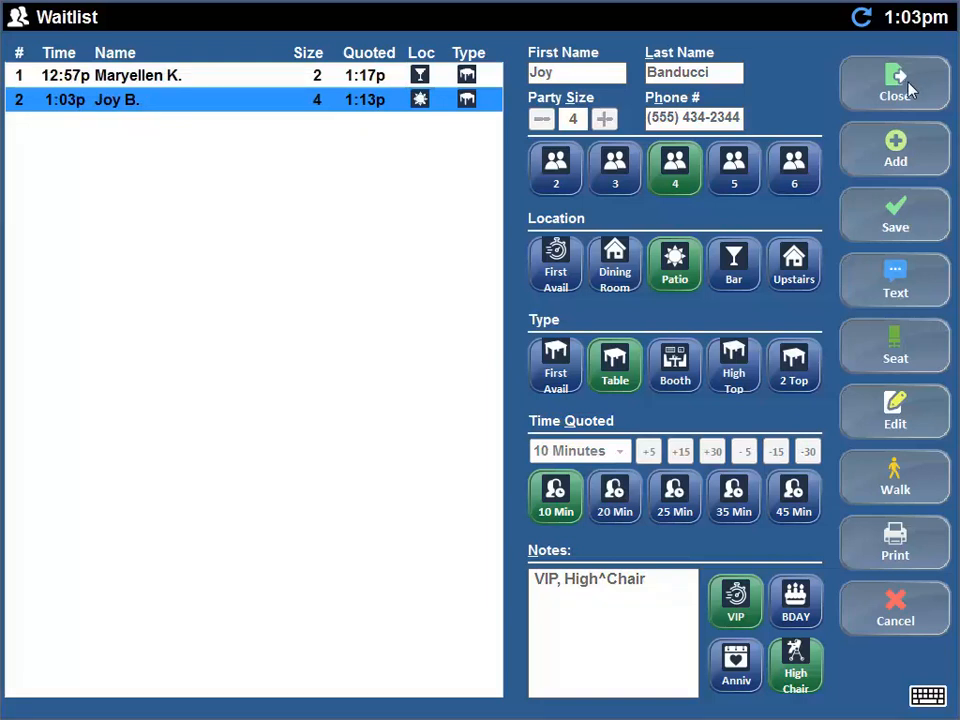
pyautogui.click(894, 84)
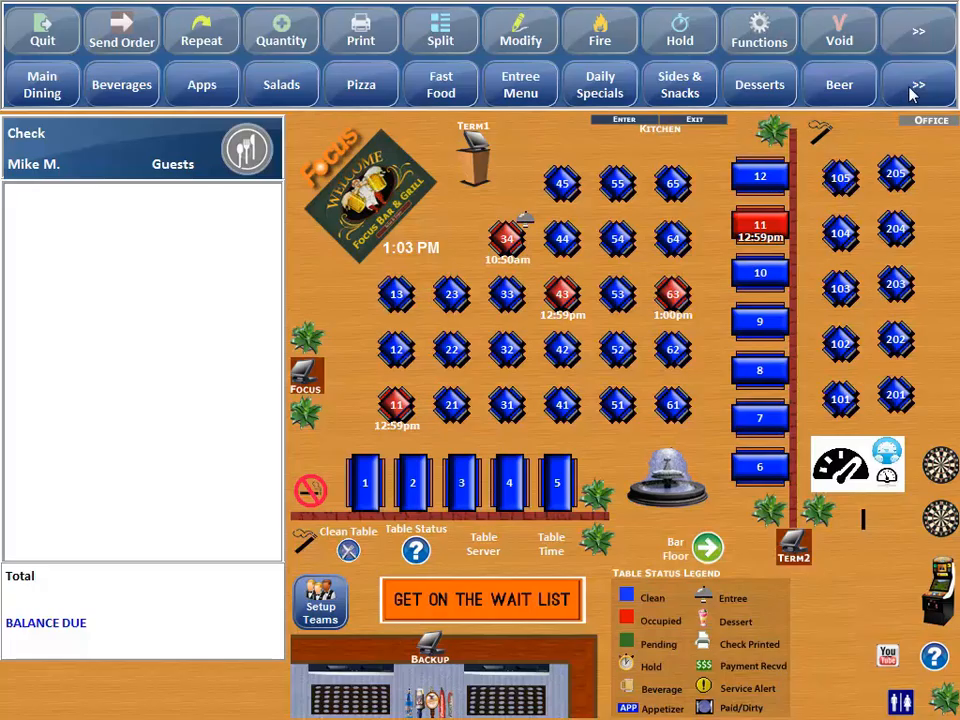